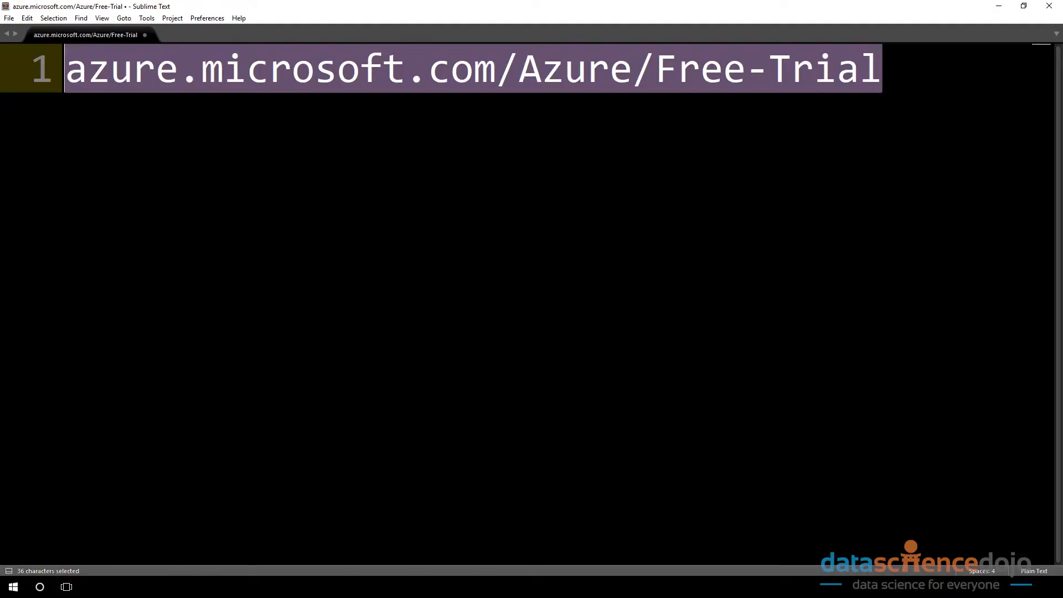
mouse_move(189, 186)
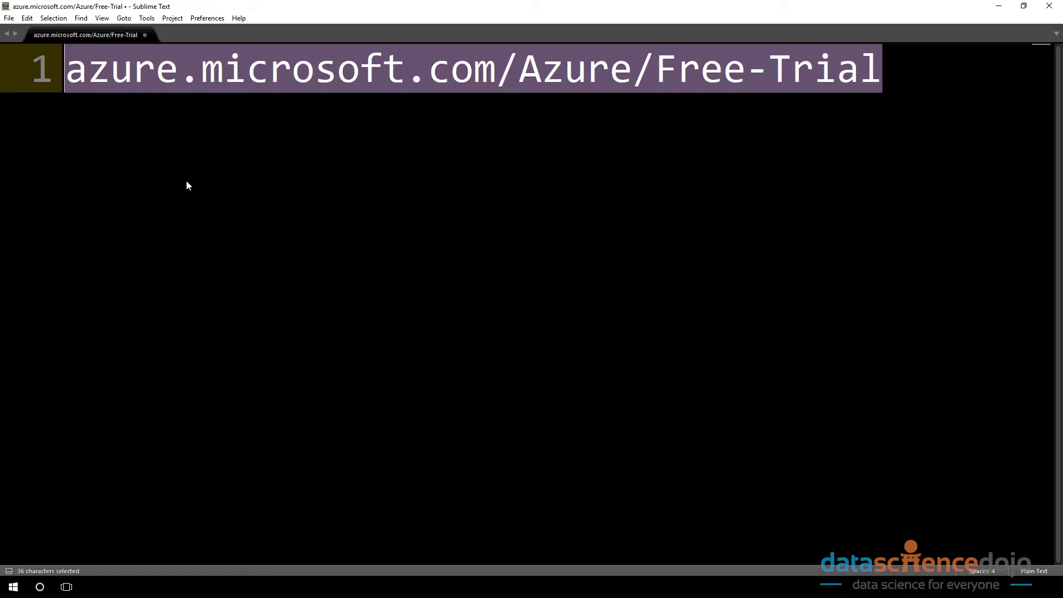
mouse_move(731, 108)
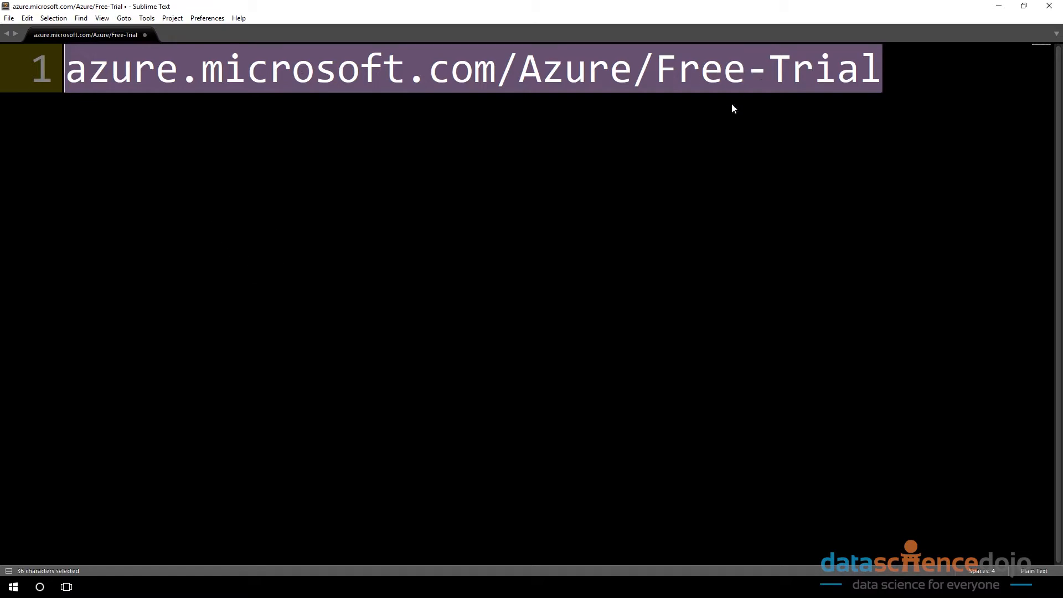
mouse_move(998, 6)
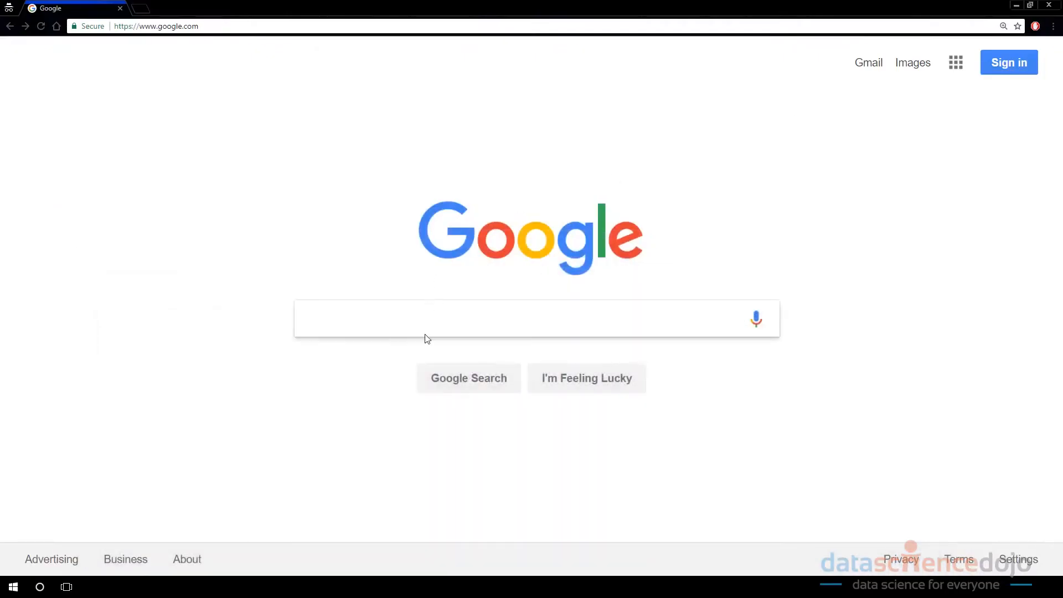
Search Google for 'azure free trial' and open Microsoft's Azure Free Trial result.
text(a)
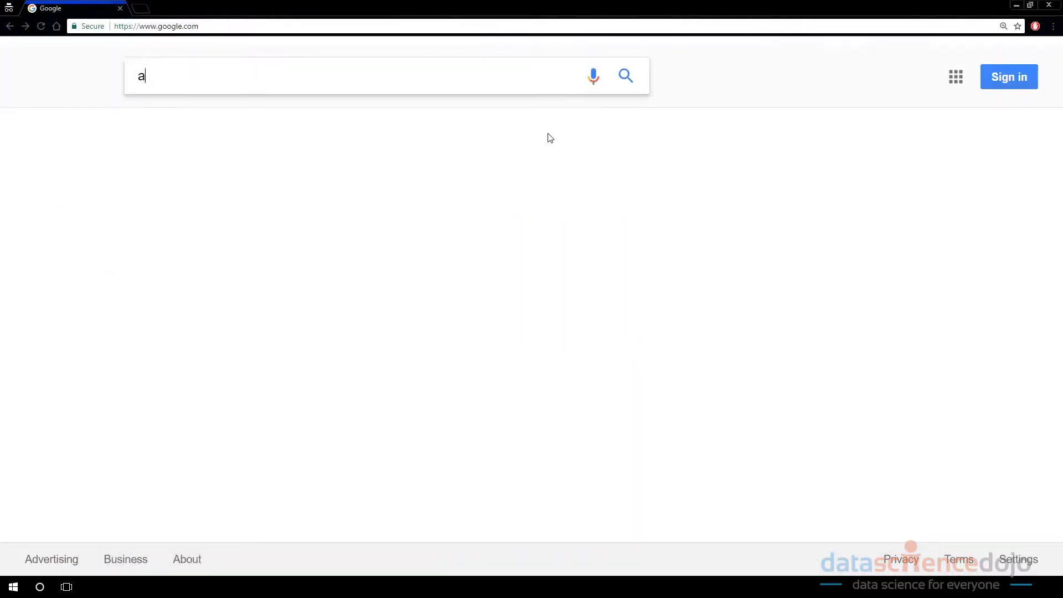
text(azure free trial)
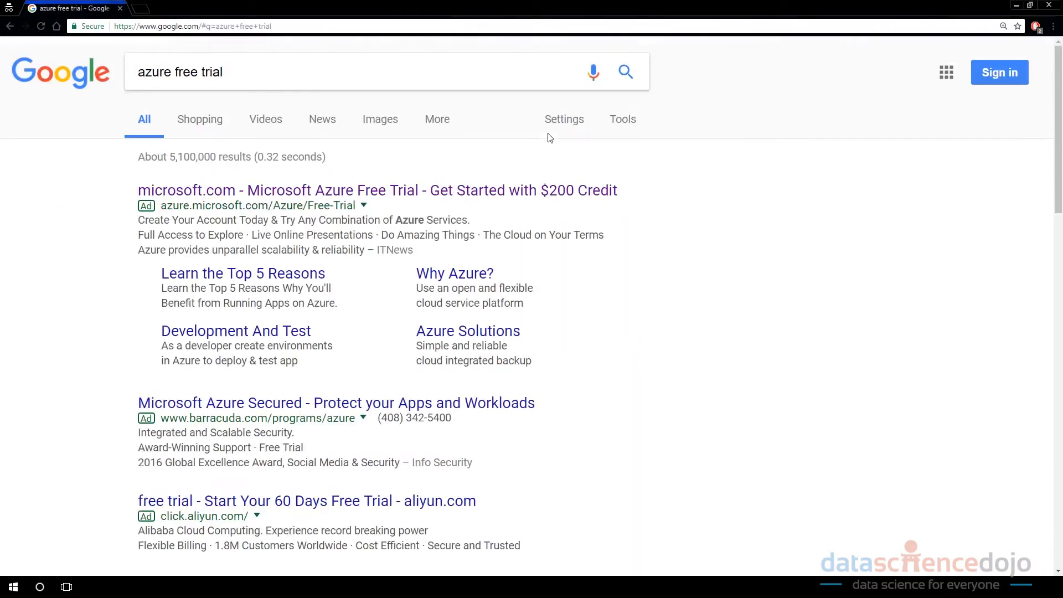
mouse_move(278, 190)
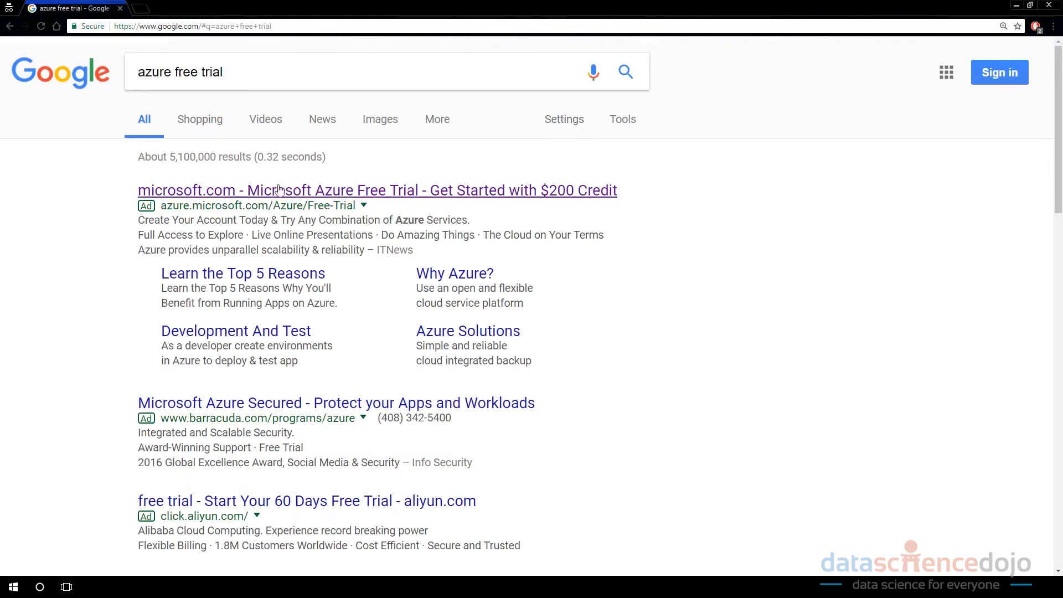
mouse_move(265, 211)
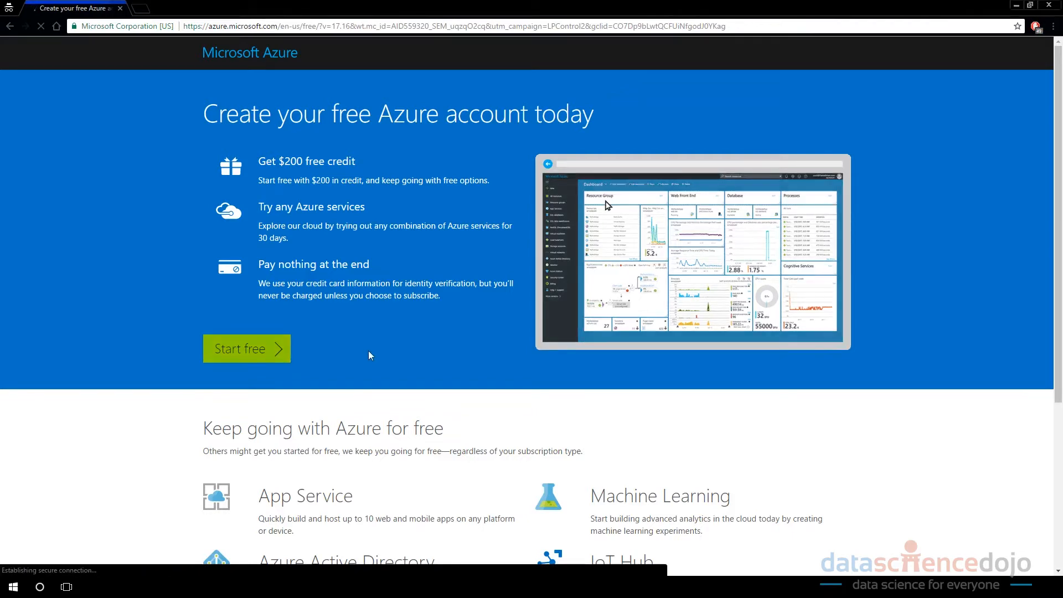
Start a free Azure account and begin entering the sign-in email address.
click(246, 348)
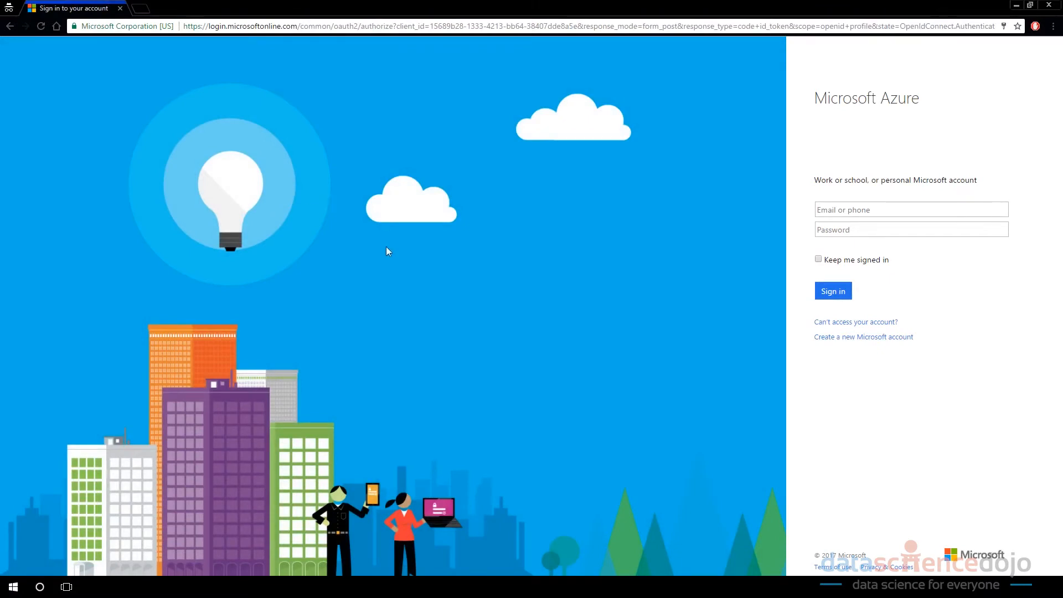
click(910, 210)
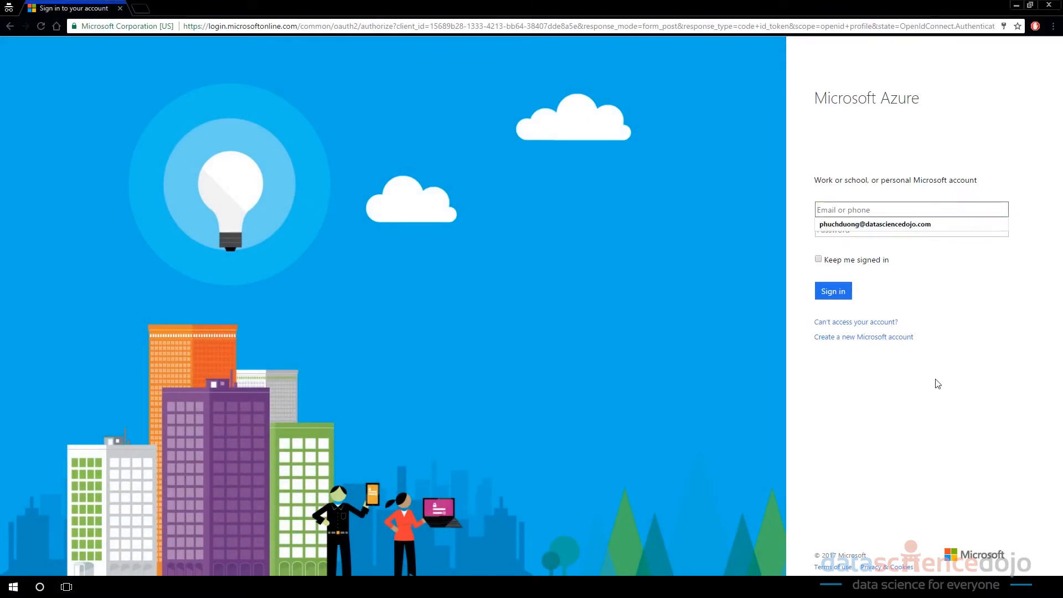
mouse_move(910, 338)
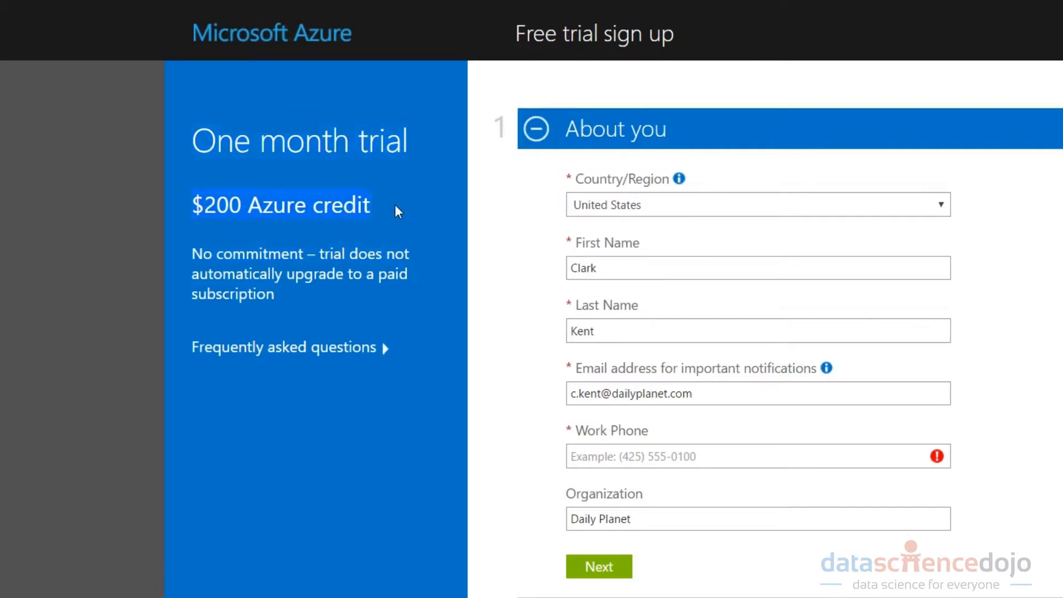
mouse_move(411, 279)
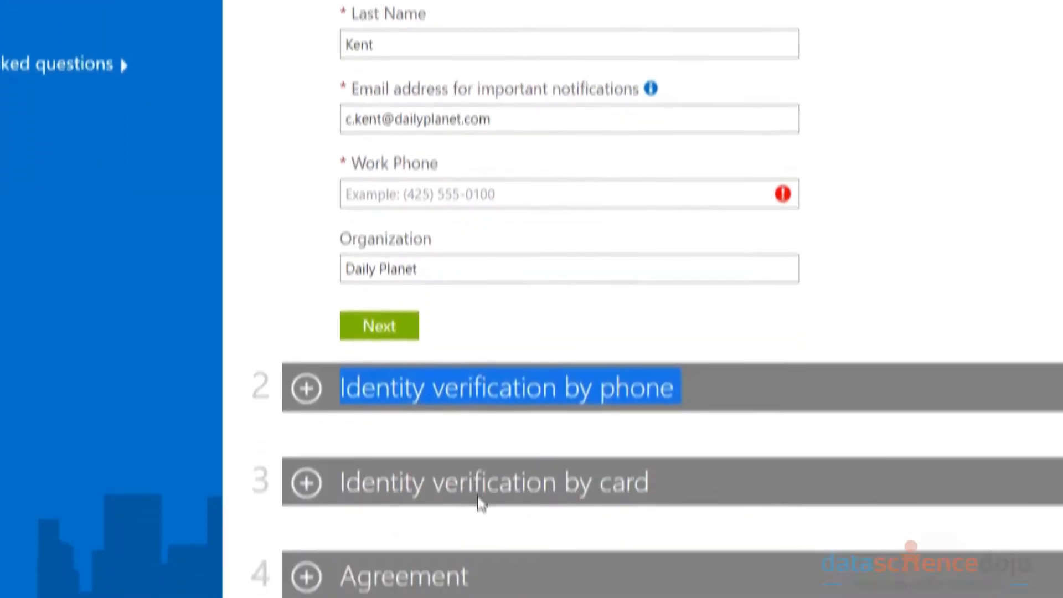
Scroll through the phone, card and agreement sign-up steps, then return to the free trial note.
scroll(down, 3)
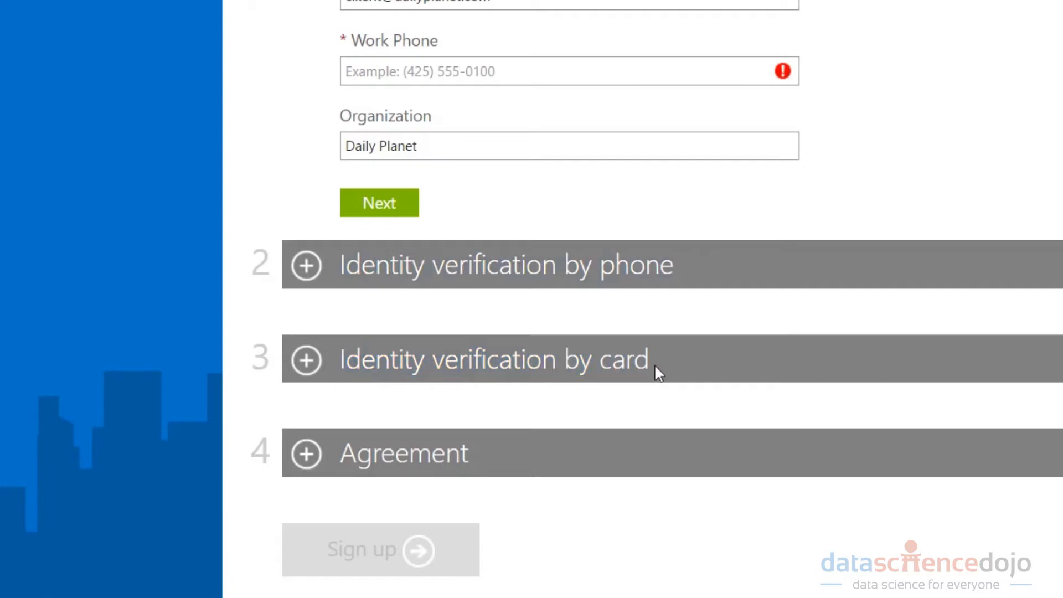
double_click(493, 359)
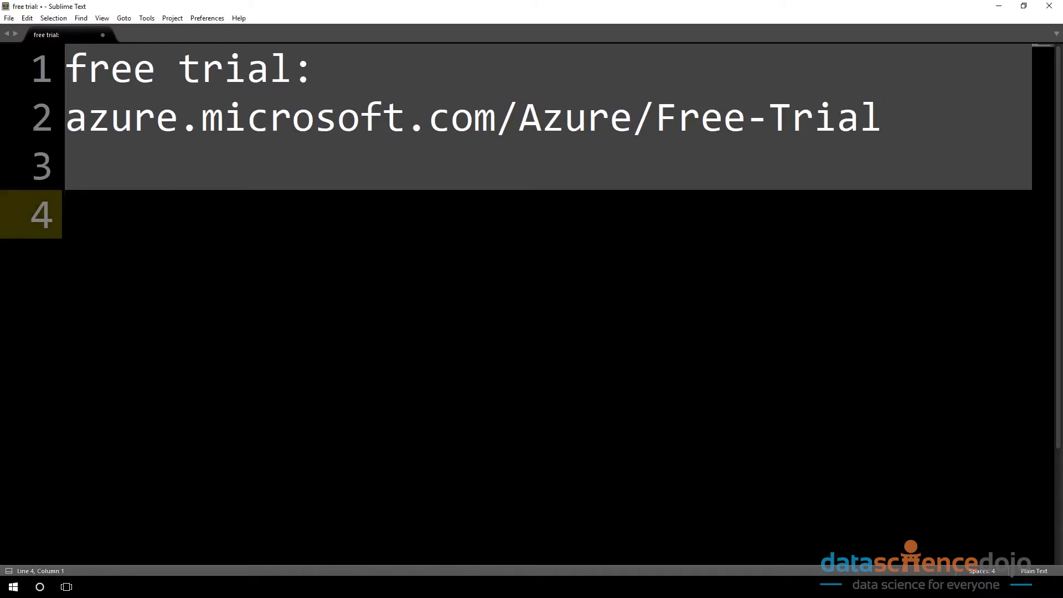
Add portal.azure.com to the note and open it to reach Azure sign-in.
text(portal.a)
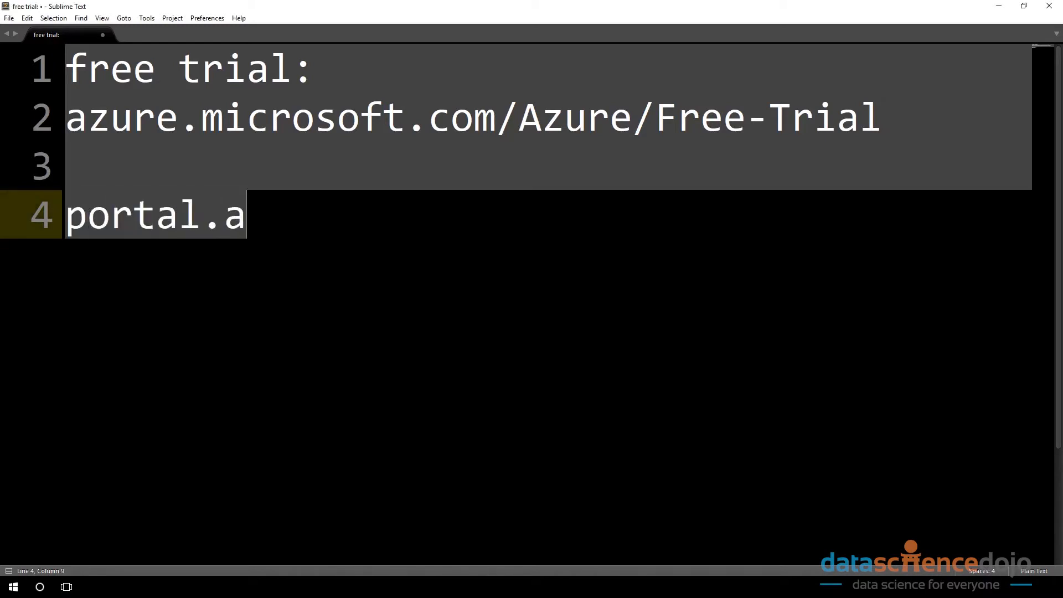
text(zure.com)
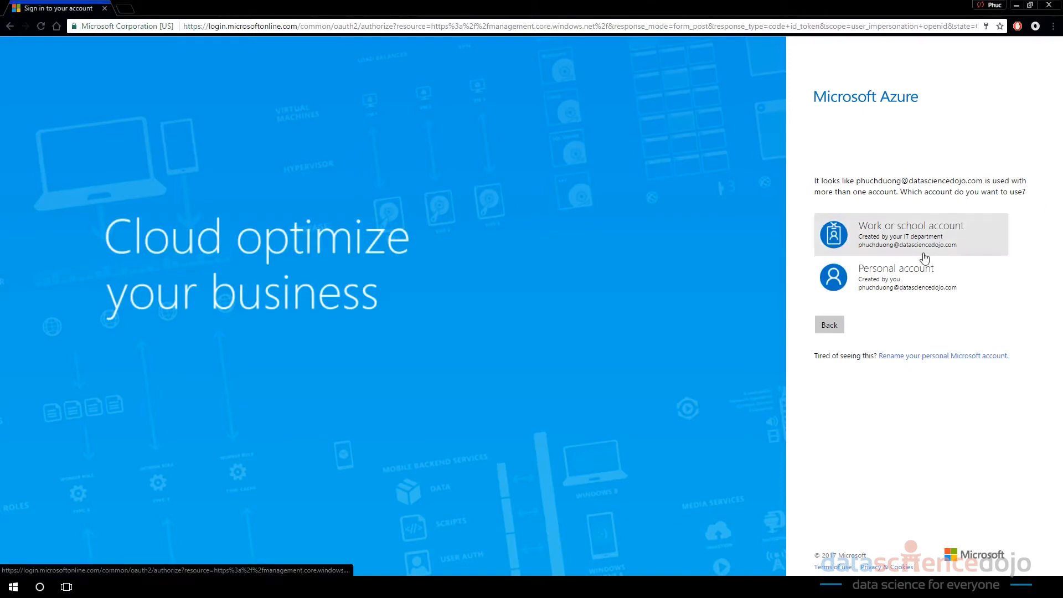
Sign in with the work or school account, retrying after the password error.
click(910, 233)
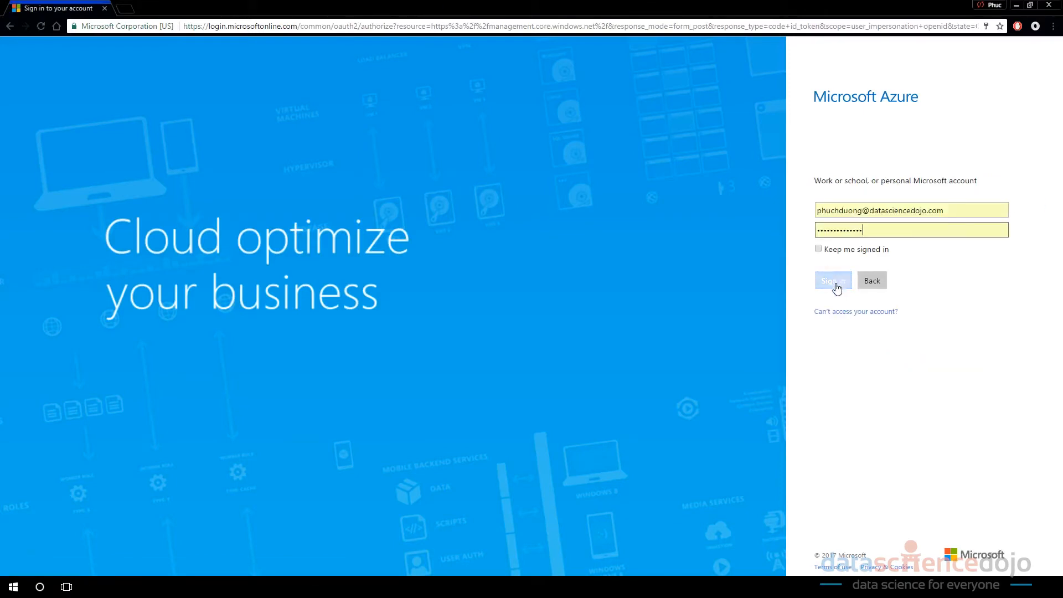
click(833, 281)
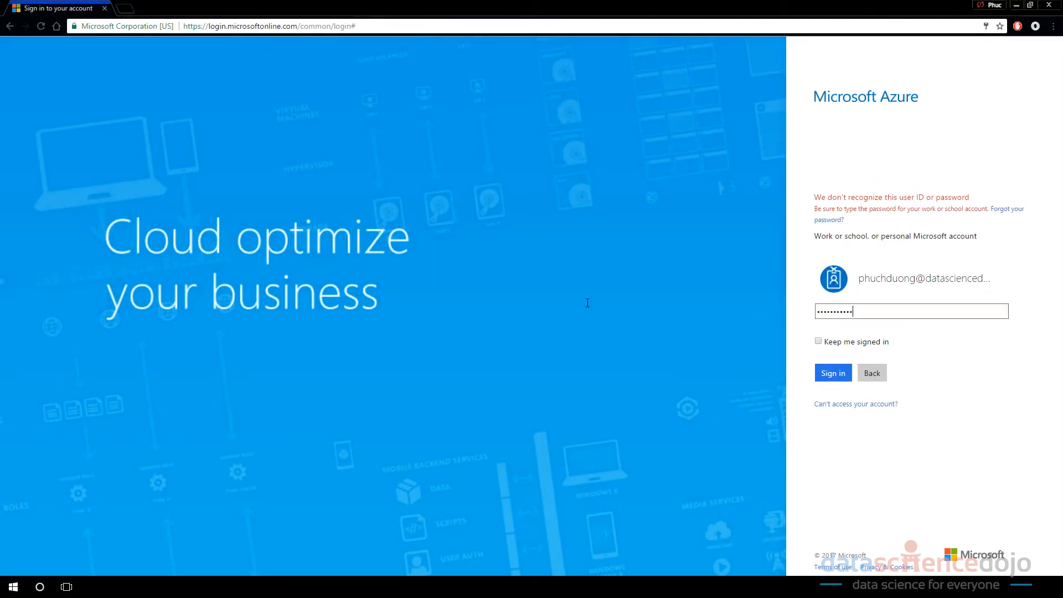
click(831, 372)
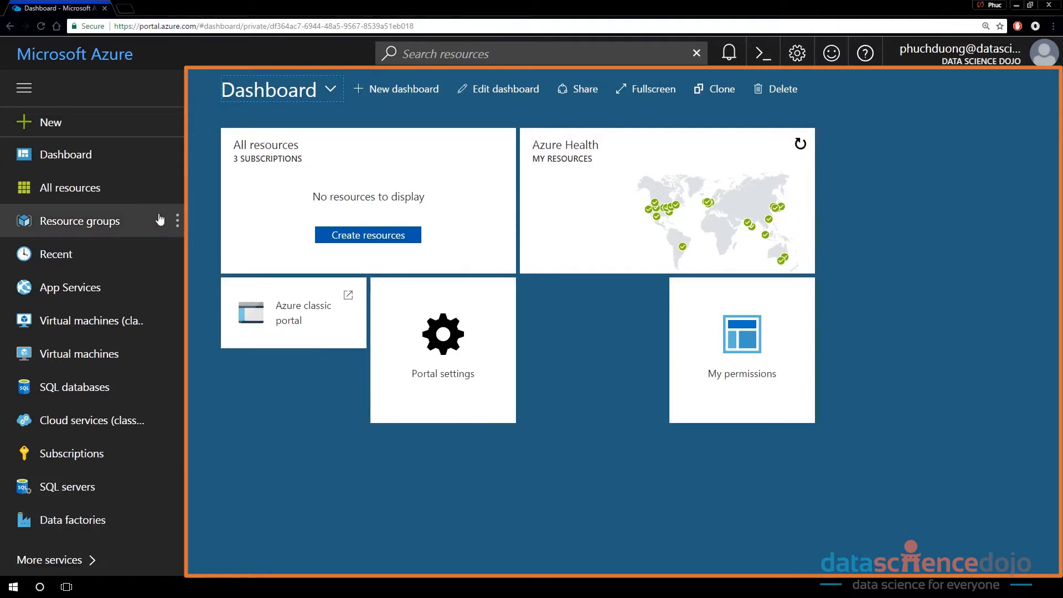
mouse_move(680, 396)
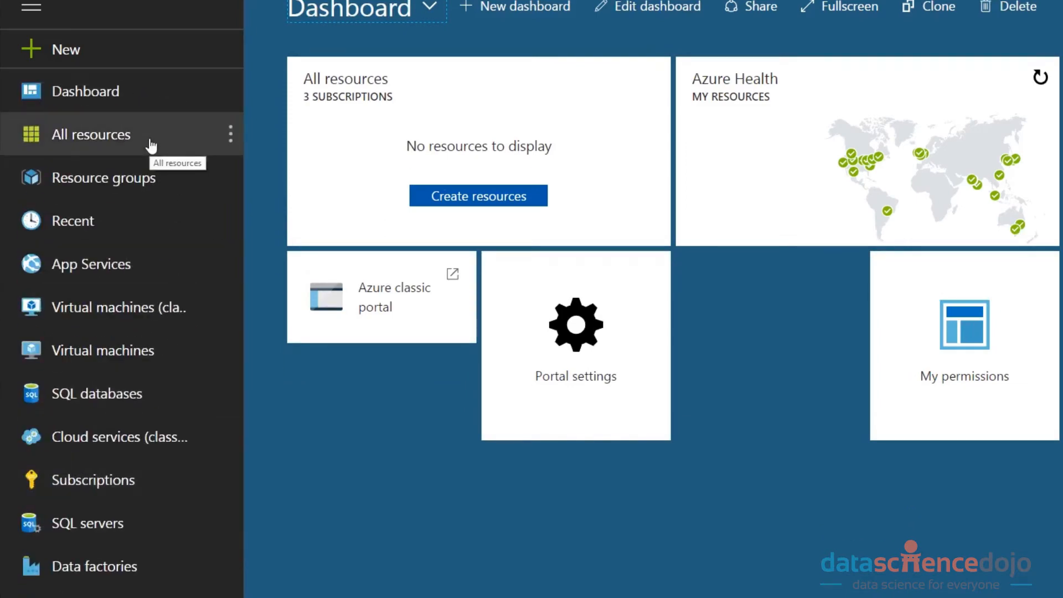
mouse_move(65, 48)
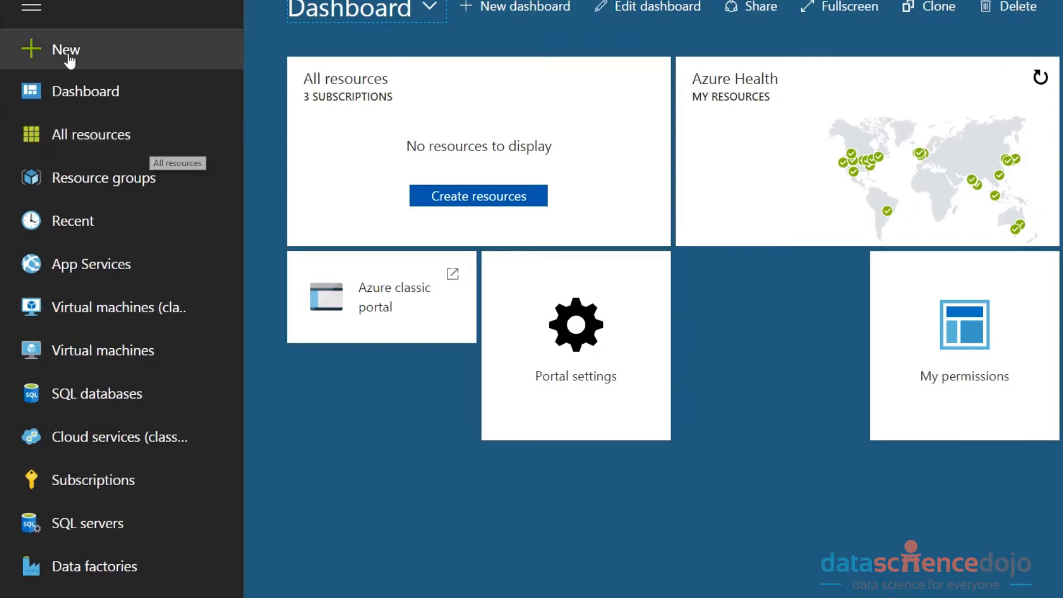
mouse_move(136, 91)
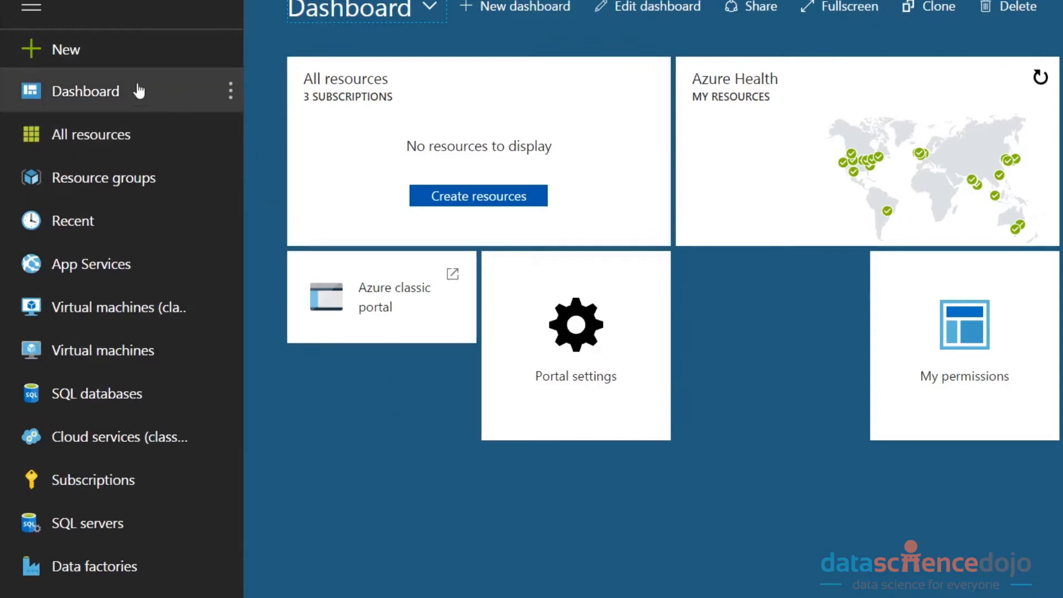
mouse_move(95, 67)
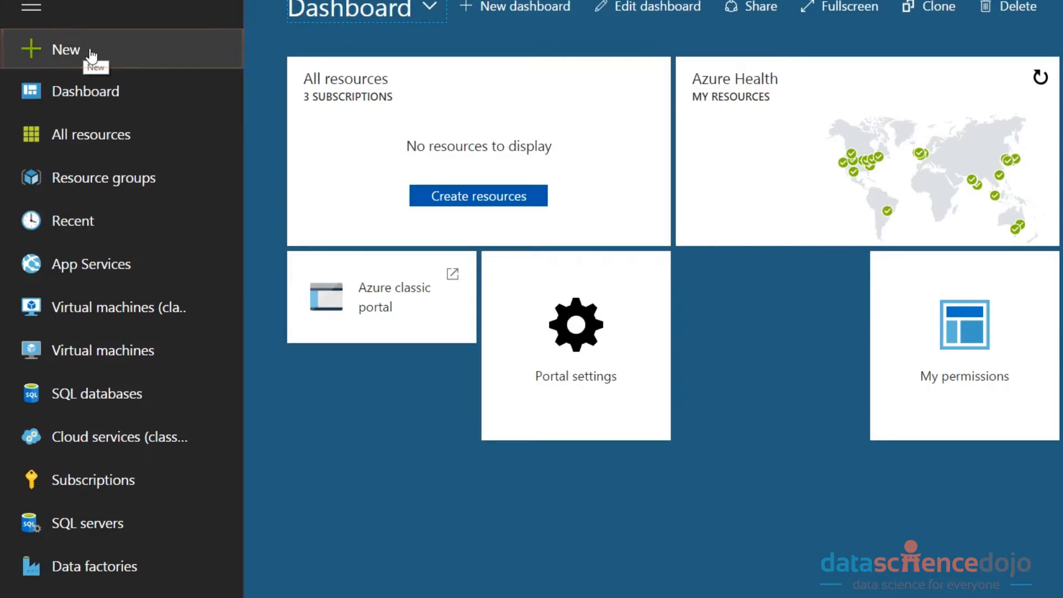
Search the marketplace for 'machine learning' and open the Machine Learning Workspace offer.
click(66, 49)
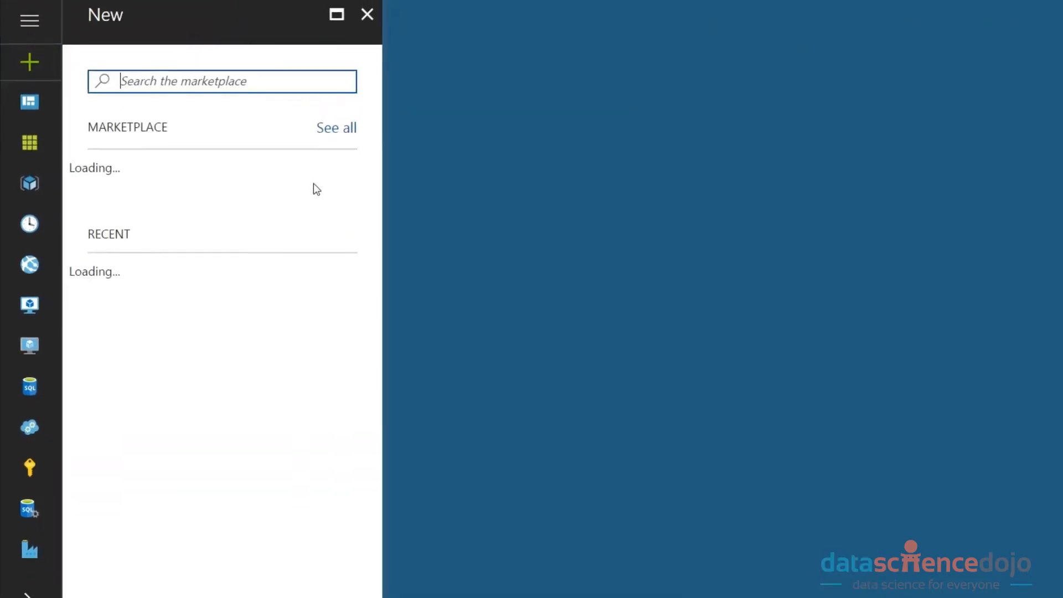
scroll(down, 3)
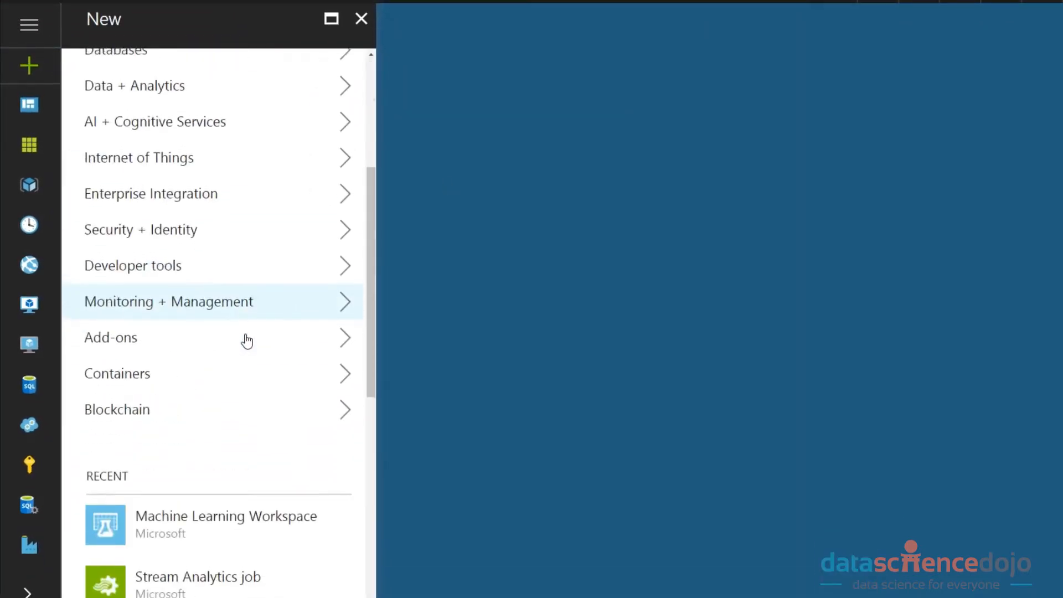
text(machine)
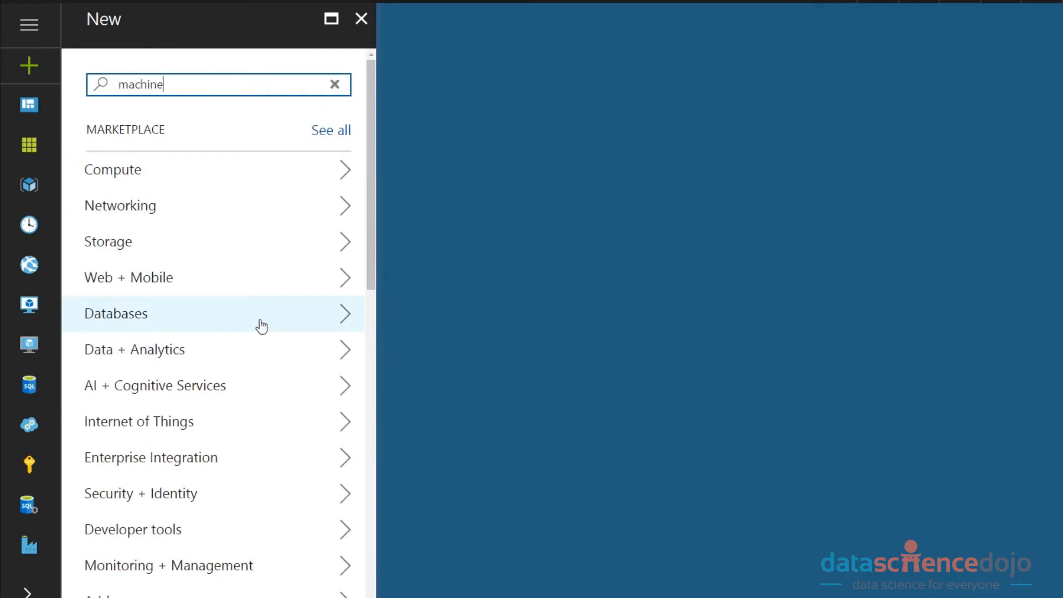
text(learning)
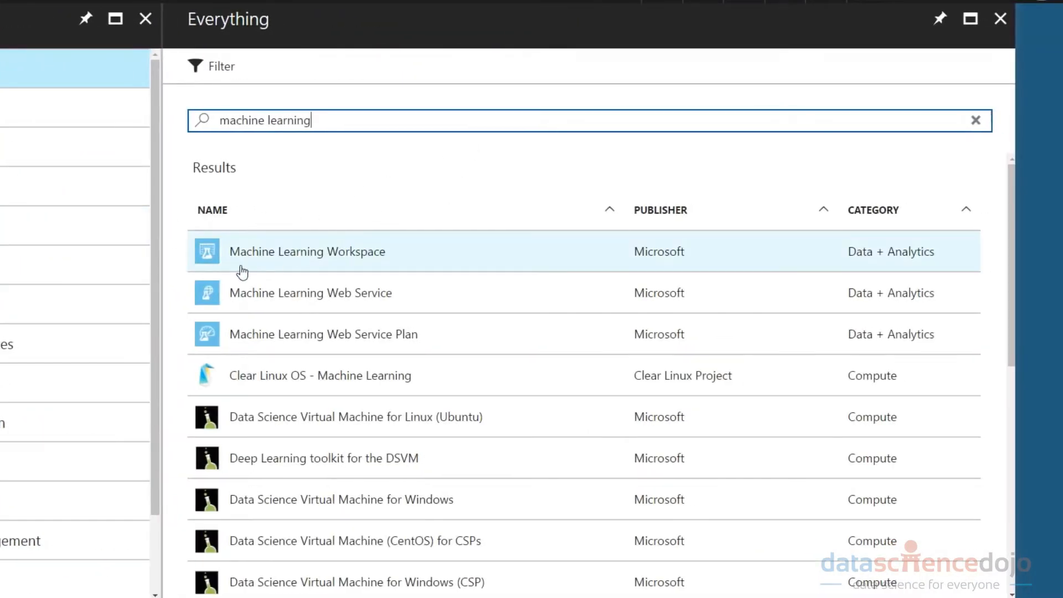
mouse_move(681, 260)
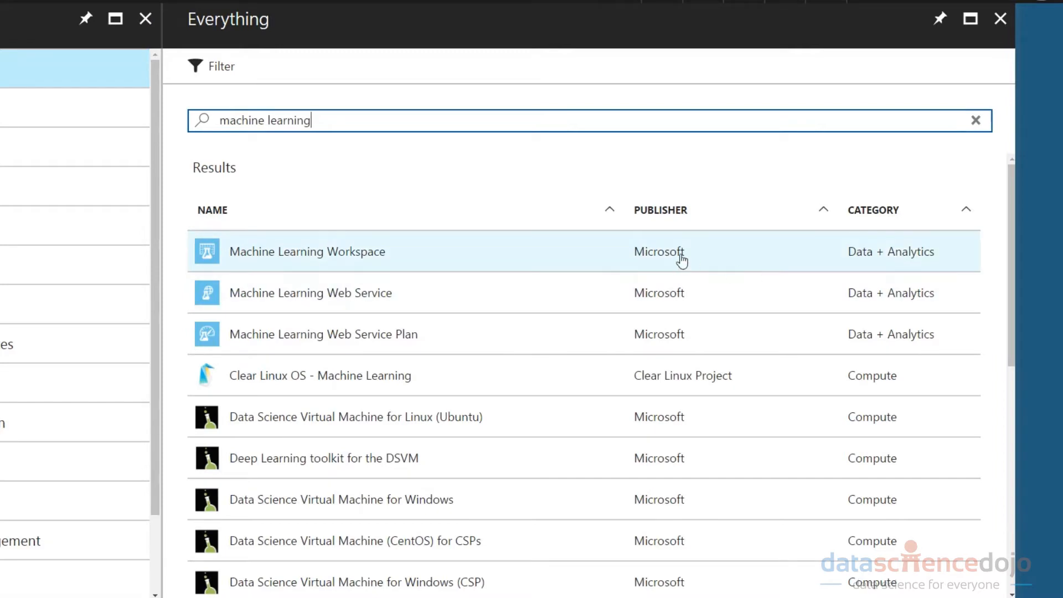
mouse_move(318, 258)
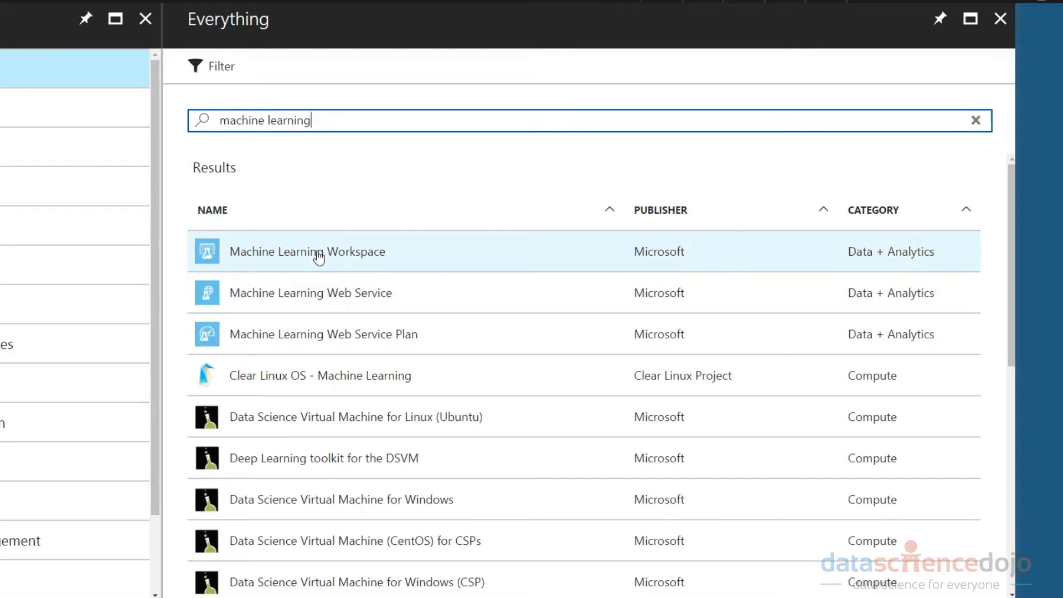
click(306, 251)
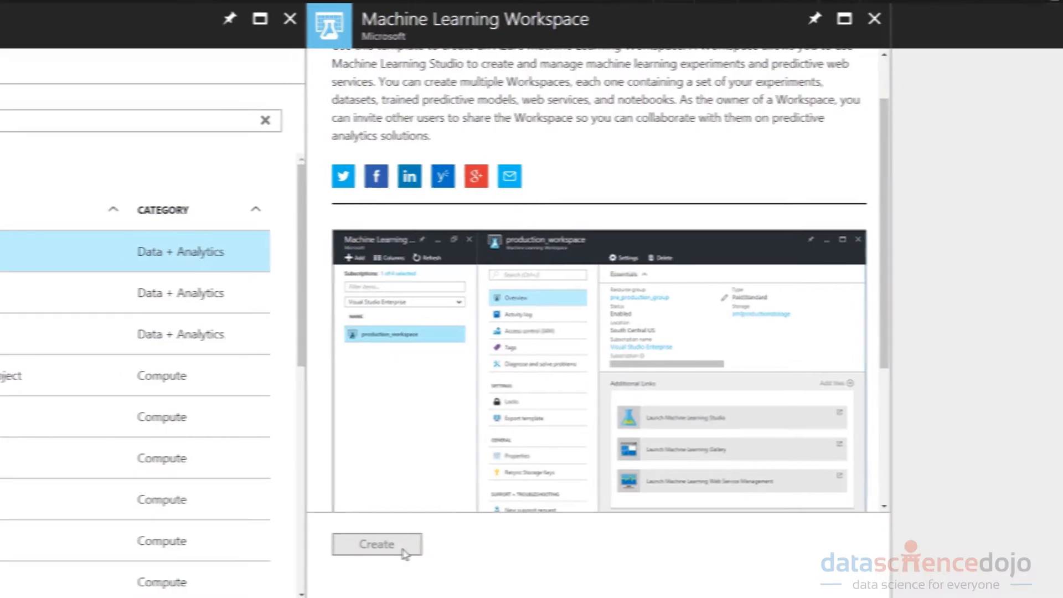
Start creating the Machine Learning workspace and name it PhucWorkspace.
click(376, 543)
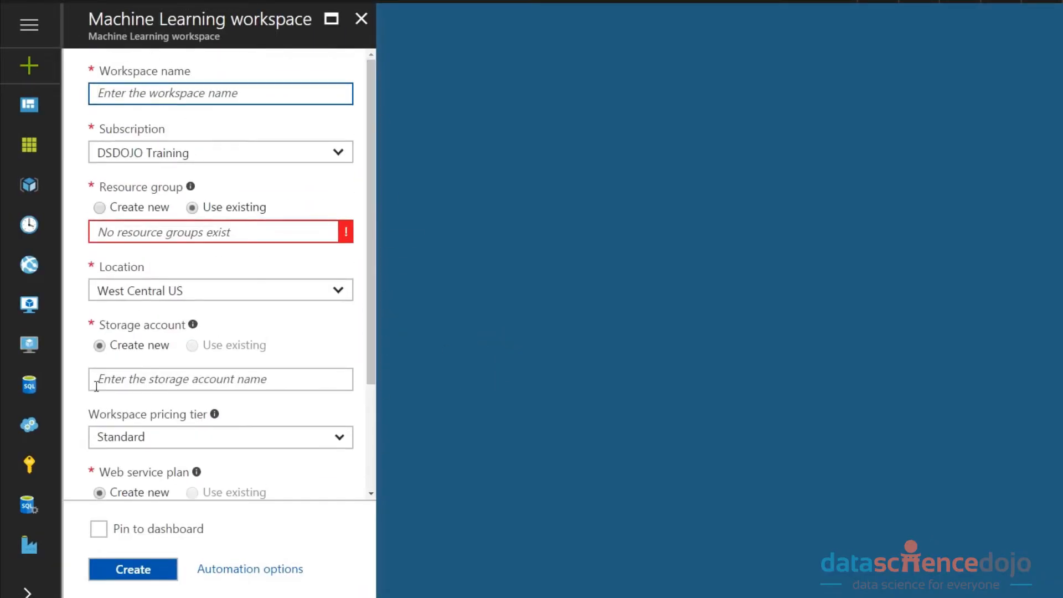
scroll(down, 3)
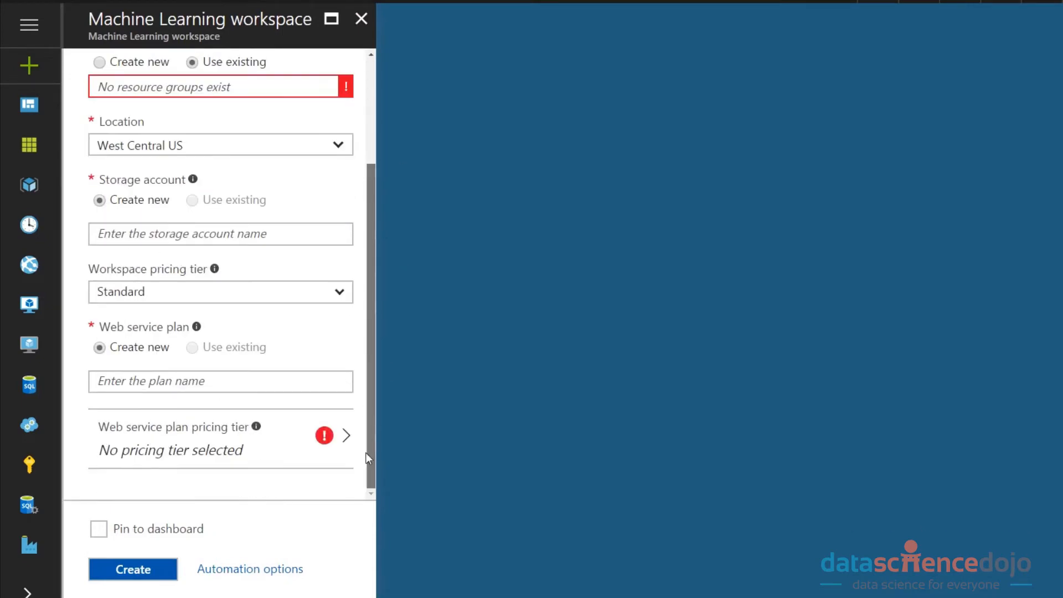
scroll(up, 3)
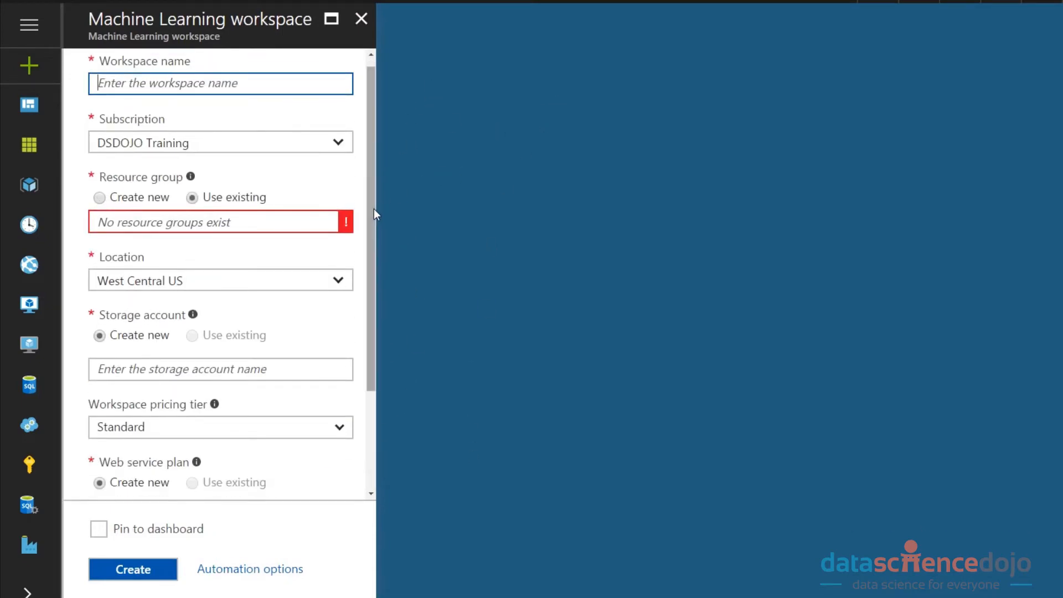
scroll(up, 3)
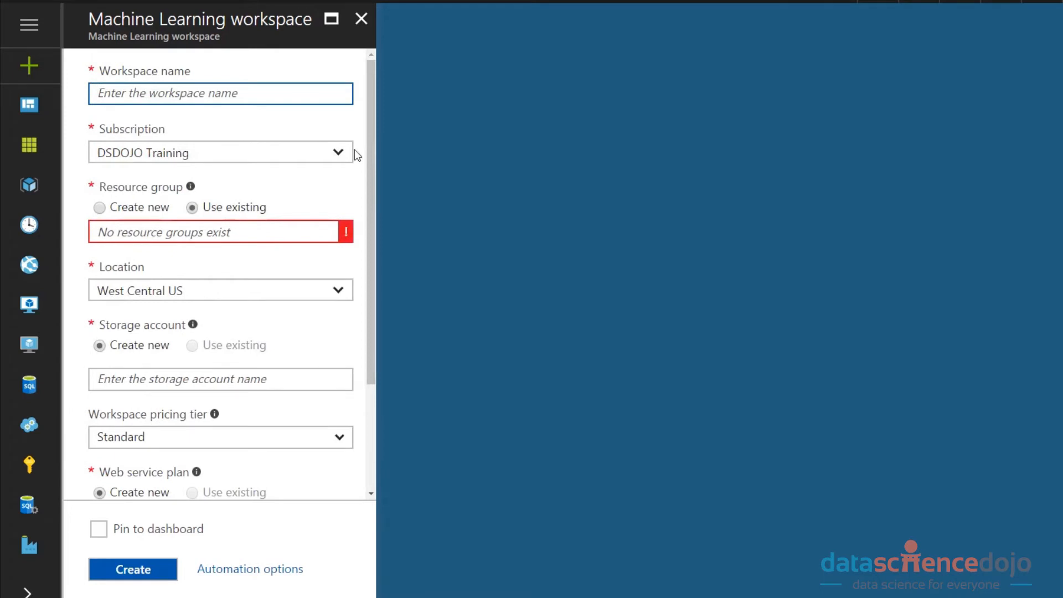
mouse_move(344, 167)
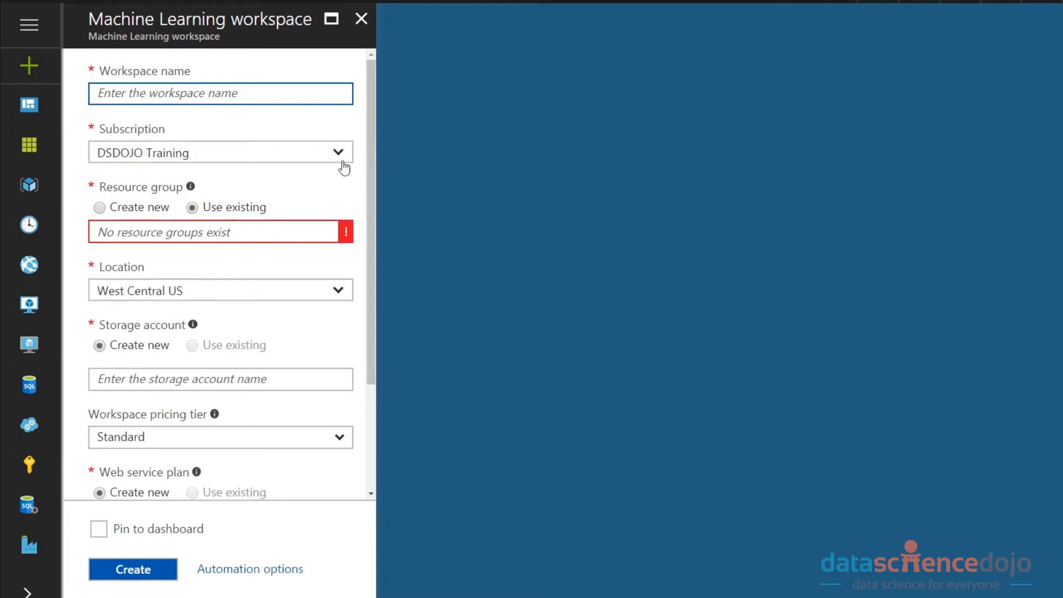
mouse_move(456, 168)
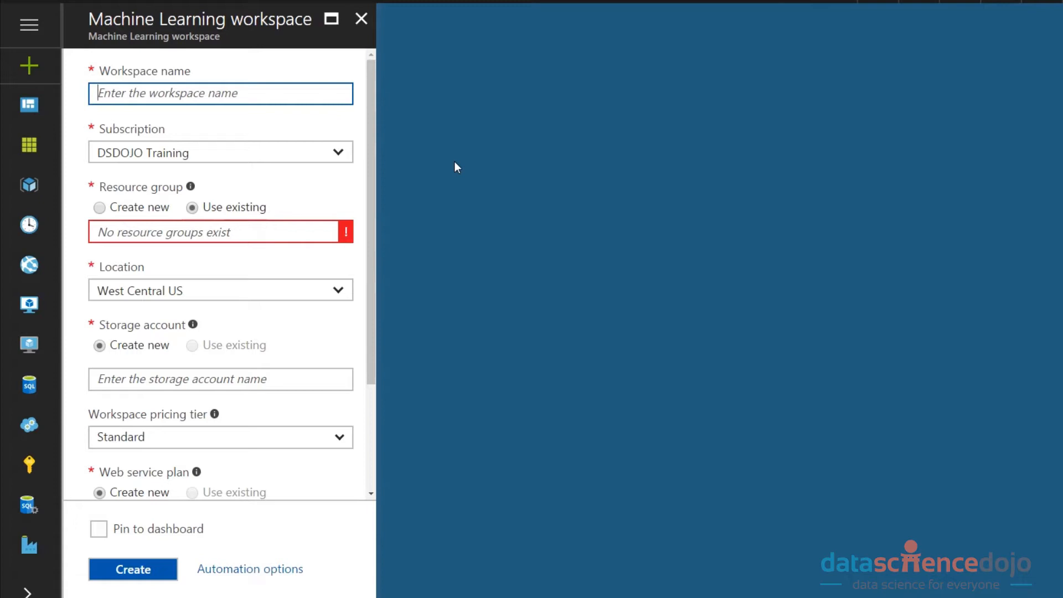
text(PhucWo)
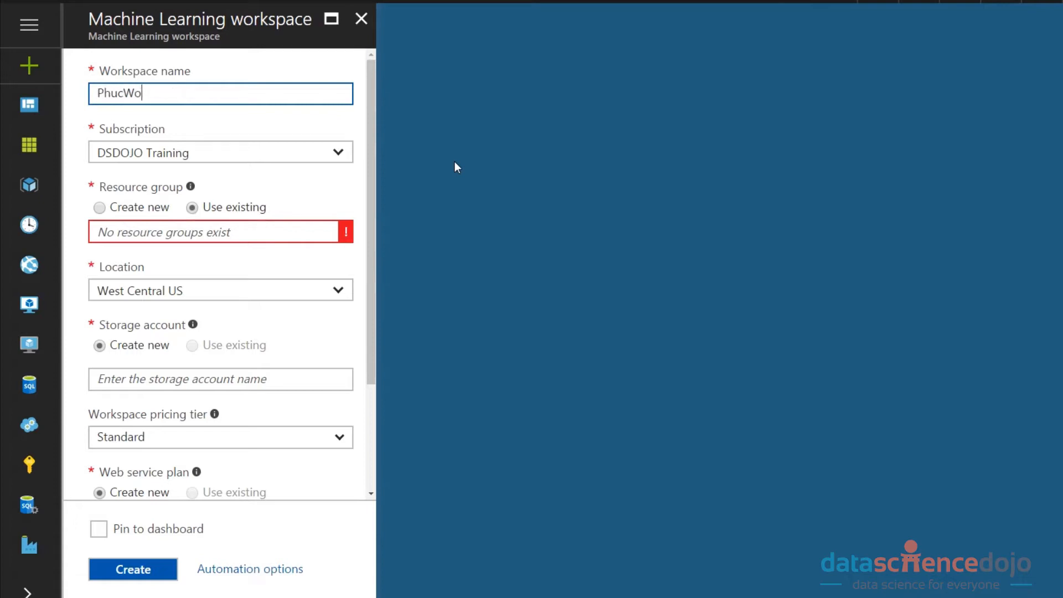
text(rkspace)
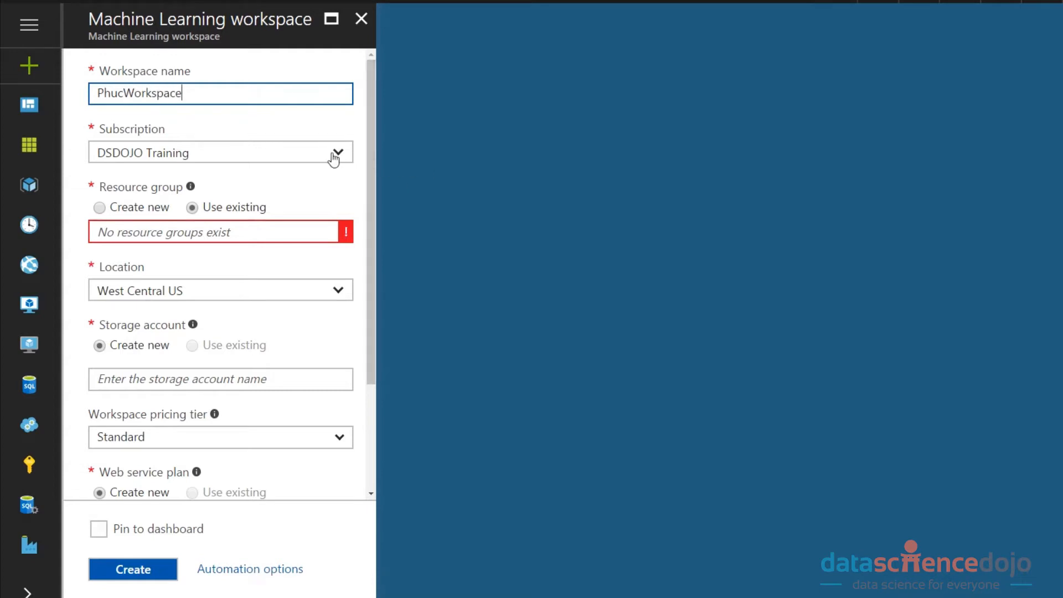
mouse_move(145, 146)
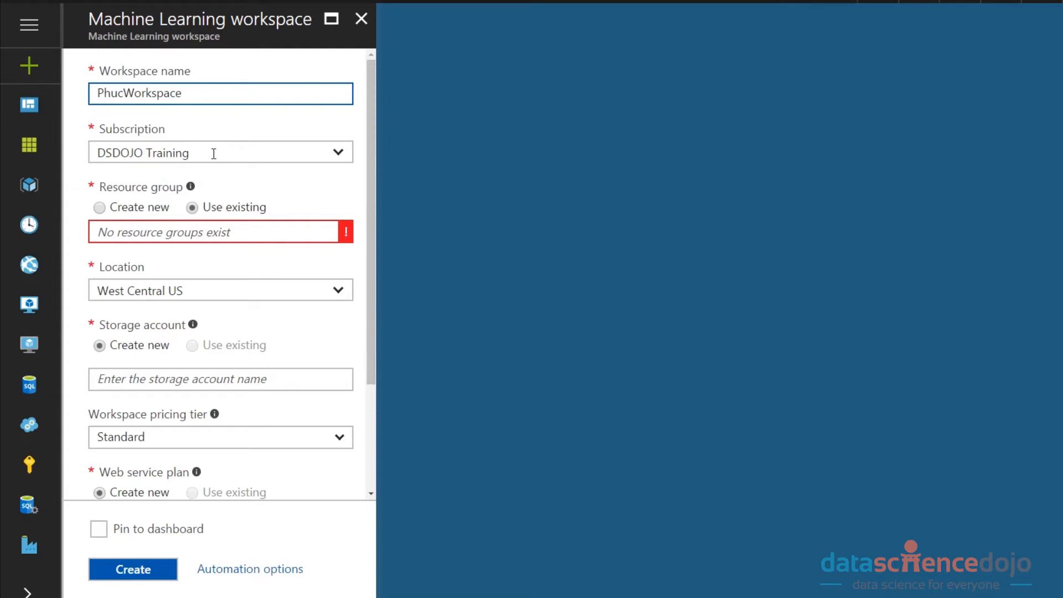
mouse_move(139, 147)
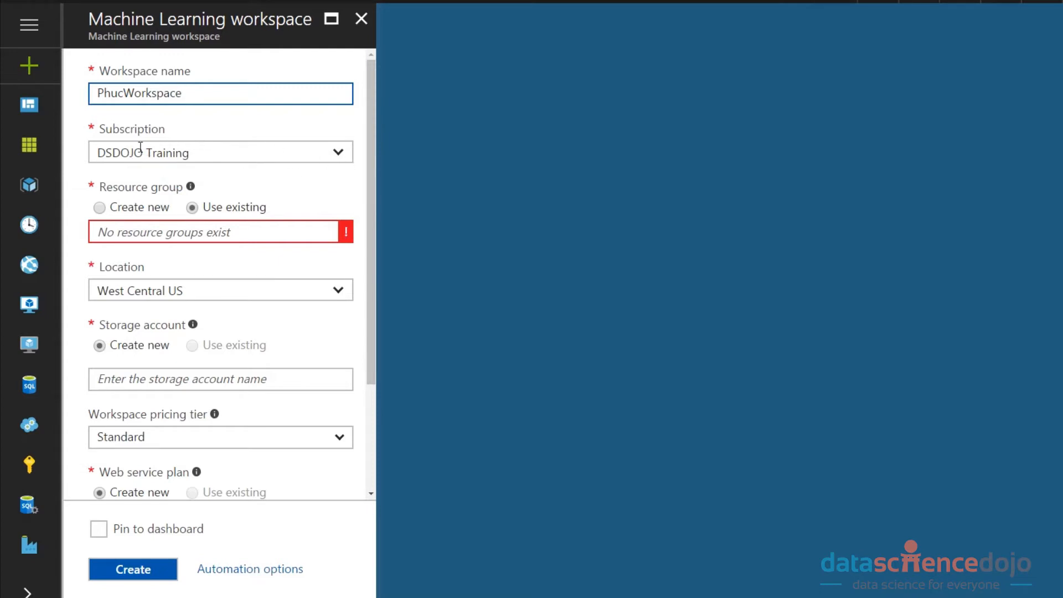
mouse_move(178, 178)
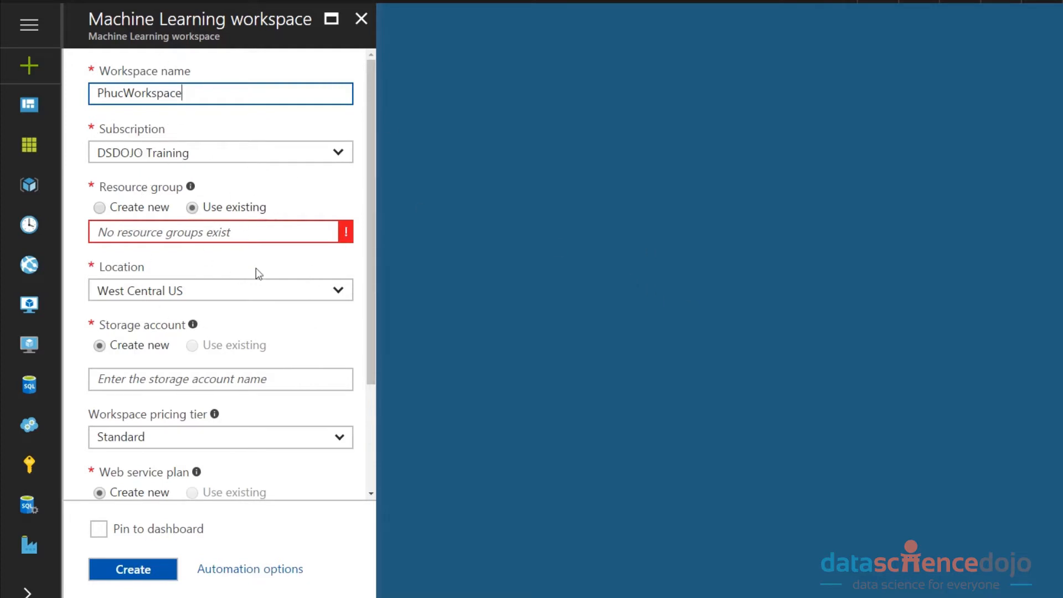
mouse_move(112, 203)
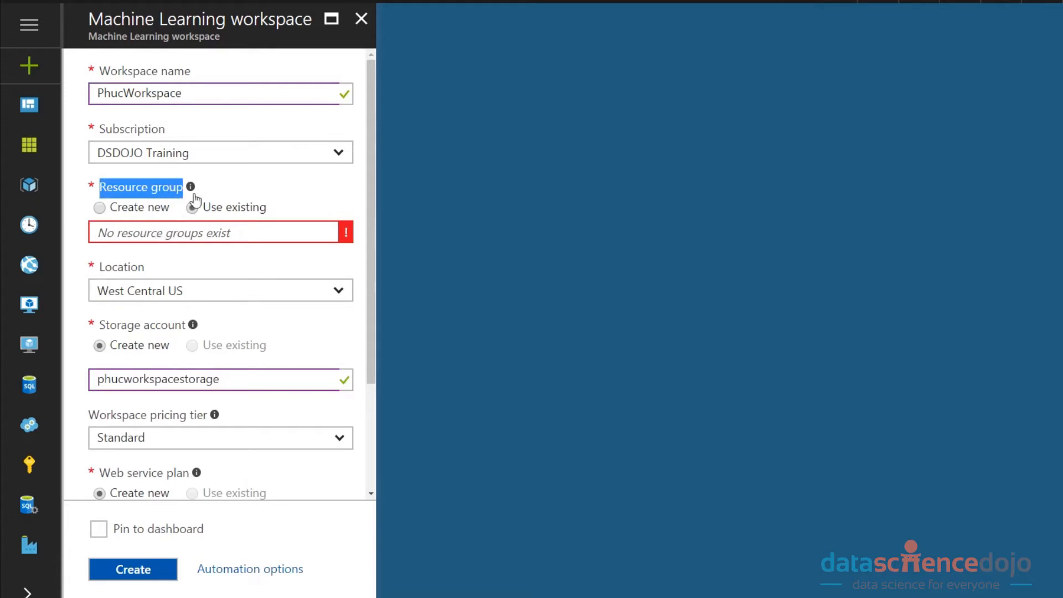
Choose Create new under Resource group and name it WorkspaceRG.
click(193, 207)
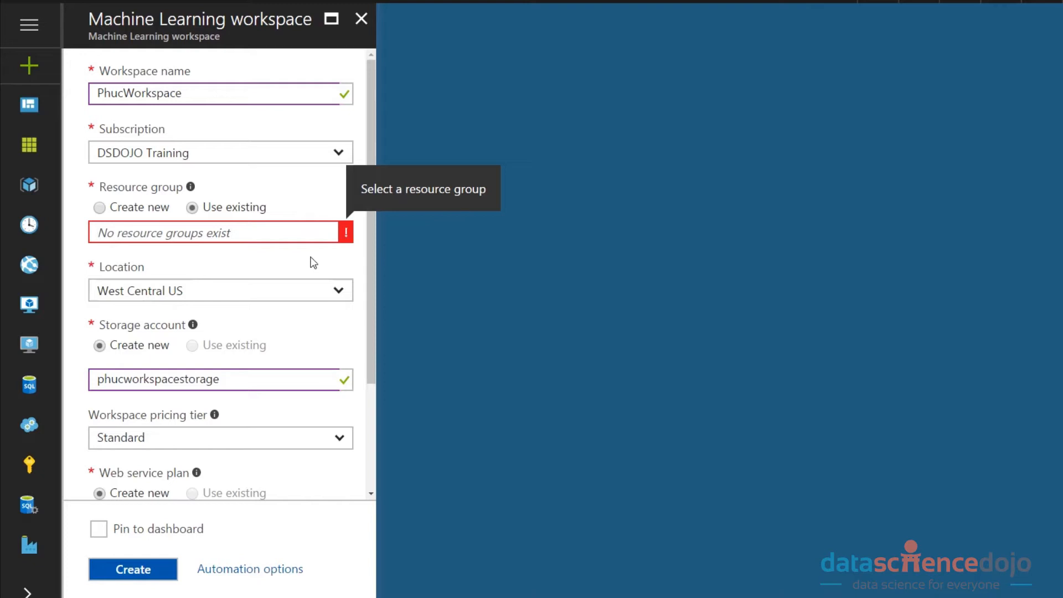
mouse_move(209, 171)
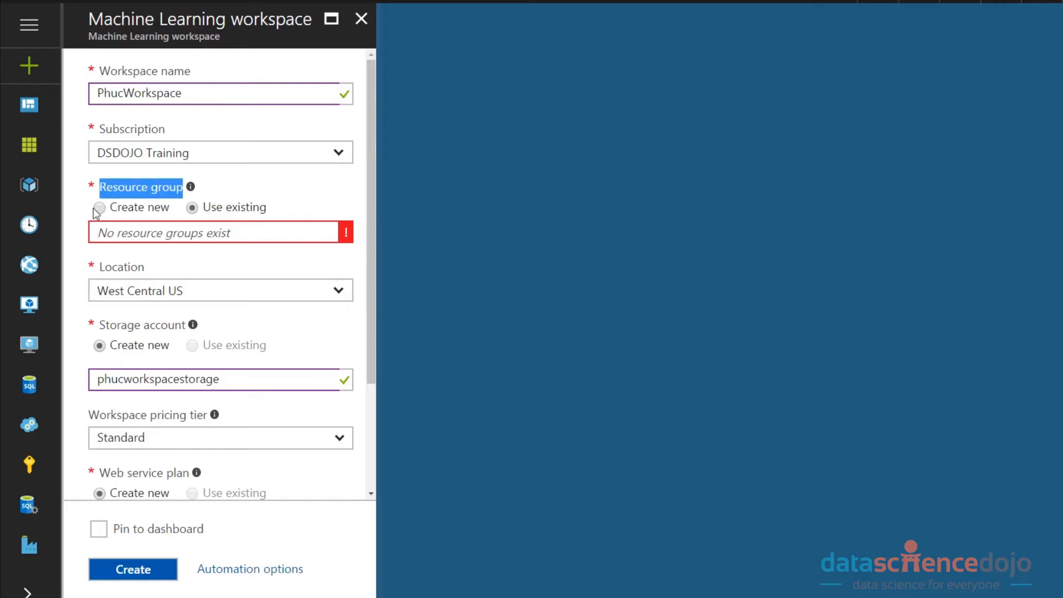
click(99, 208)
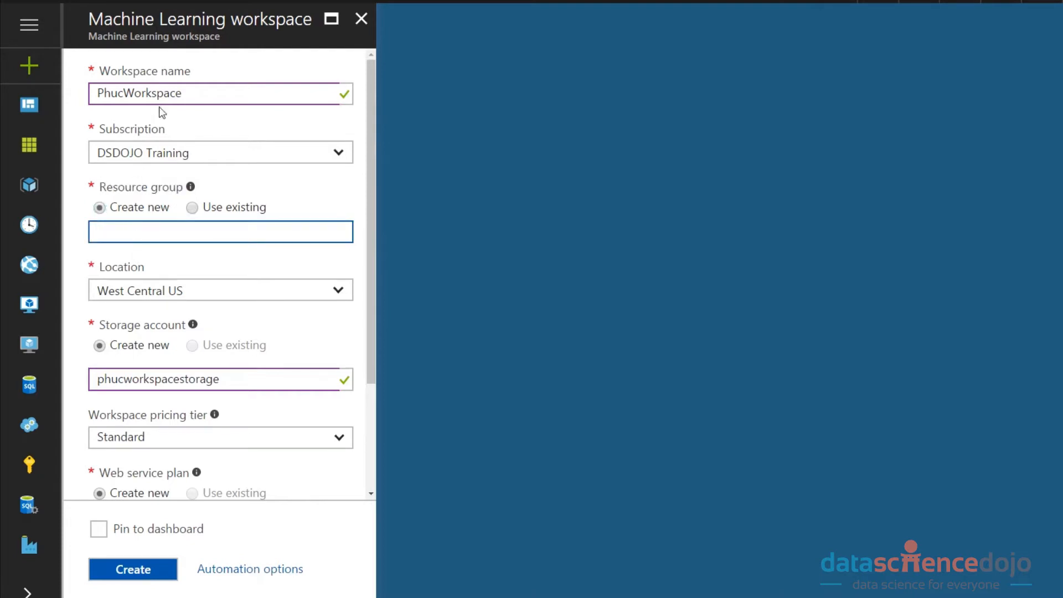
double_click(135, 187)
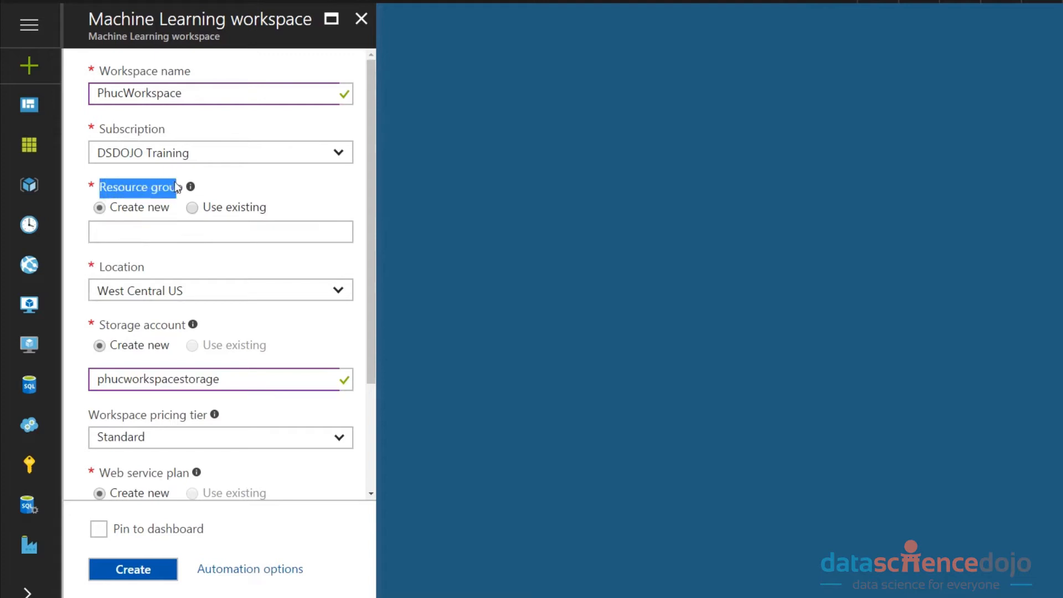
click(220, 231)
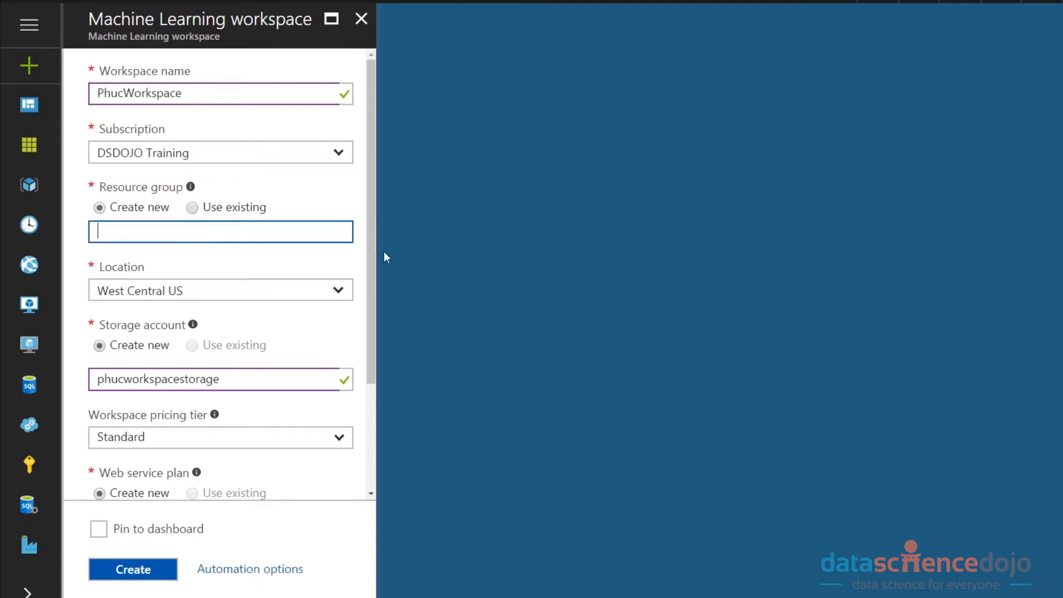
mouse_move(161, 111)
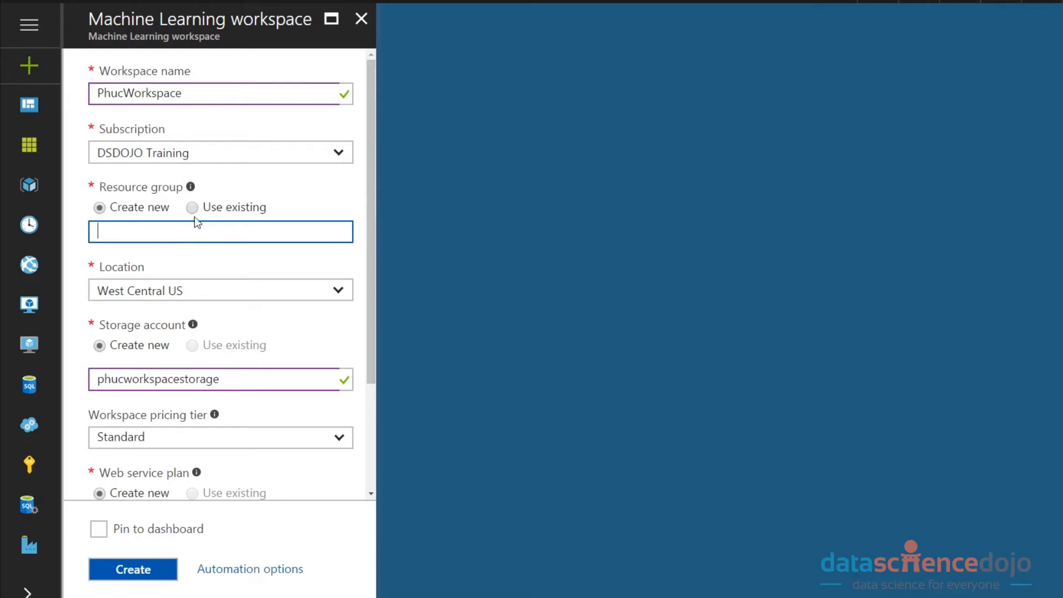
text(WorkspaceRG)
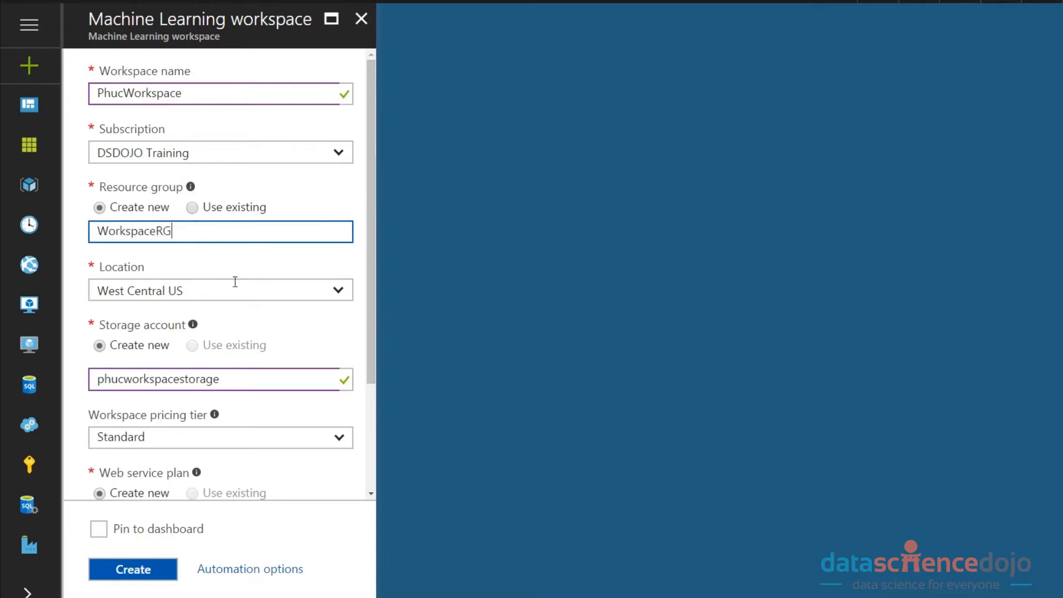
mouse_move(322, 287)
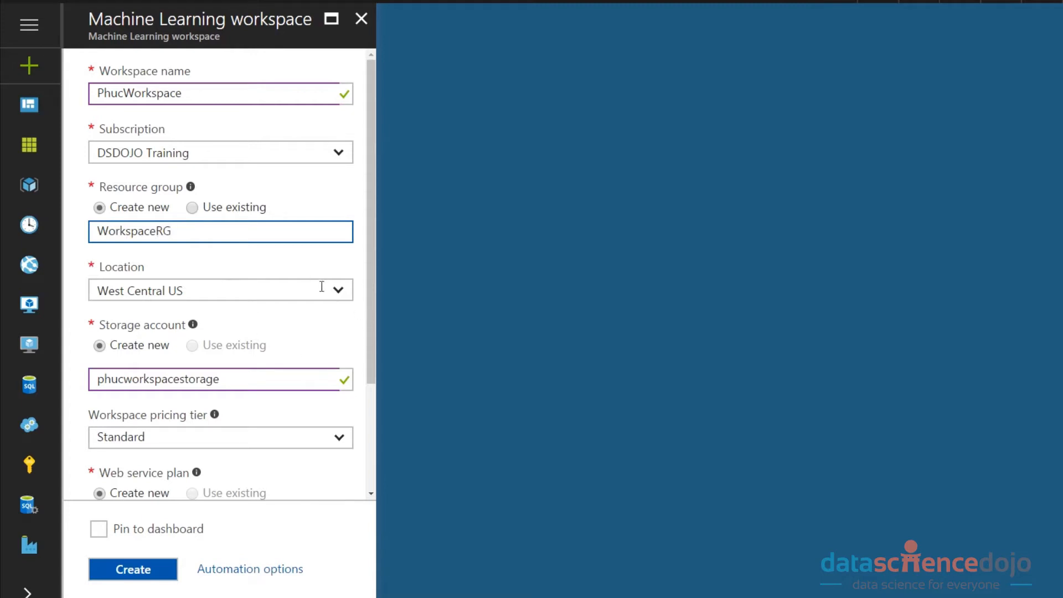
click(337, 291)
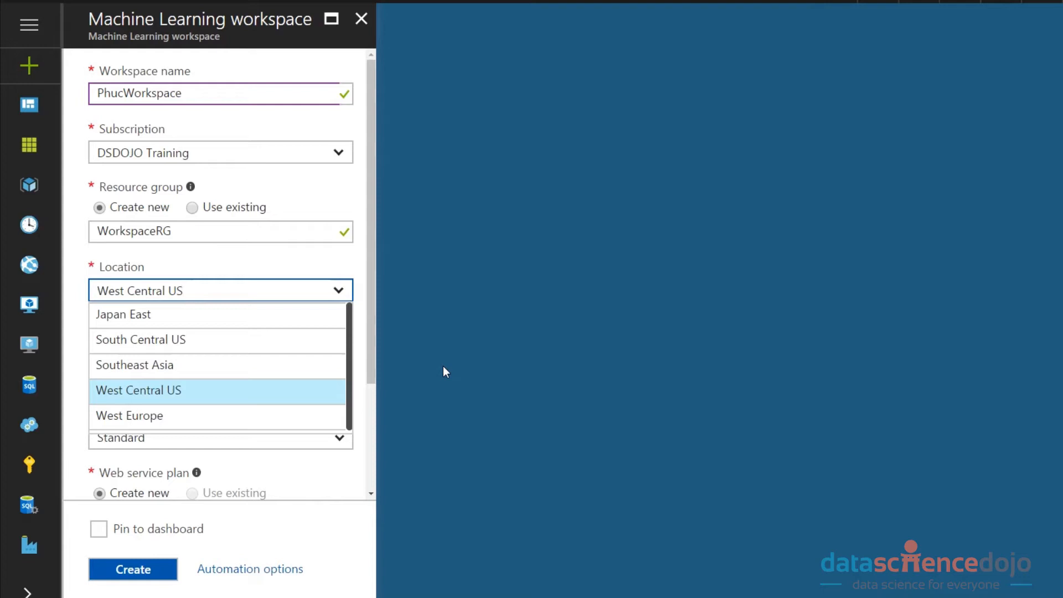
mouse_move(197, 415)
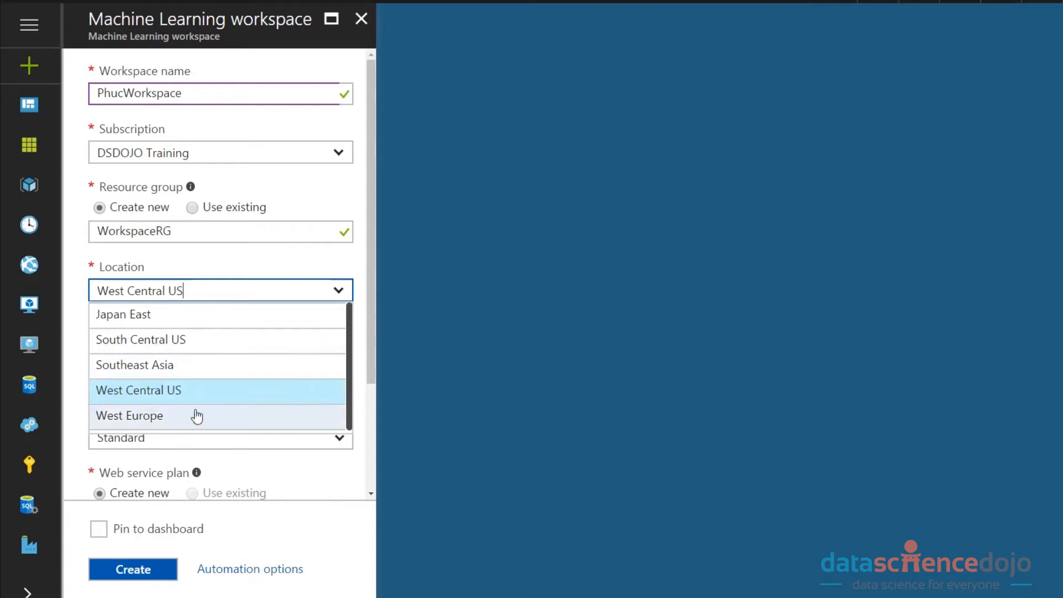
mouse_move(445, 459)
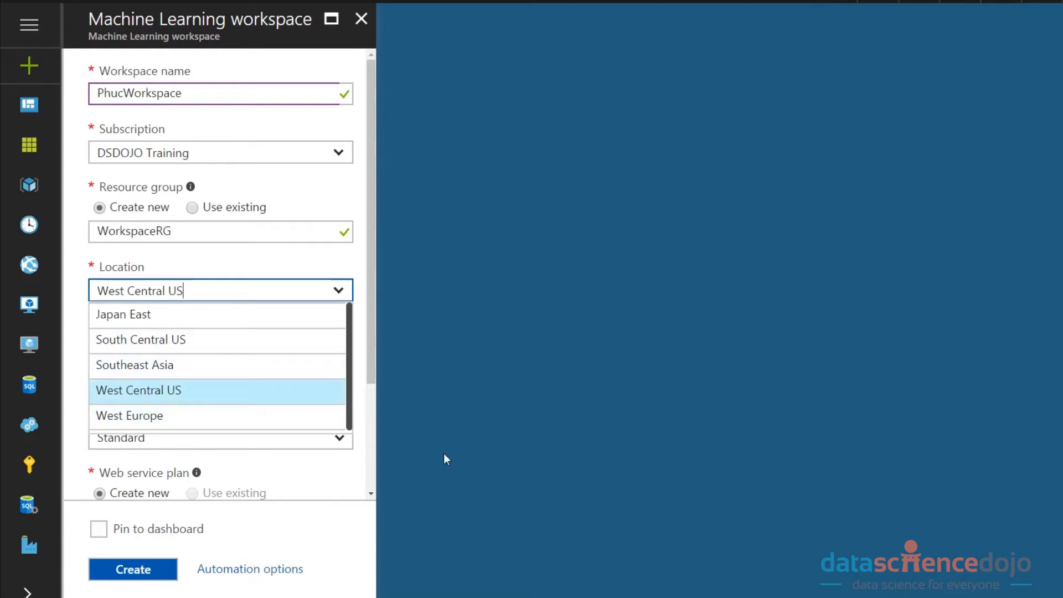
mouse_move(281, 461)
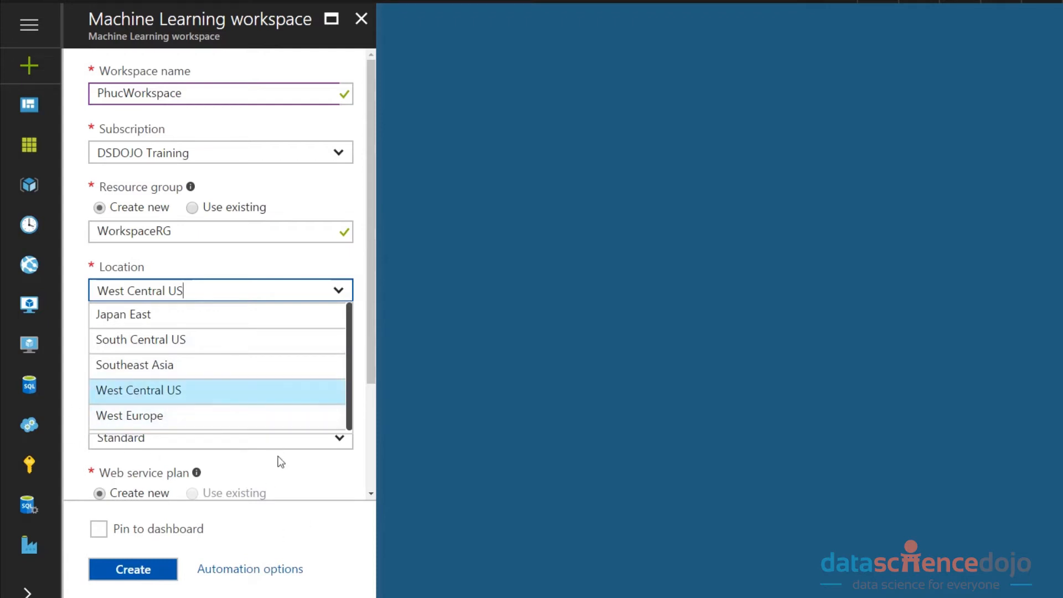
mouse_move(184, 403)
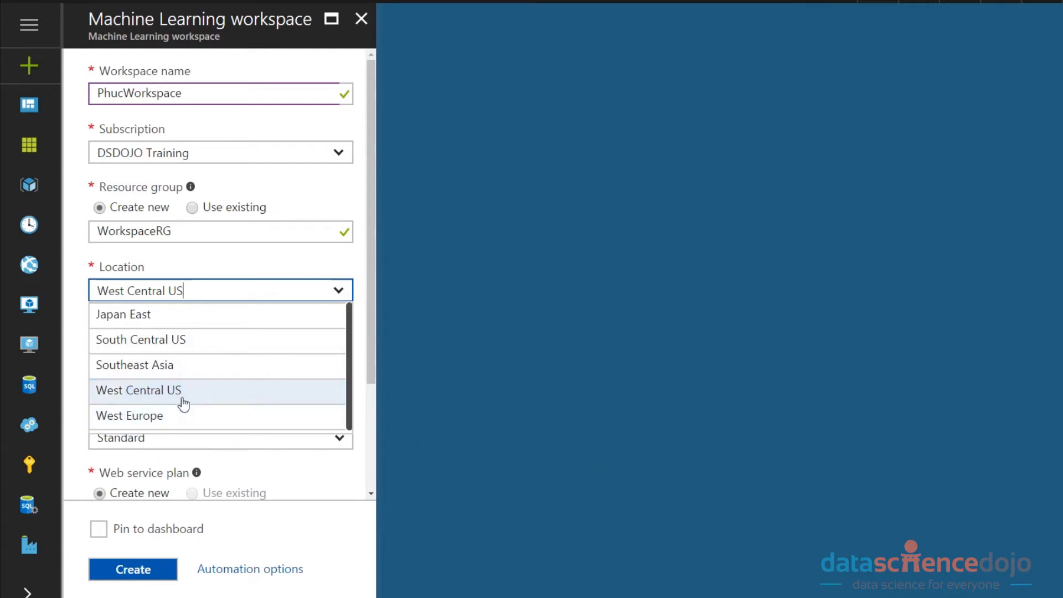
click(138, 390)
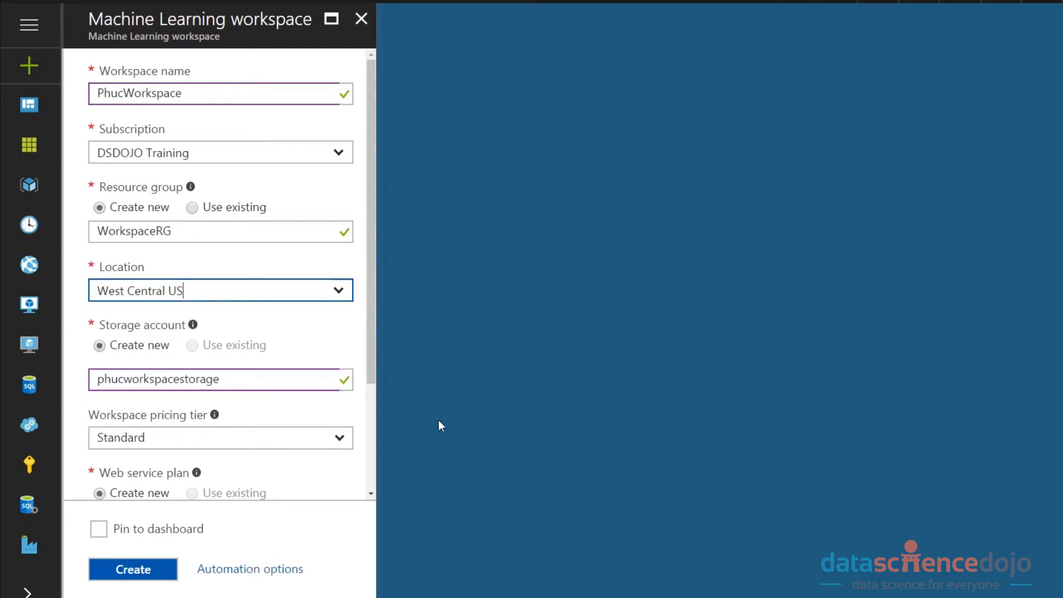
mouse_move(220, 359)
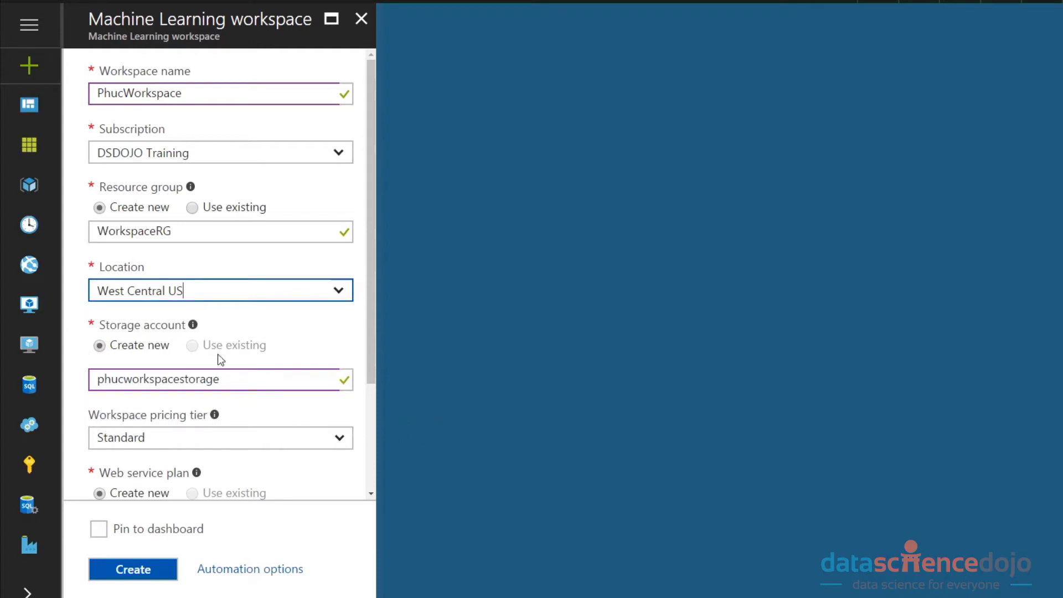
mouse_move(259, 365)
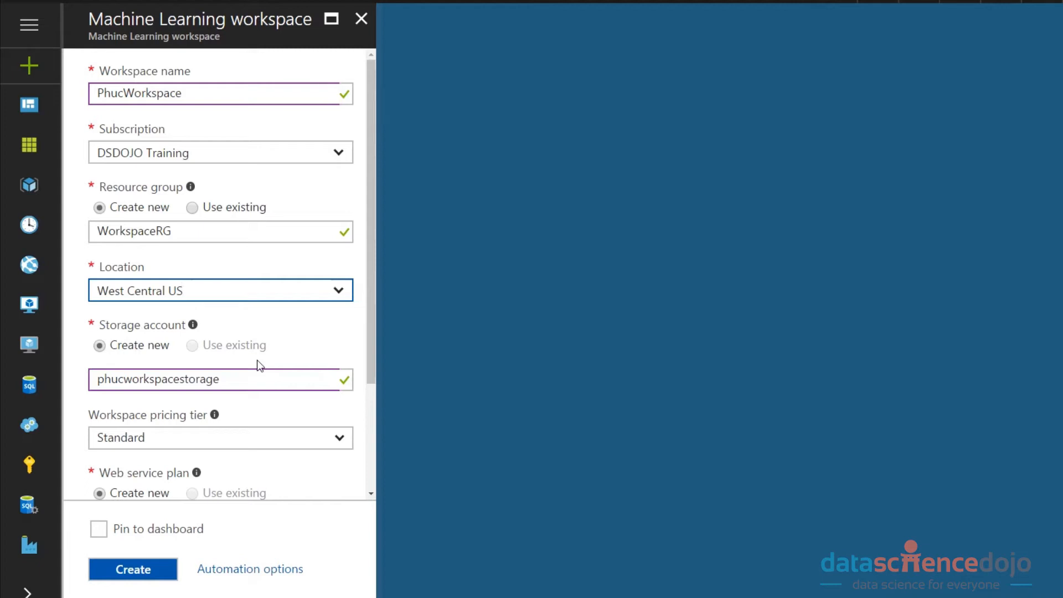
triple_click(220, 379)
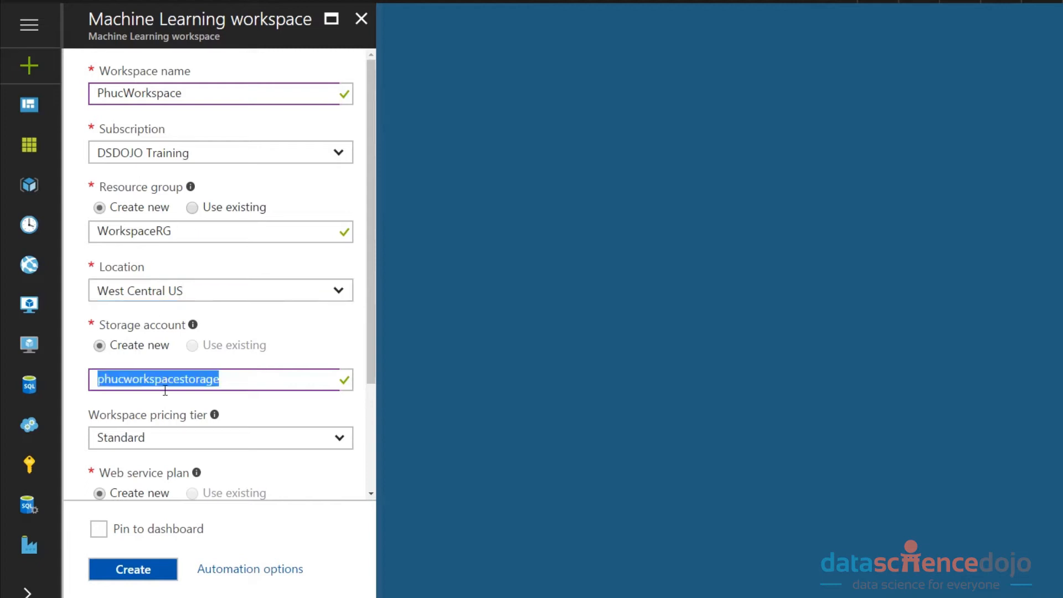
mouse_move(346, 399)
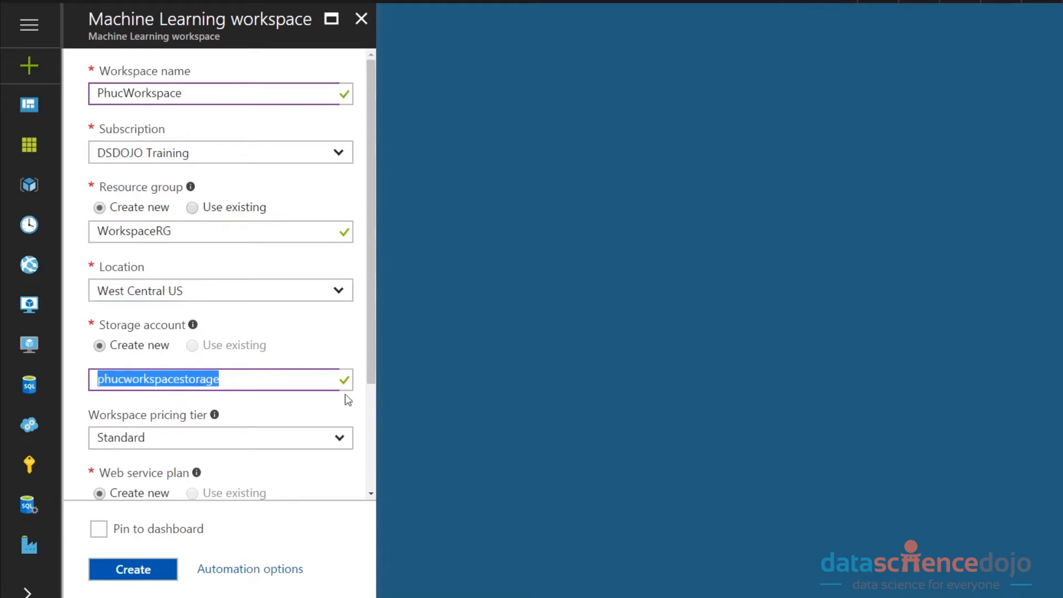
scroll(down, 3)
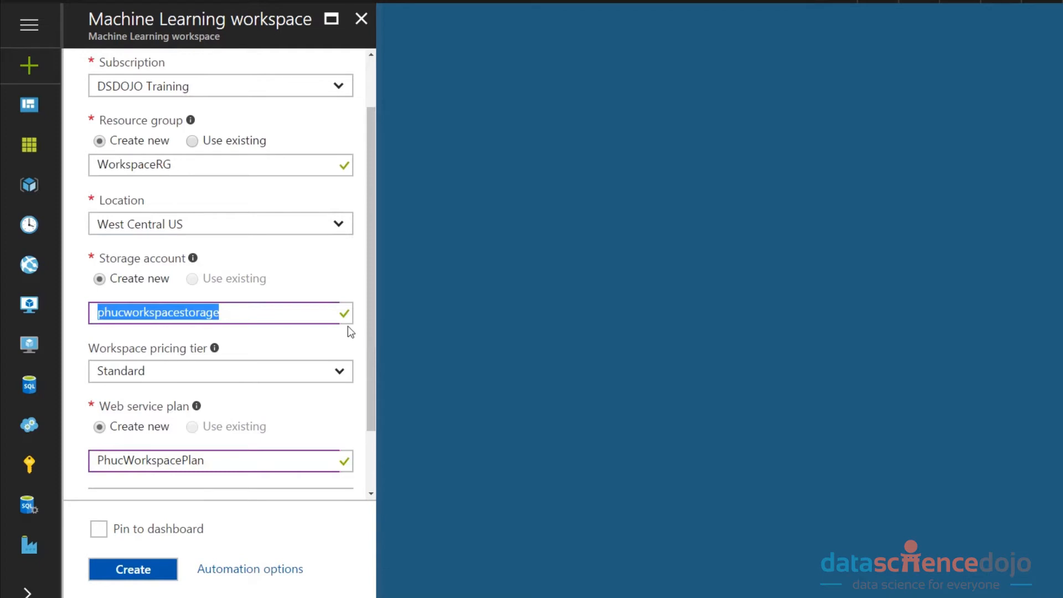
mouse_move(265, 360)
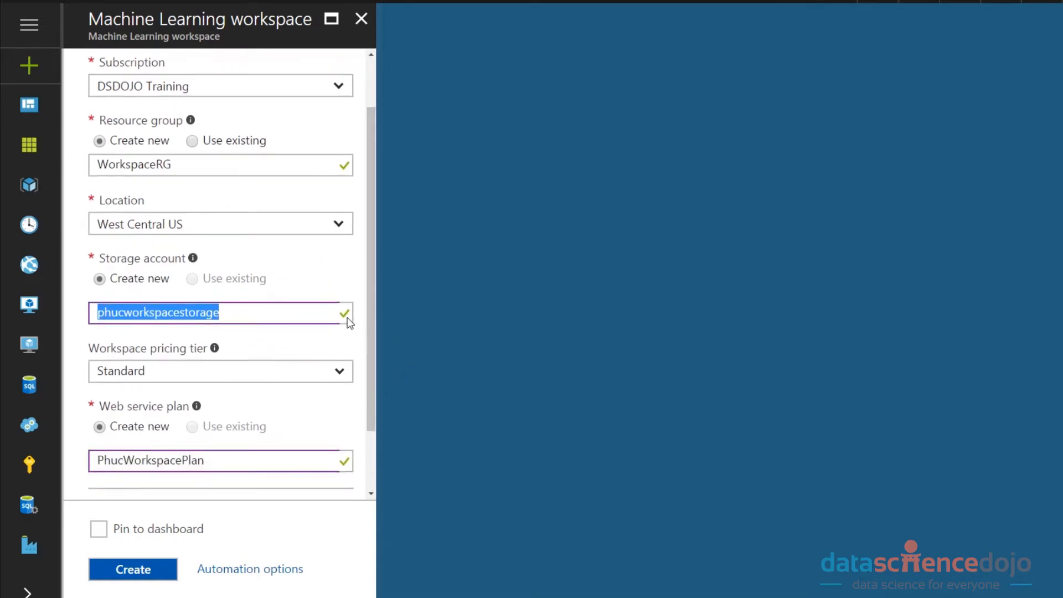
scroll(down, 3)
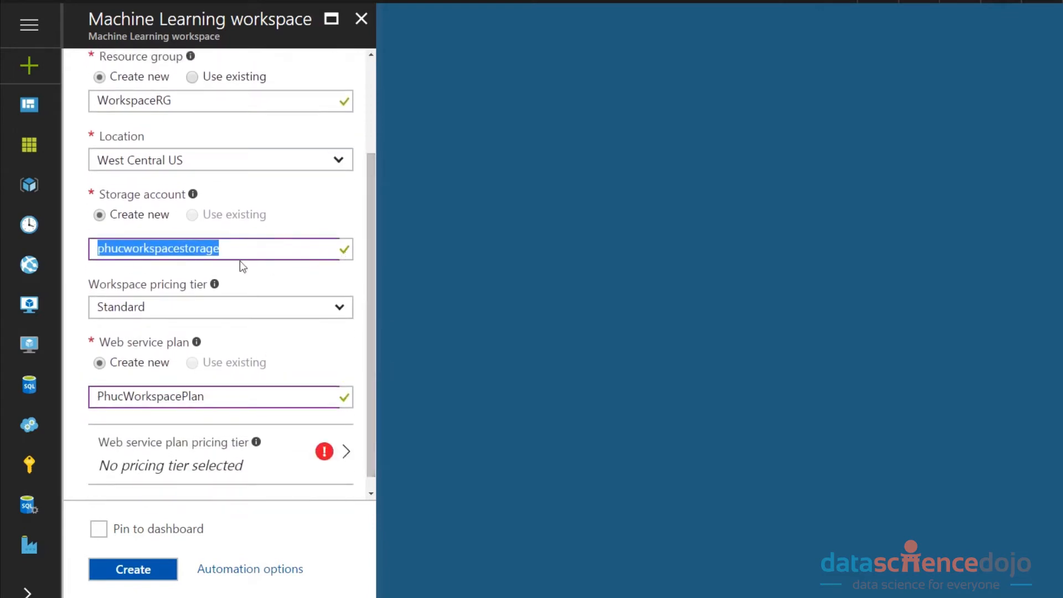
mouse_move(186, 248)
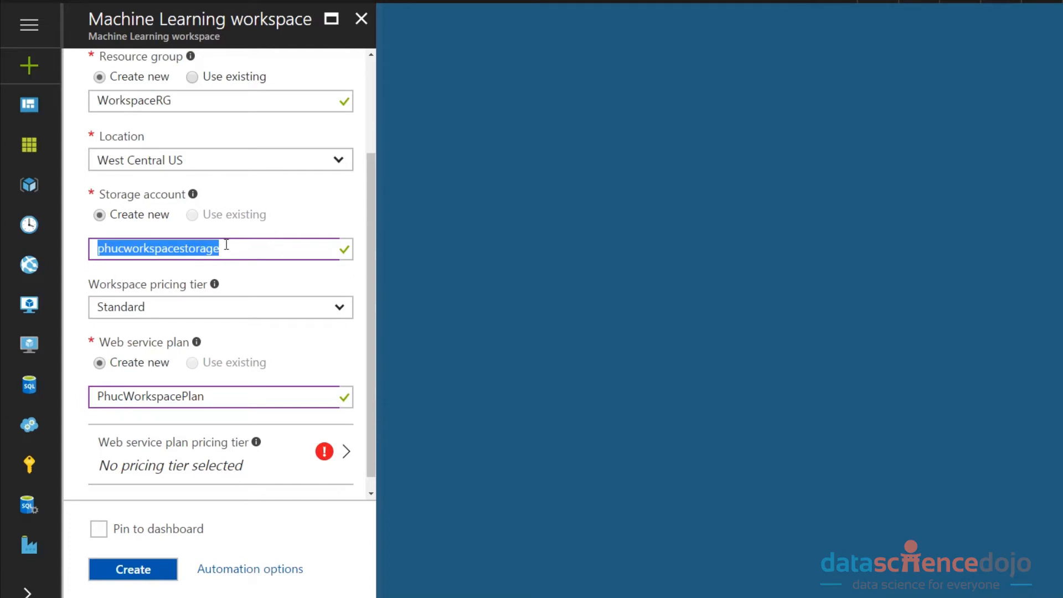
mouse_move(243, 256)
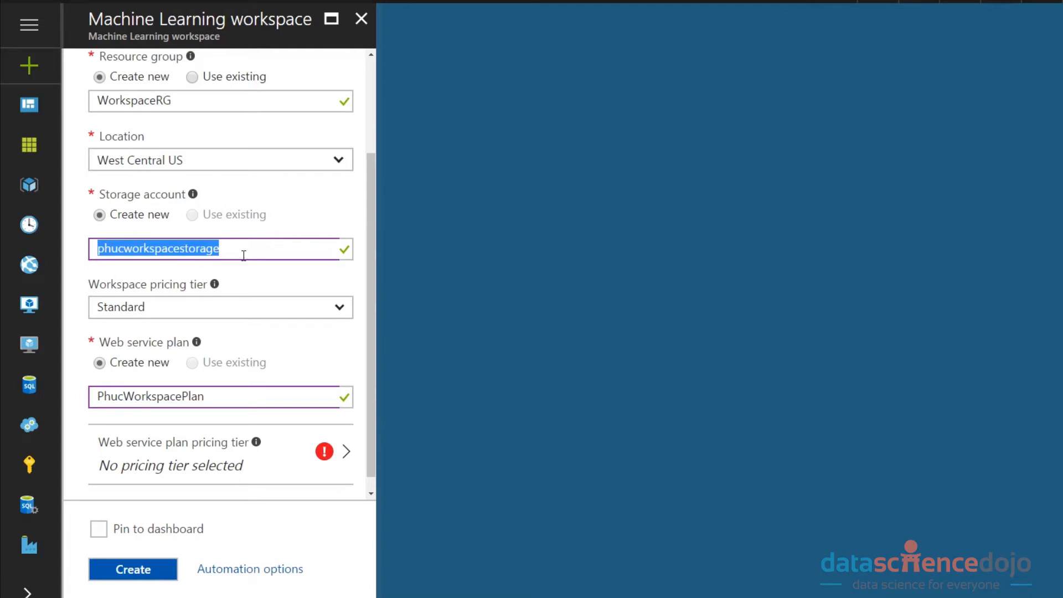
scroll(up, 3)
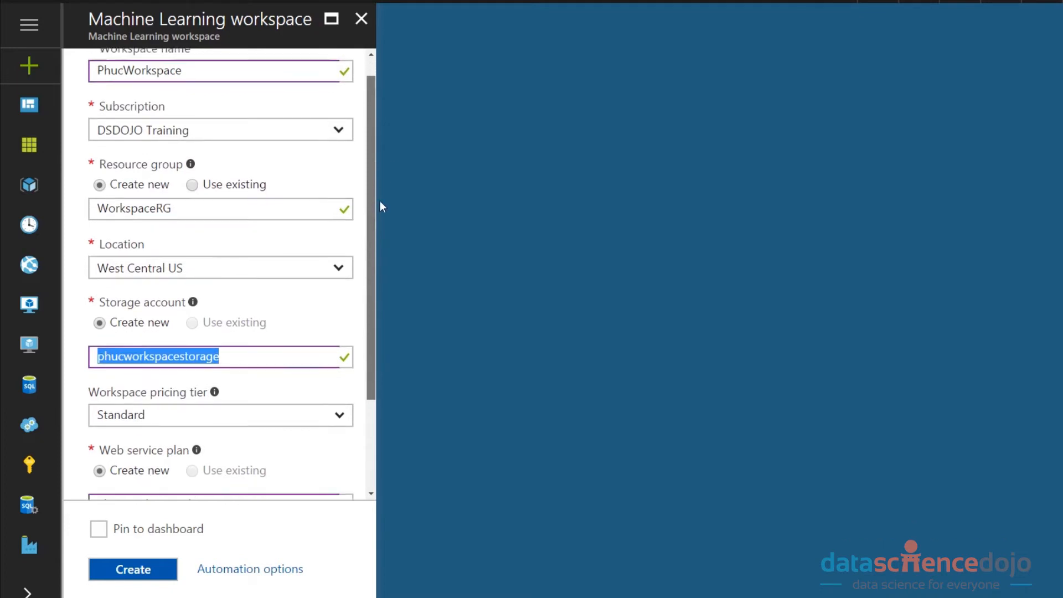
scroll(down, 3)
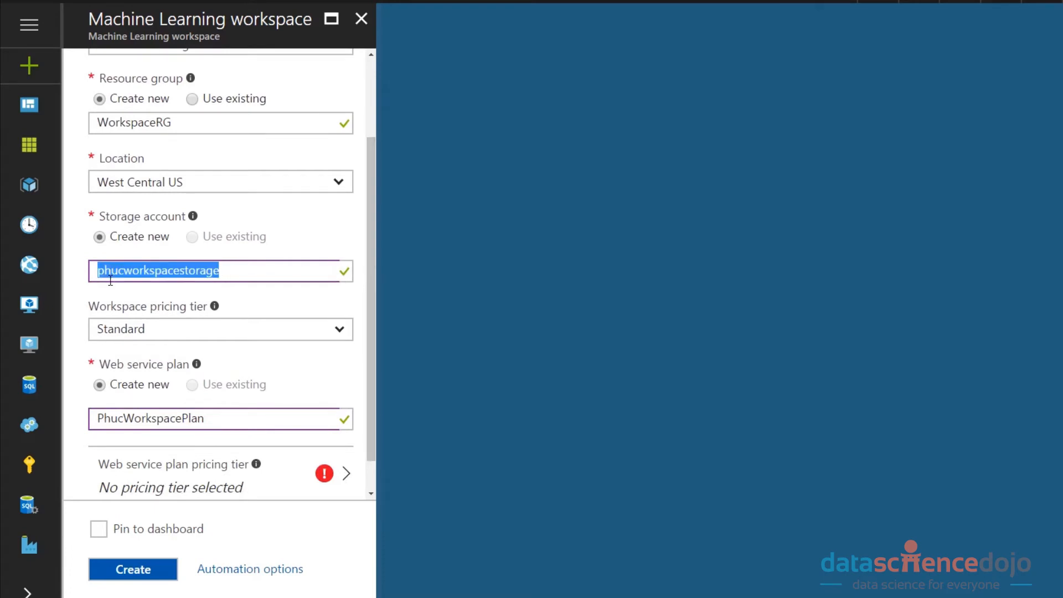
mouse_move(284, 280)
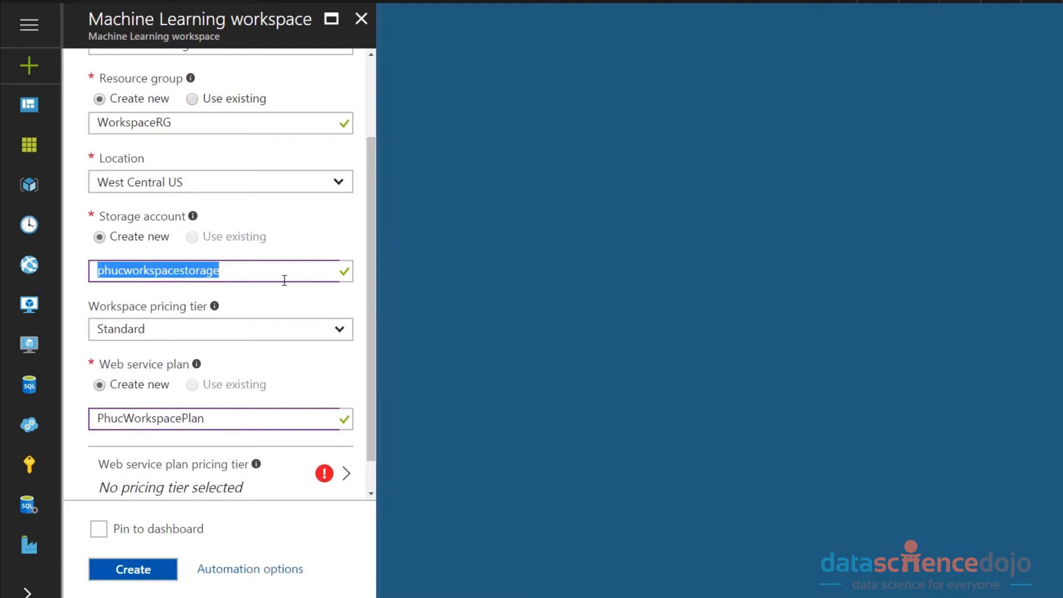
mouse_move(170, 299)
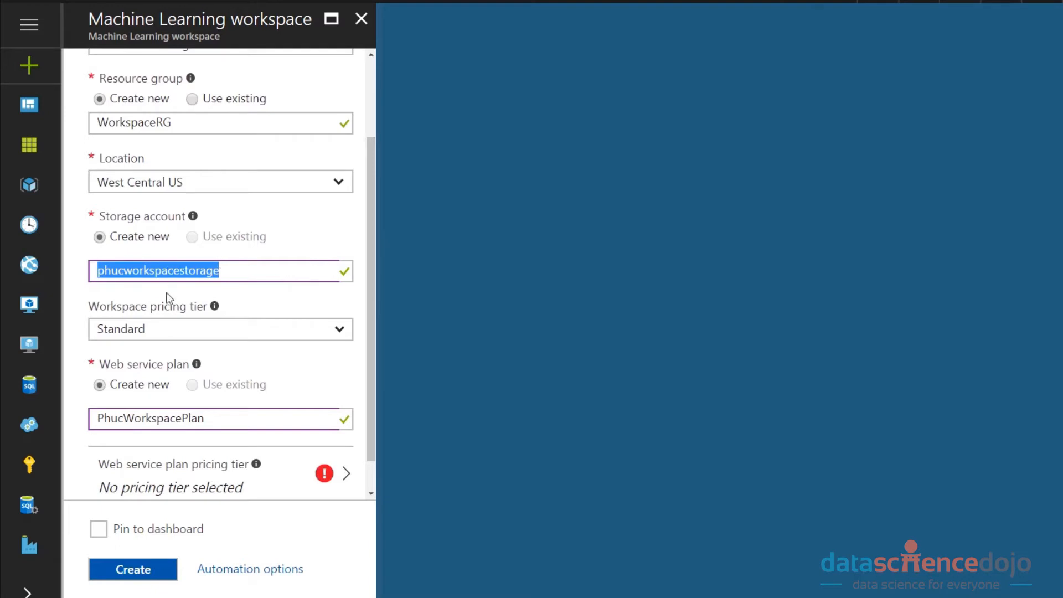
mouse_move(177, 338)
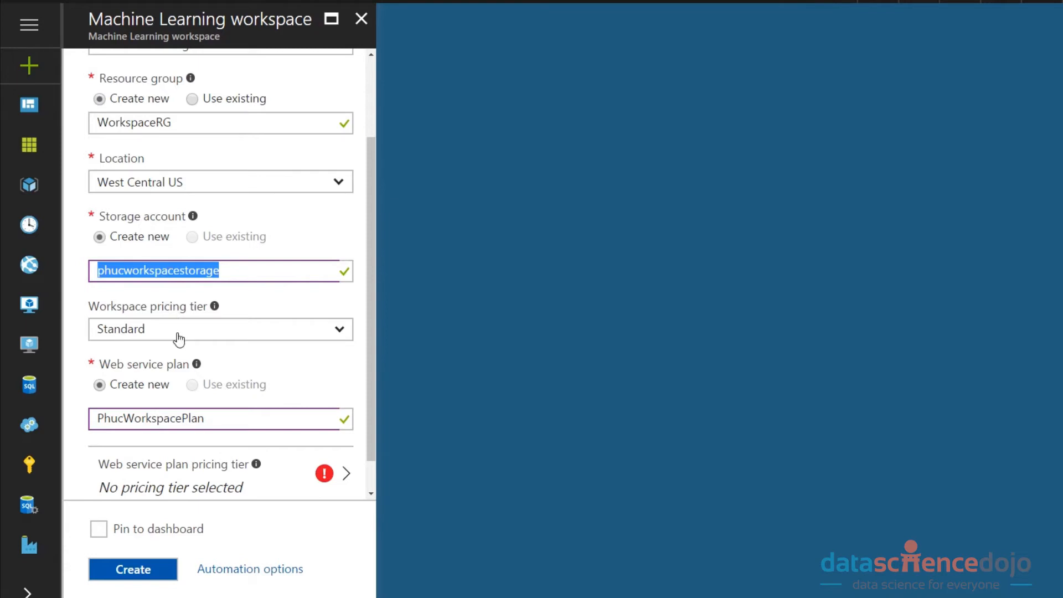
mouse_move(242, 300)
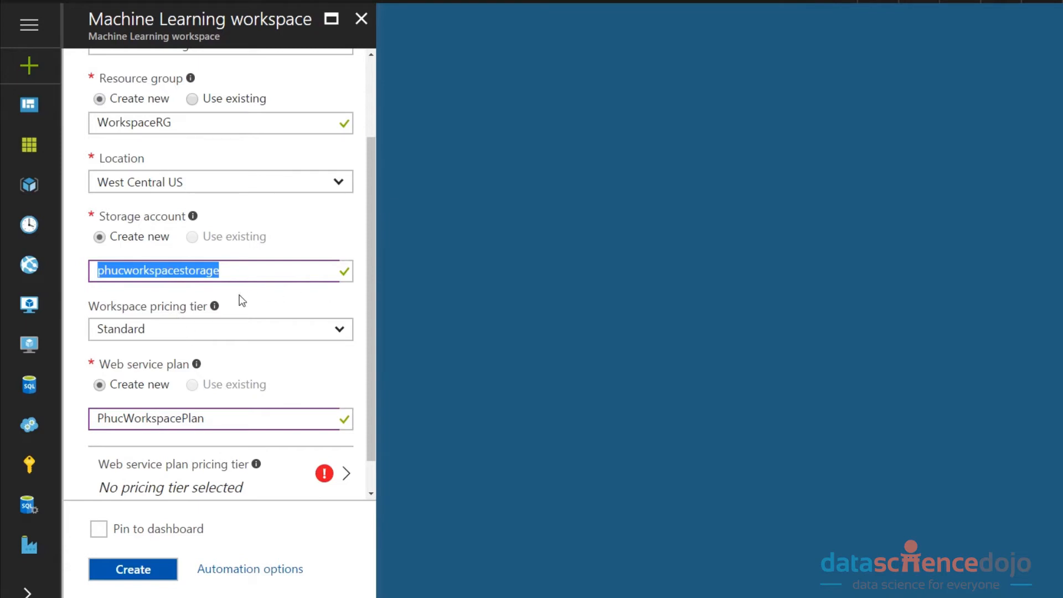
mouse_move(311, 332)
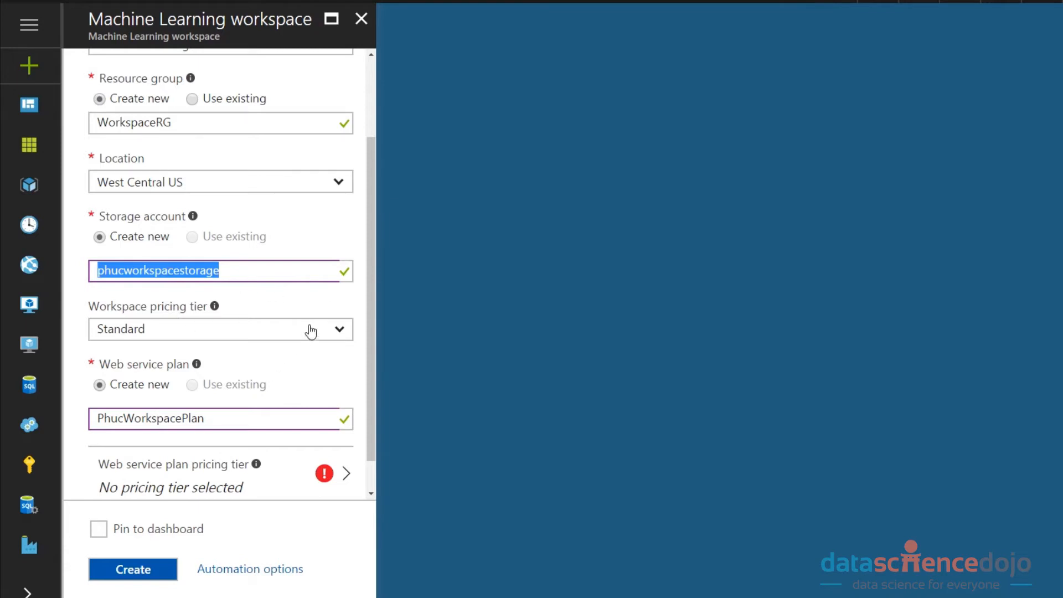
mouse_move(350, 281)
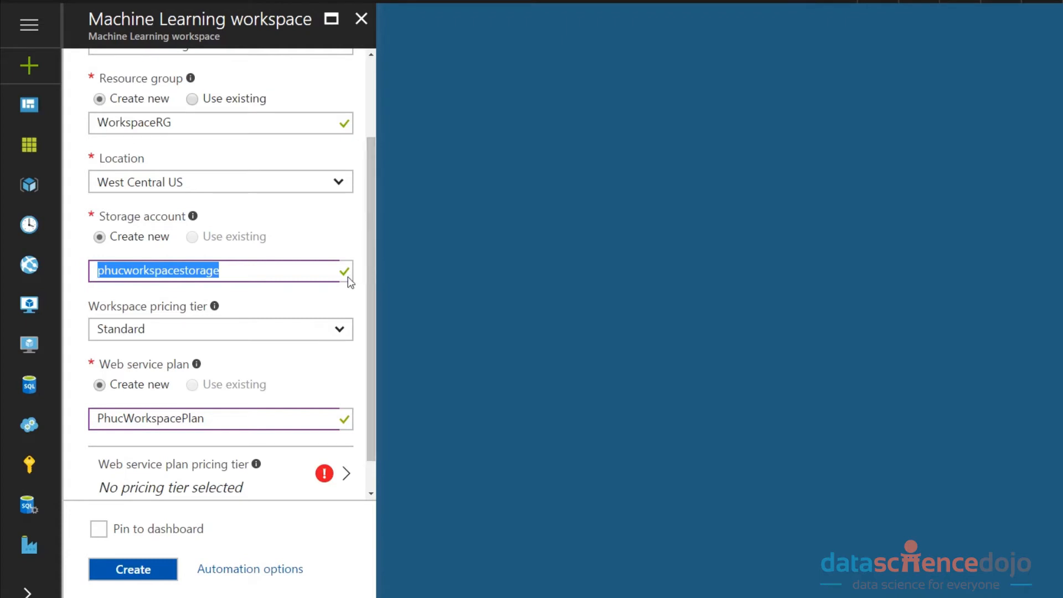
mouse_move(355, 293)
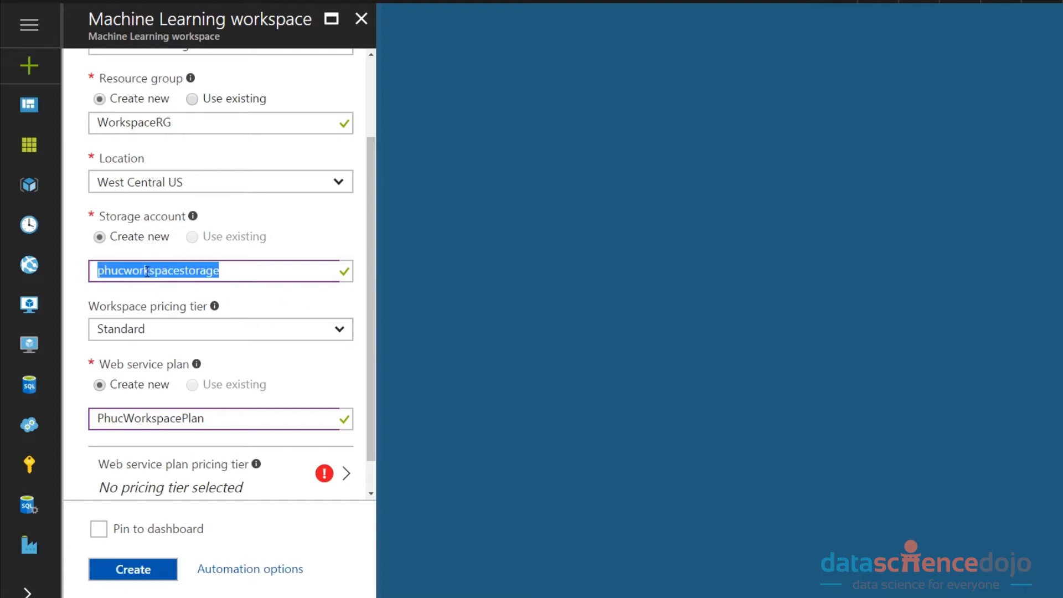
mouse_move(208, 290)
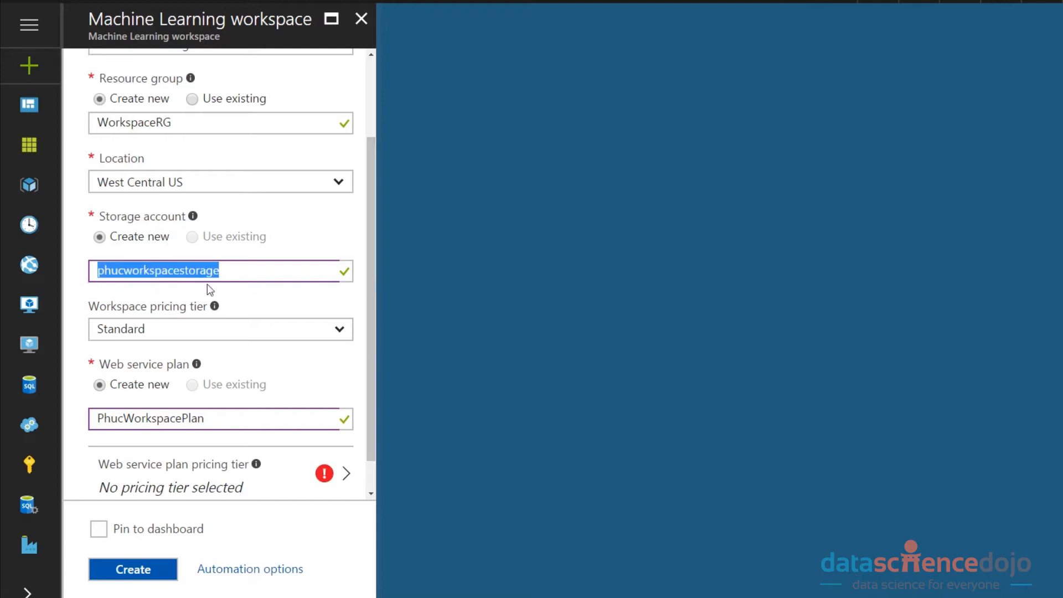
mouse_move(492, 323)
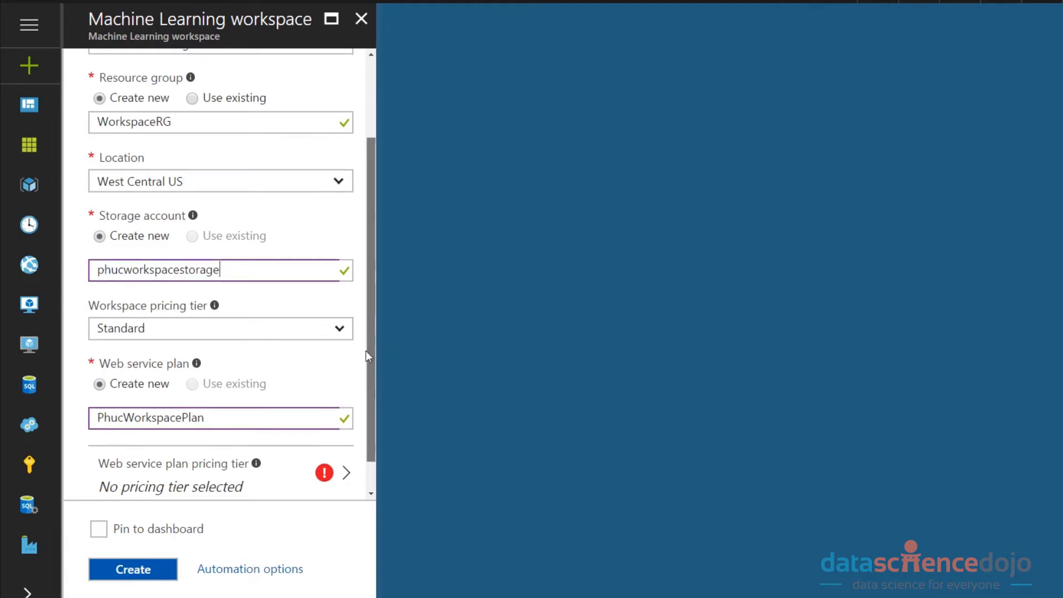
scroll(up, 3)
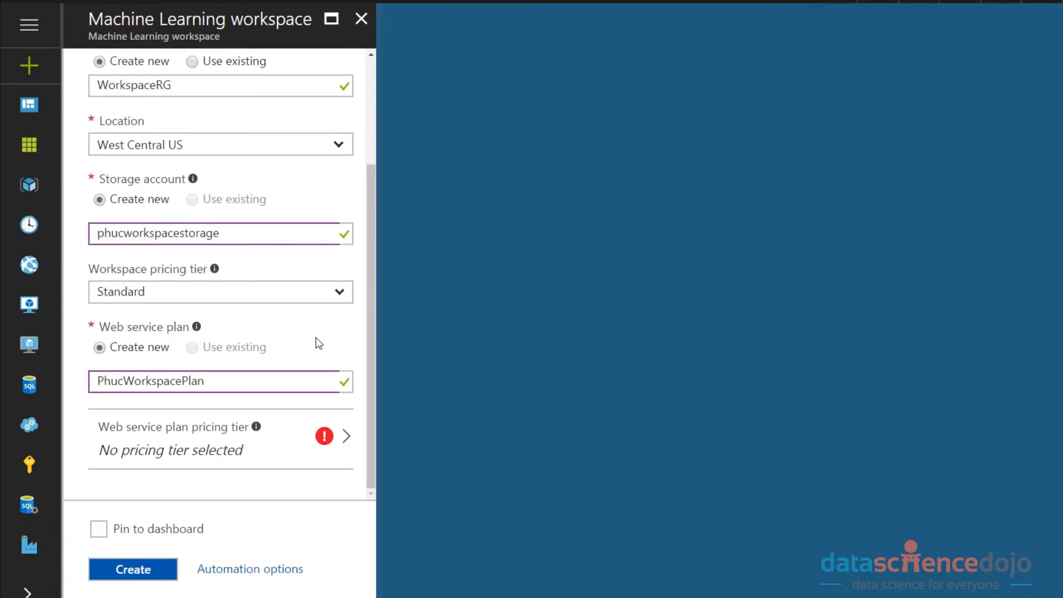
click(219, 291)
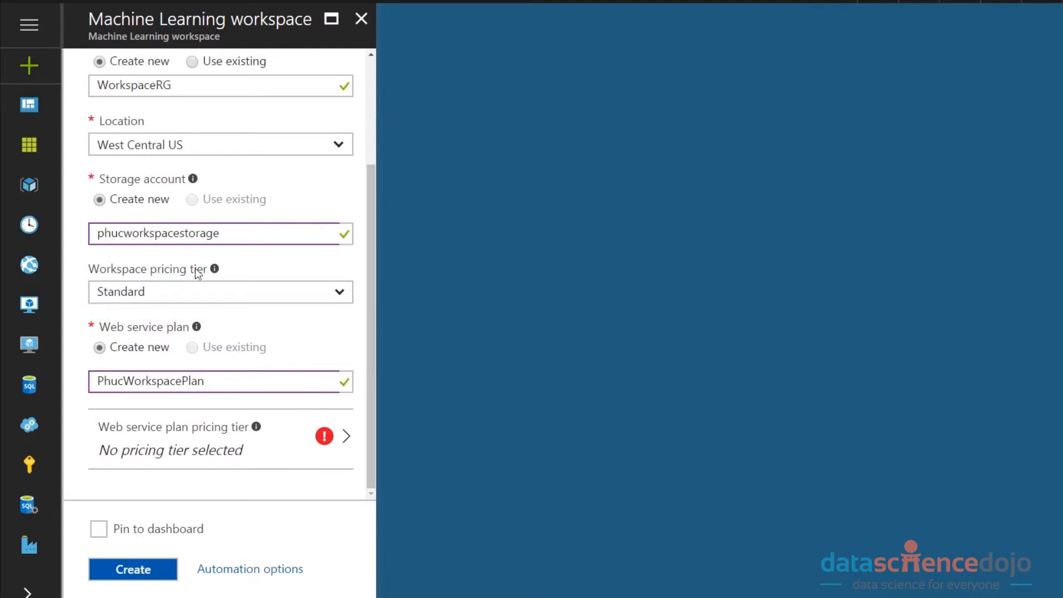
mouse_move(124, 332)
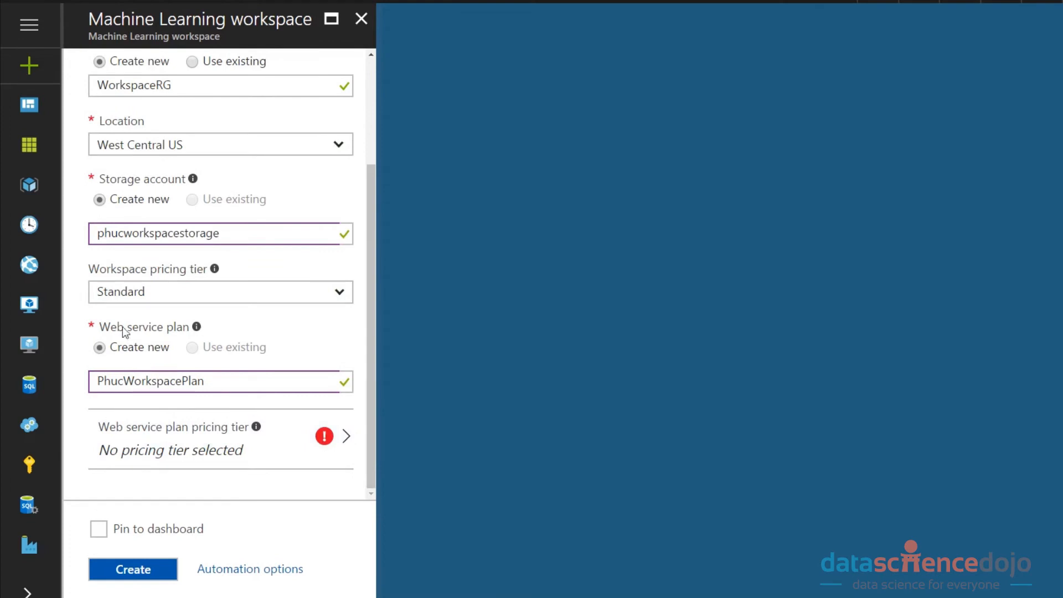
mouse_move(208, 342)
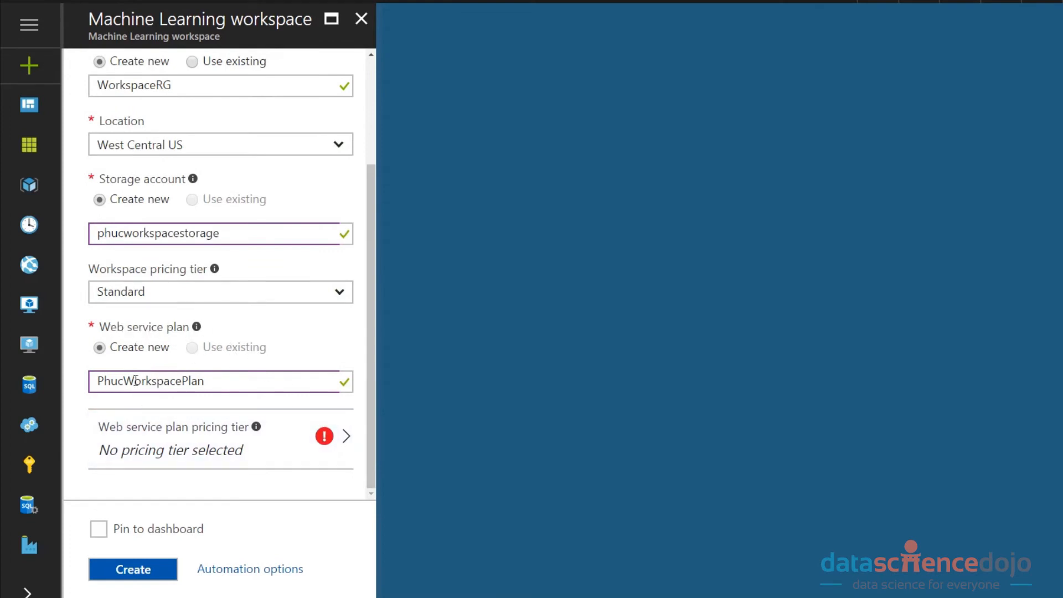
Set the web service plan pricing tier to DevTest Standard.
click(220, 438)
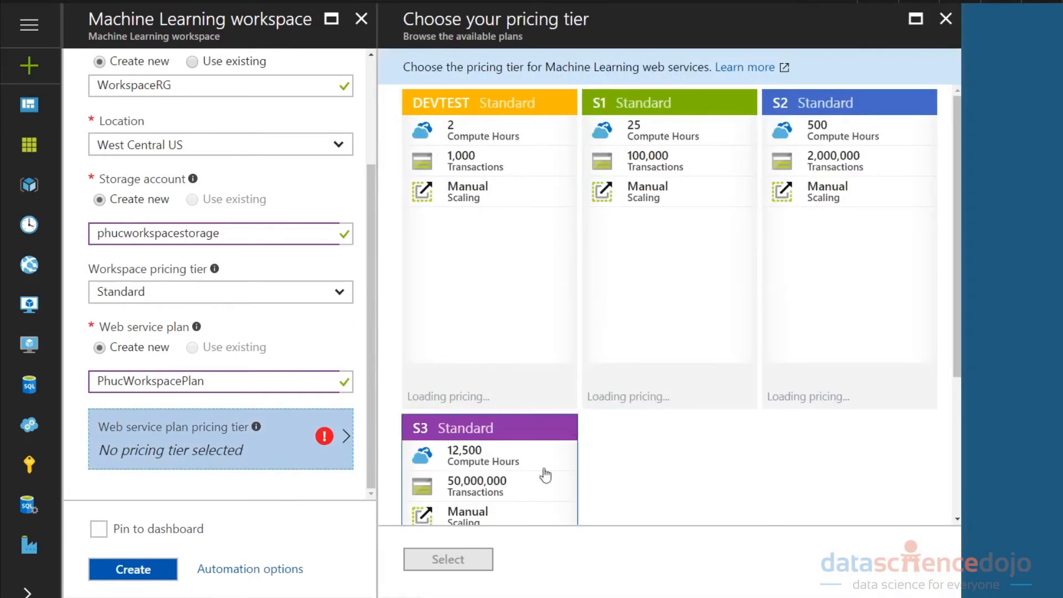
scroll(down, 3)
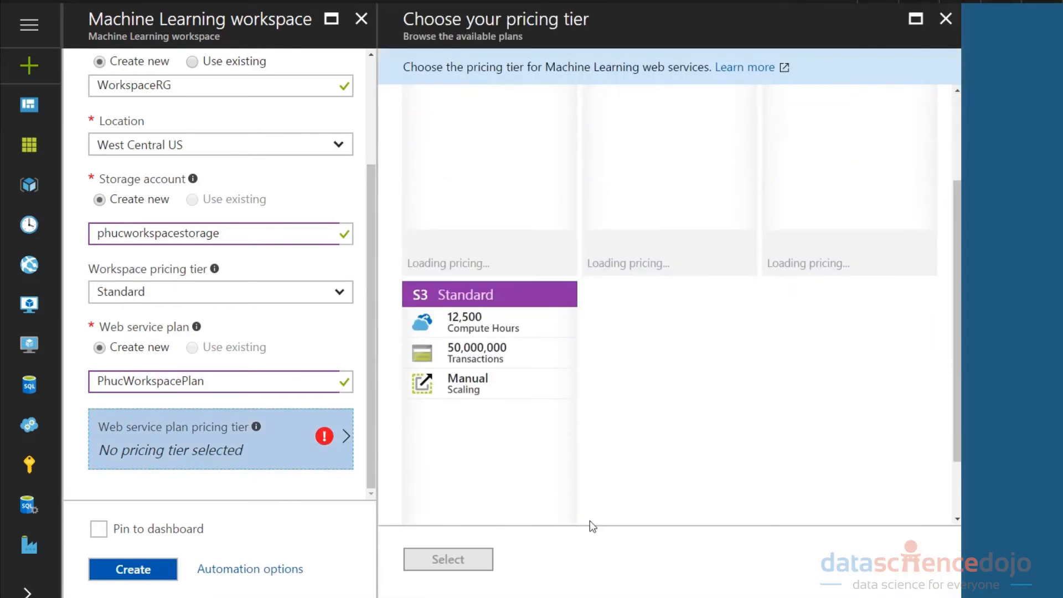
mouse_move(281, 431)
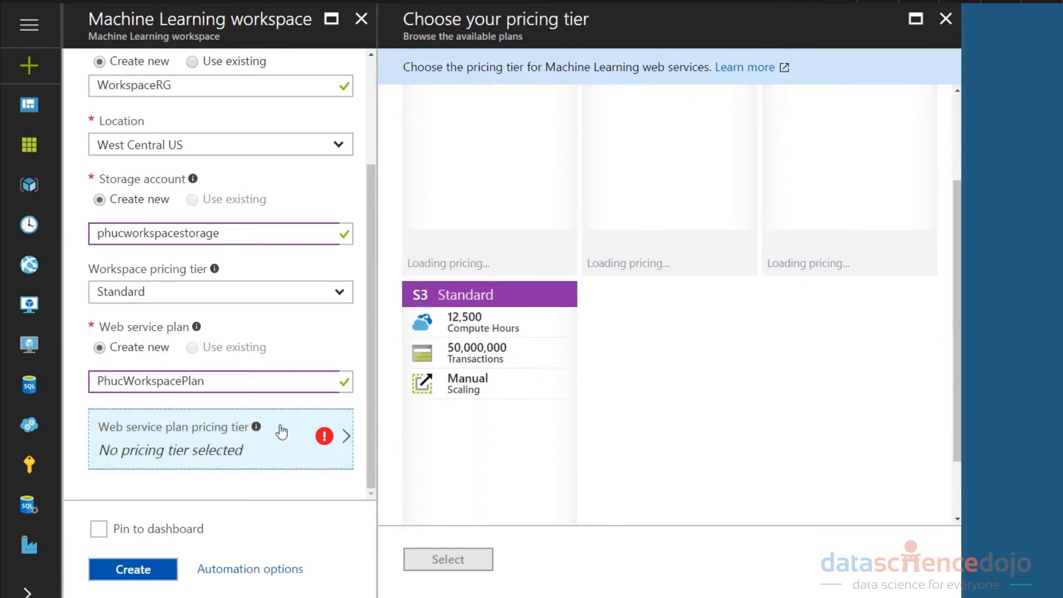
mouse_move(334, 437)
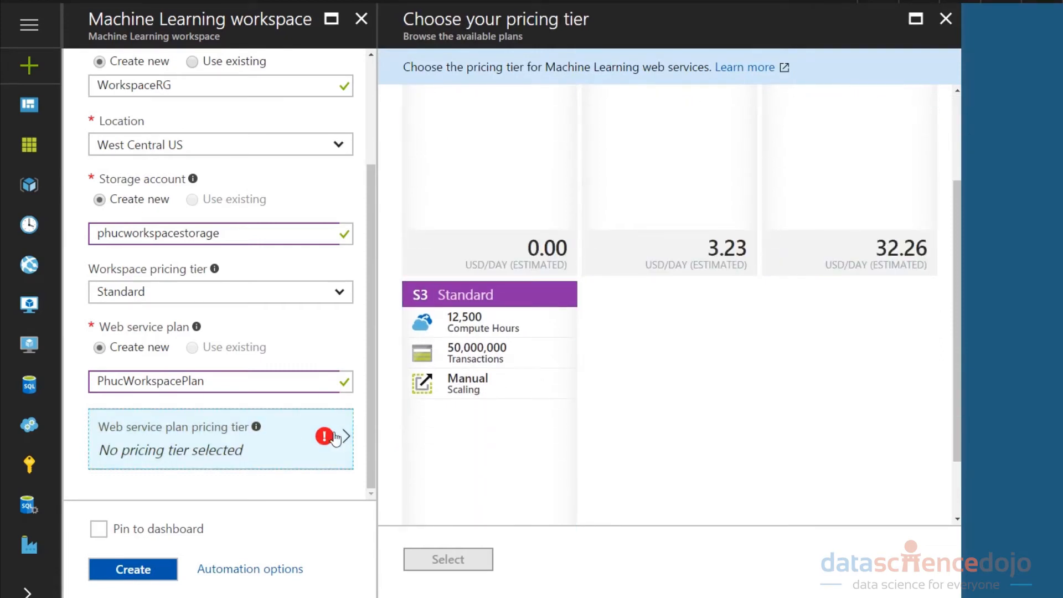
scroll(down, 3)
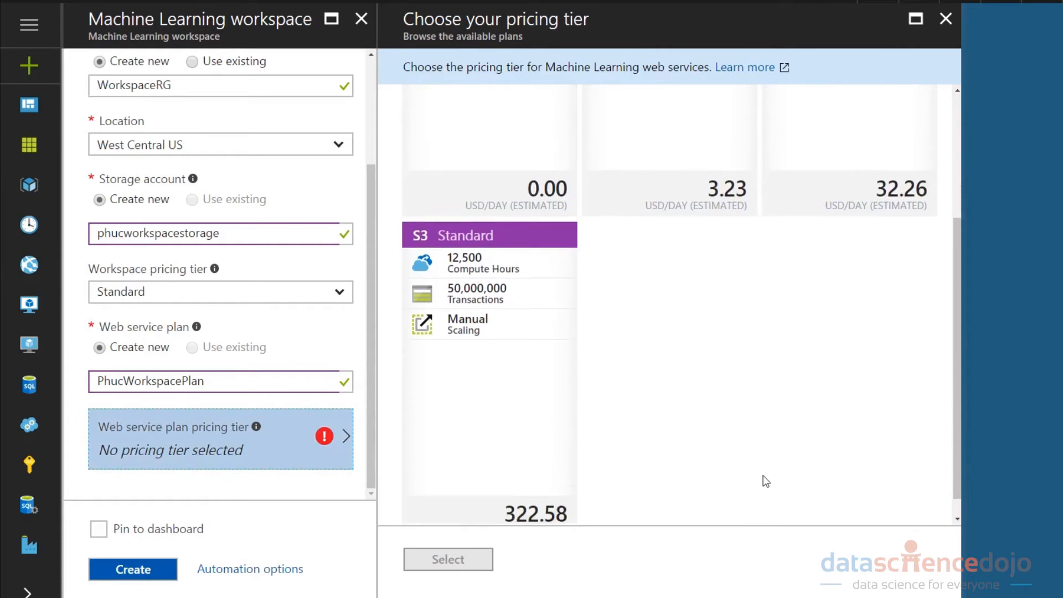
scroll(up, 3)
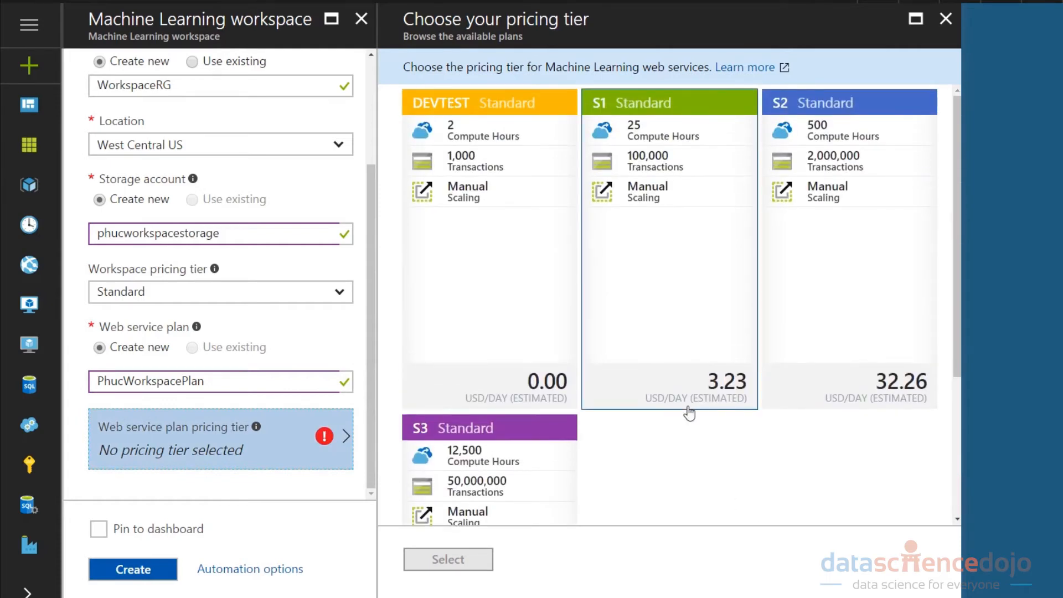
mouse_move(679, 511)
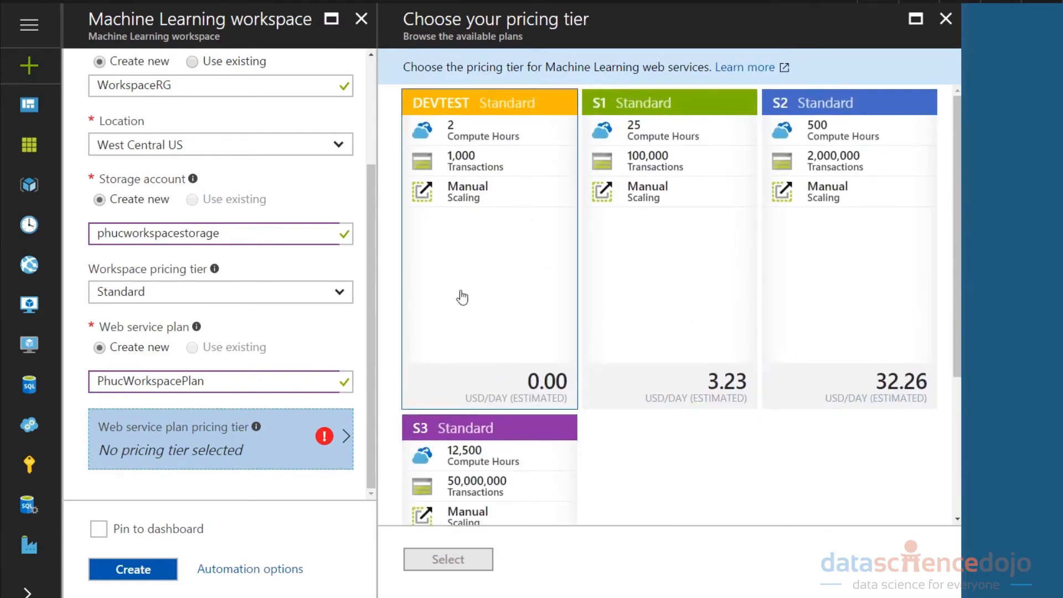
mouse_move(531, 265)
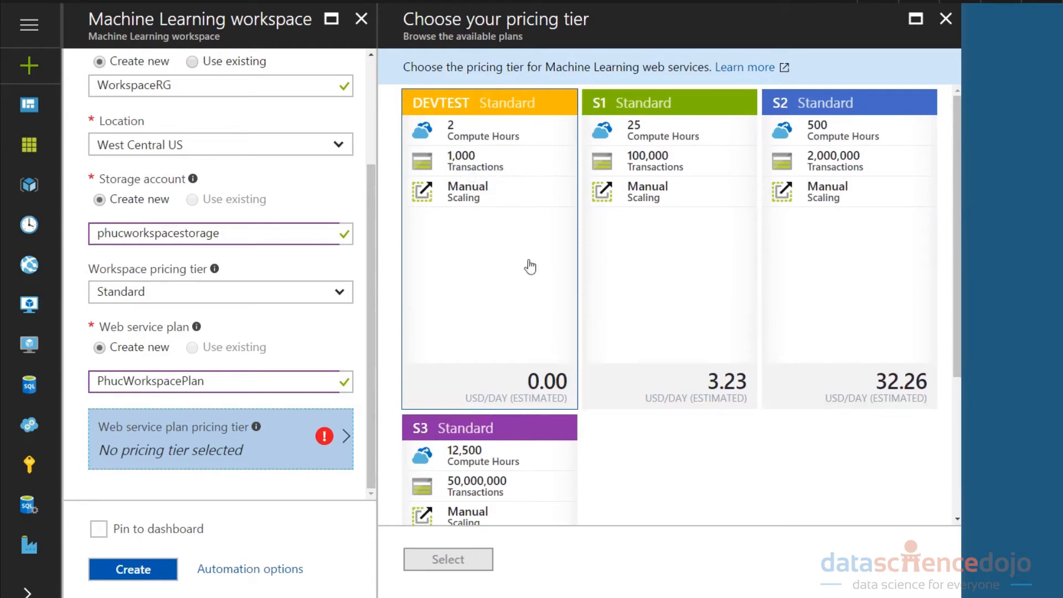
click(945, 18)
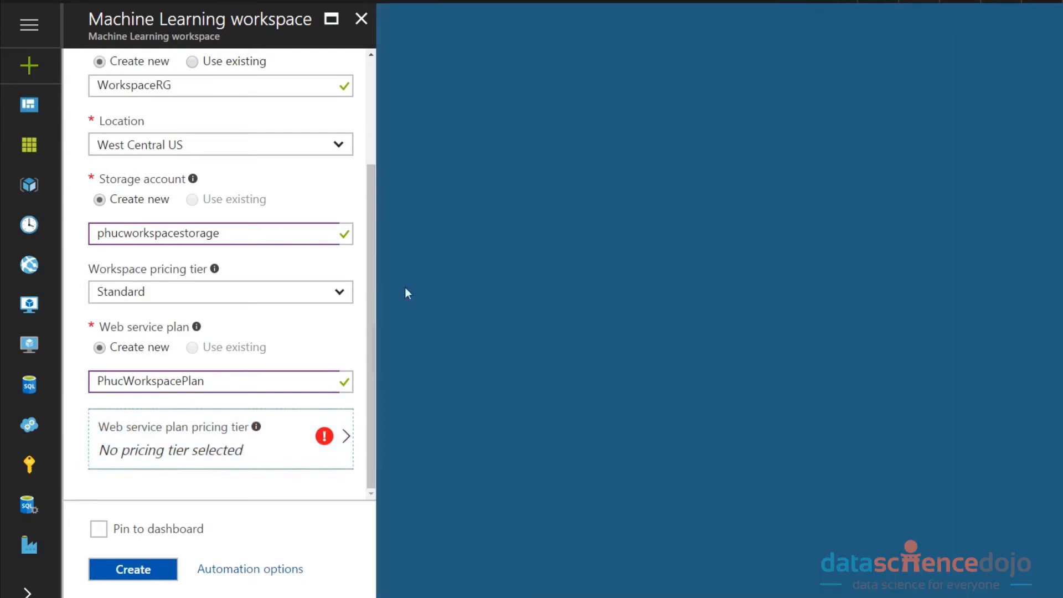
double_click(142, 326)
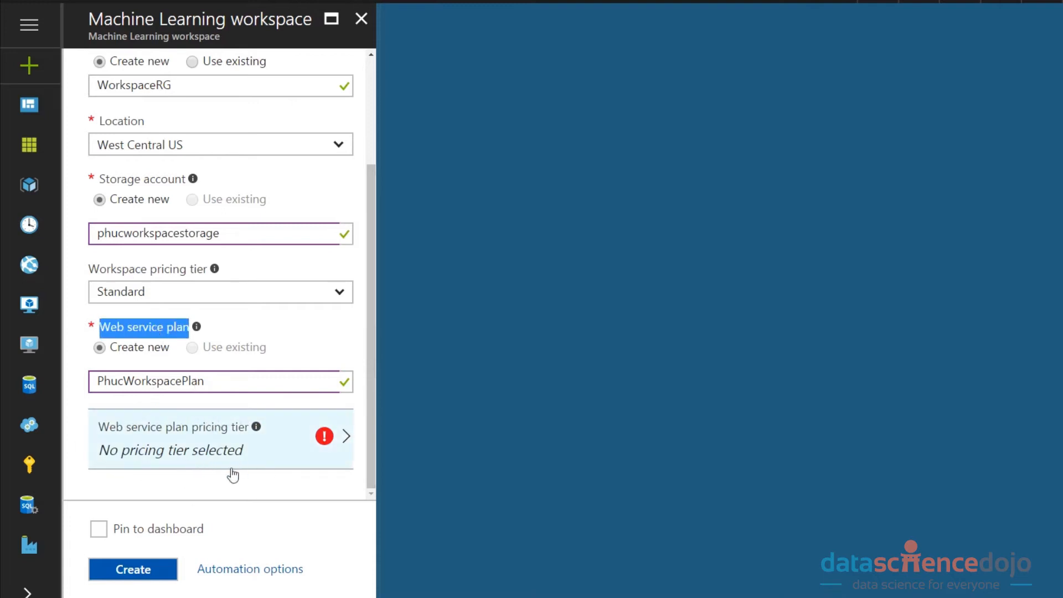
click(220, 437)
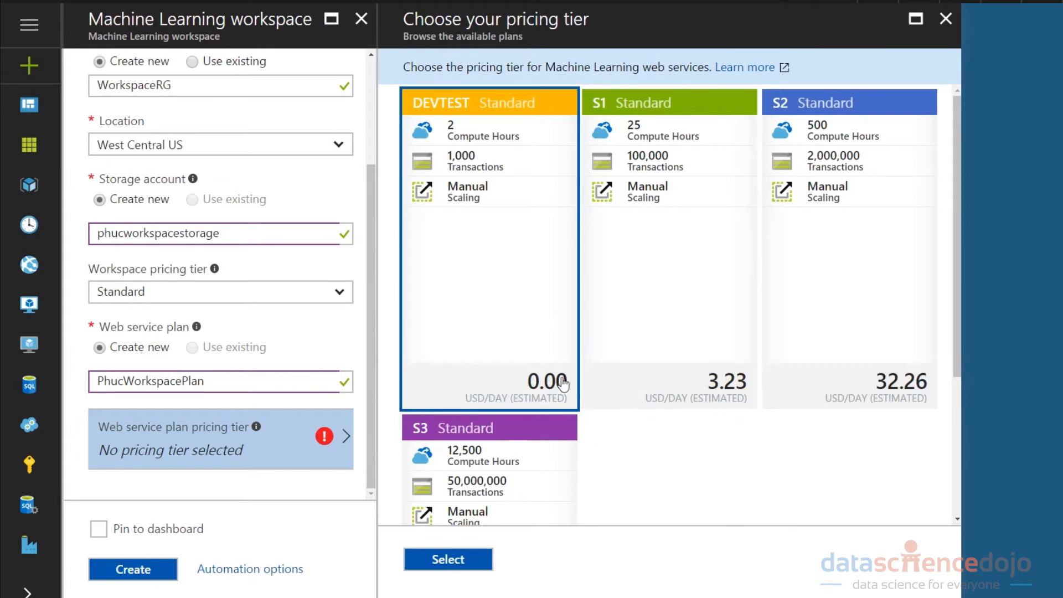
click(446, 559)
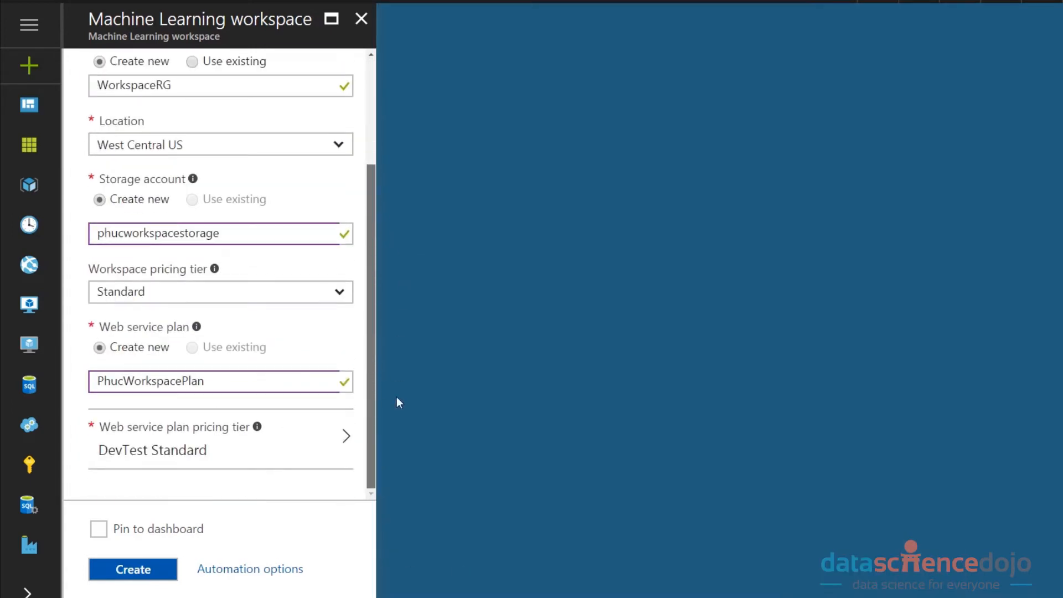
mouse_move(498, 466)
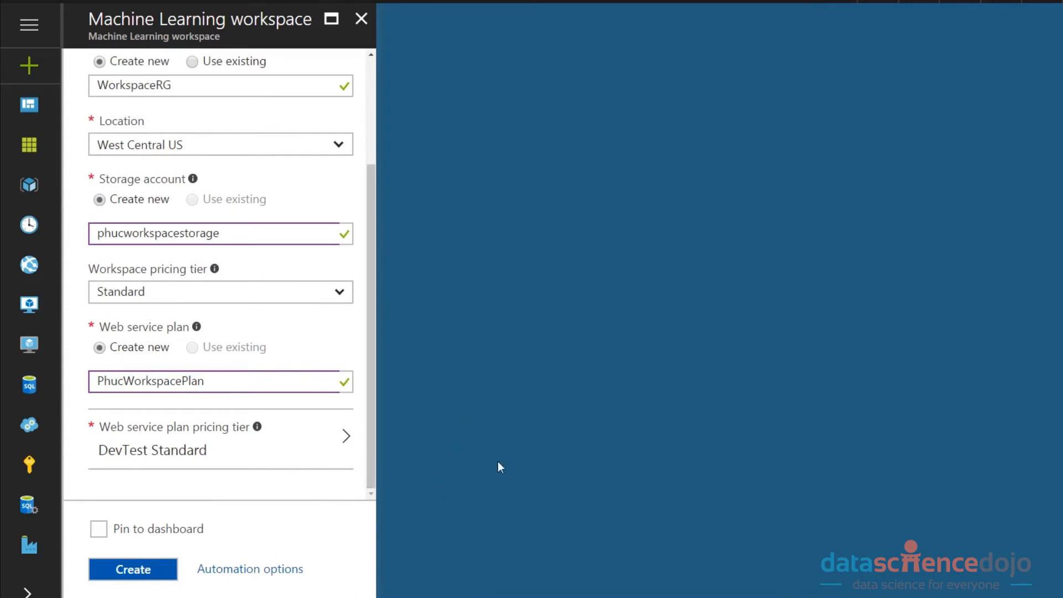
Enable Pin to dashboard on the workspace form.
scroll(up, 3)
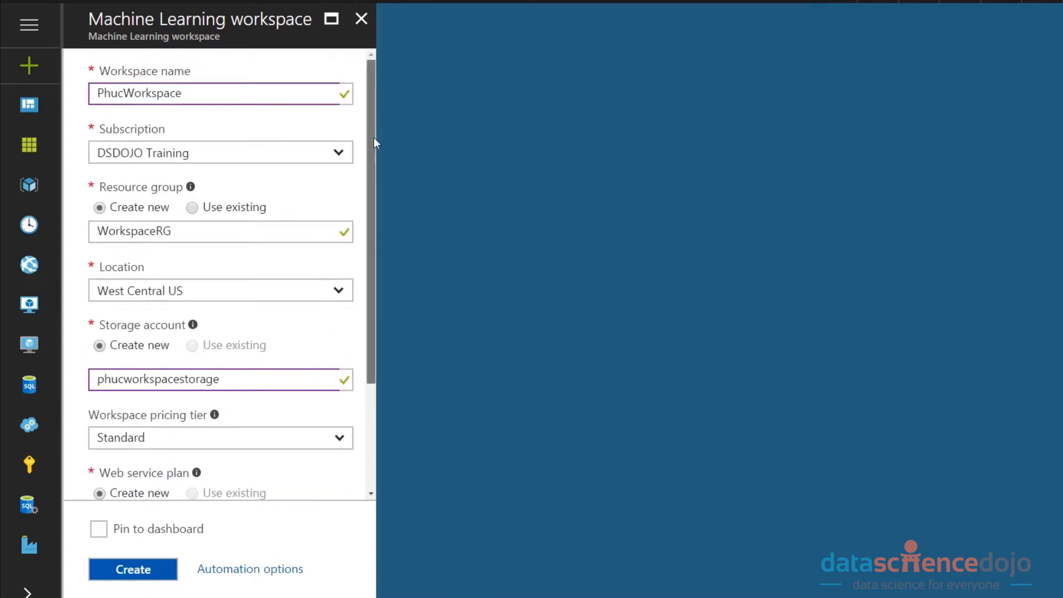
scroll(down, 3)
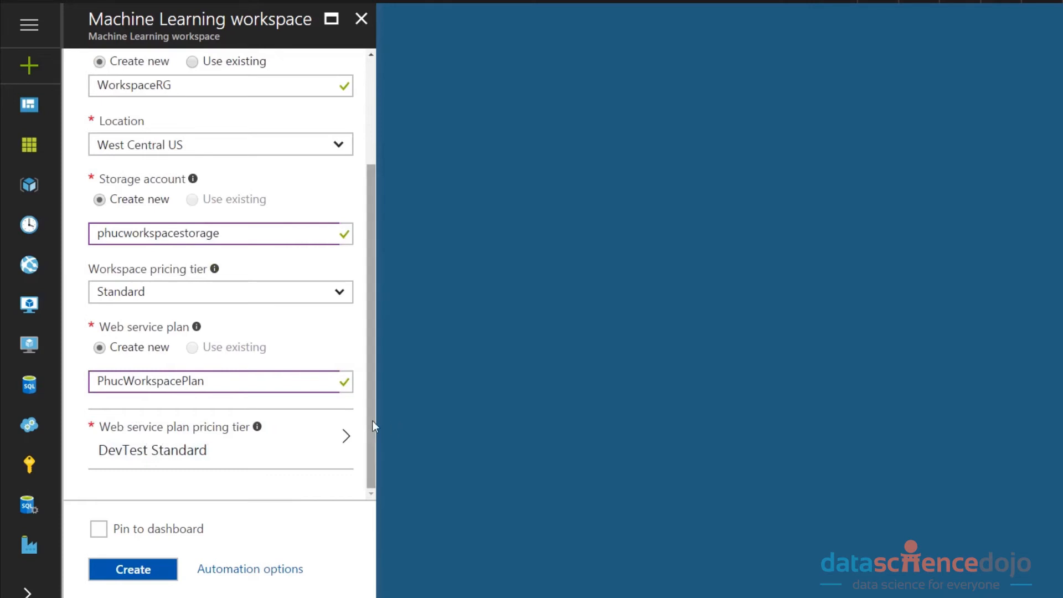
mouse_move(129, 532)
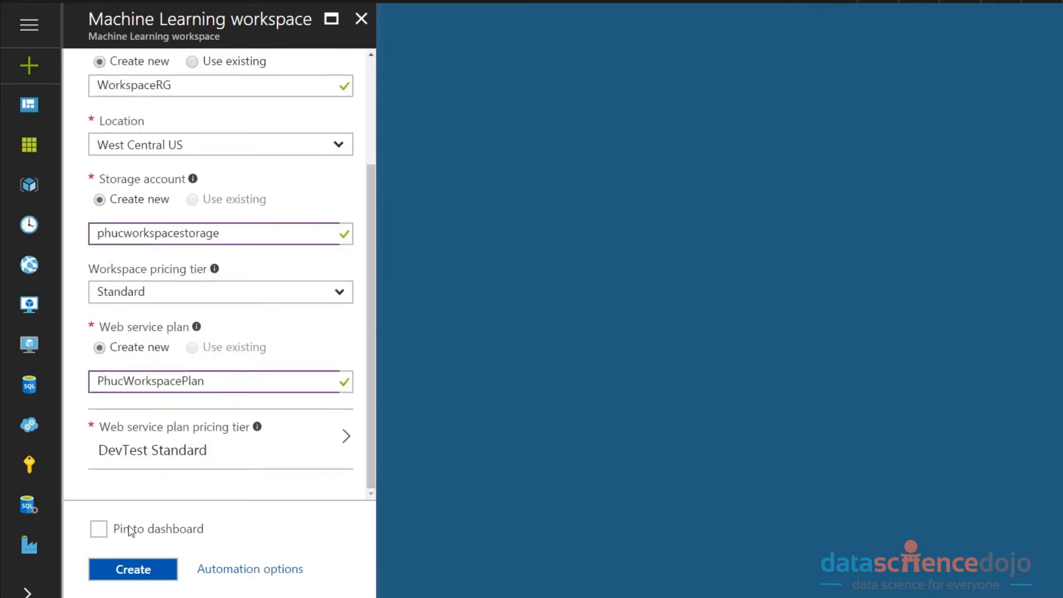
click(99, 529)
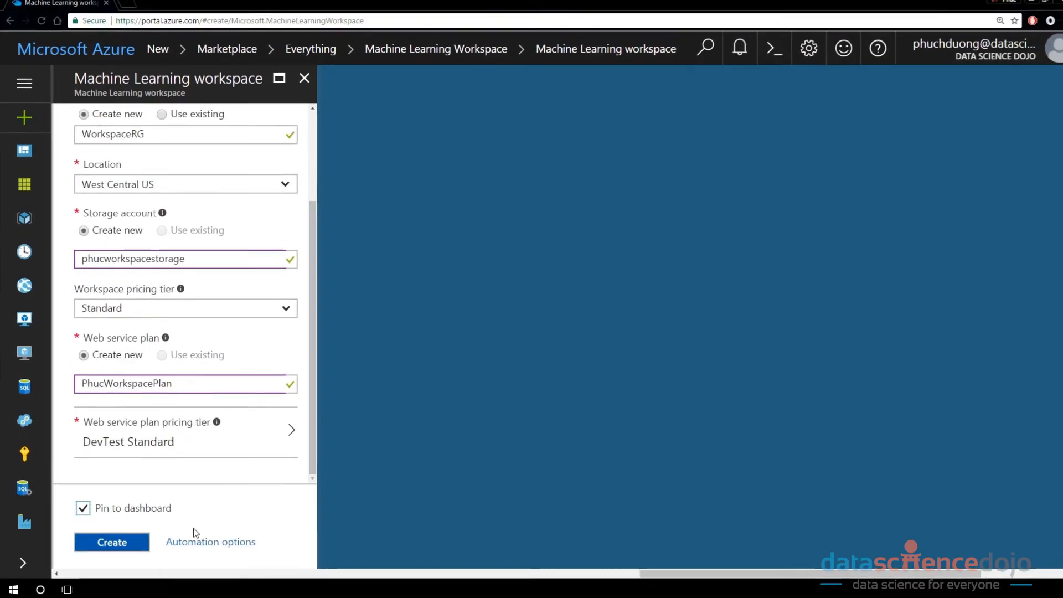
Create PhucWorkspace and watch its Deploying tile on the dashboard.
click(111, 542)
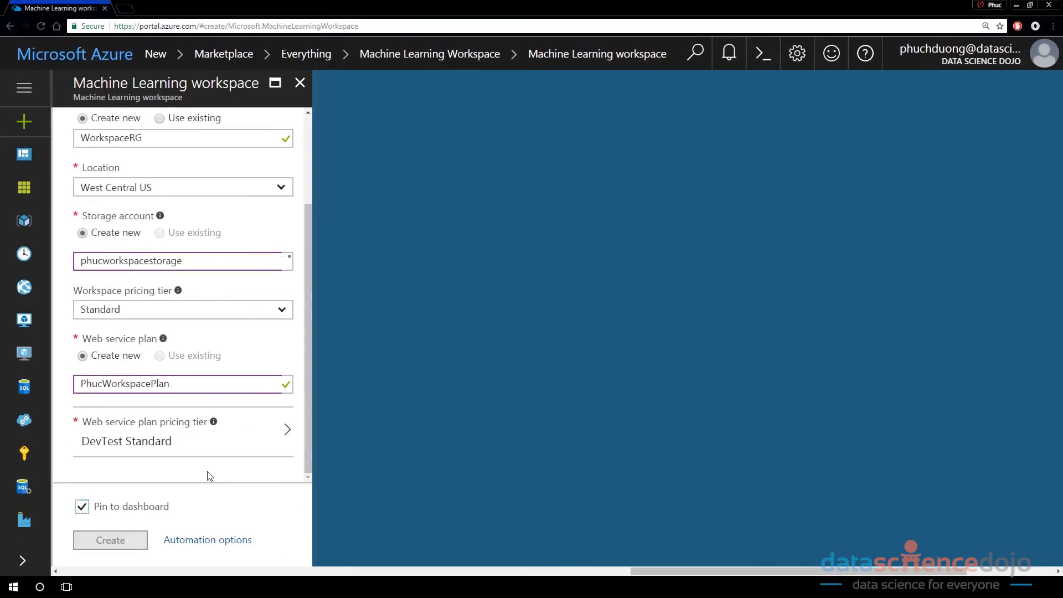
click(110, 539)
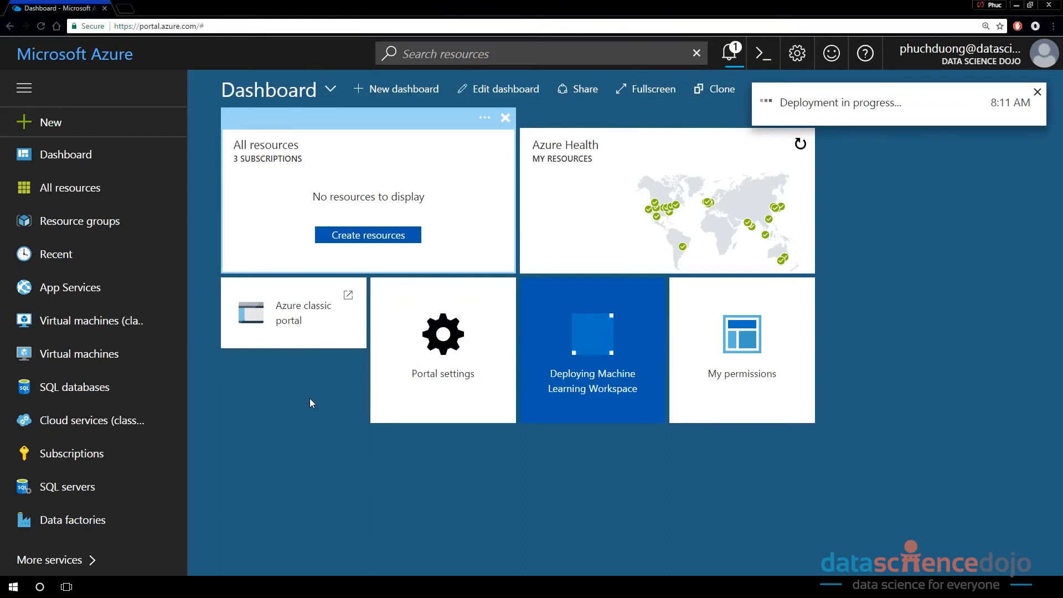
mouse_move(643, 296)
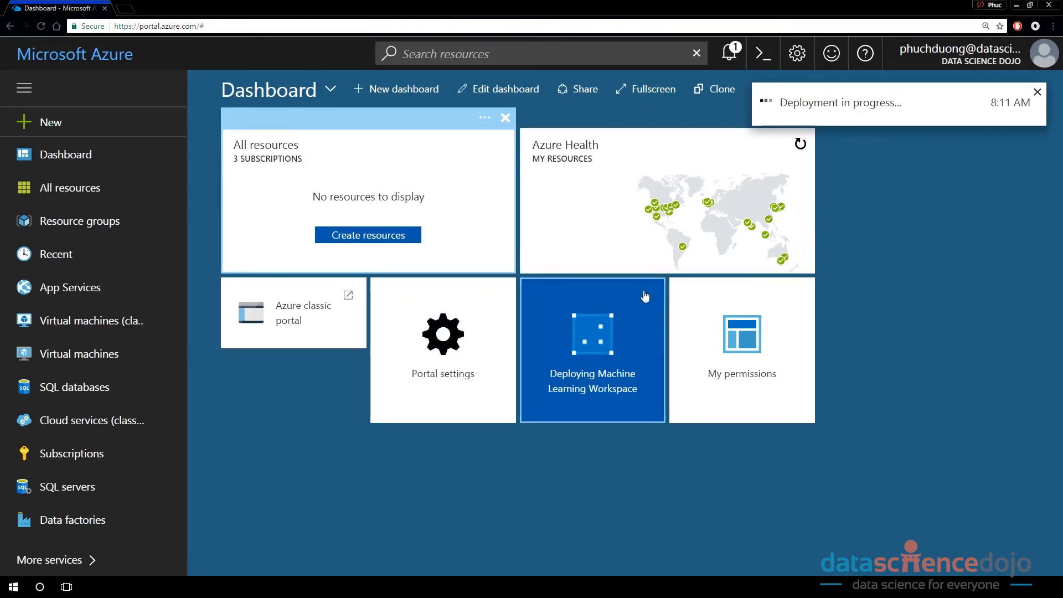
mouse_move(627, 360)
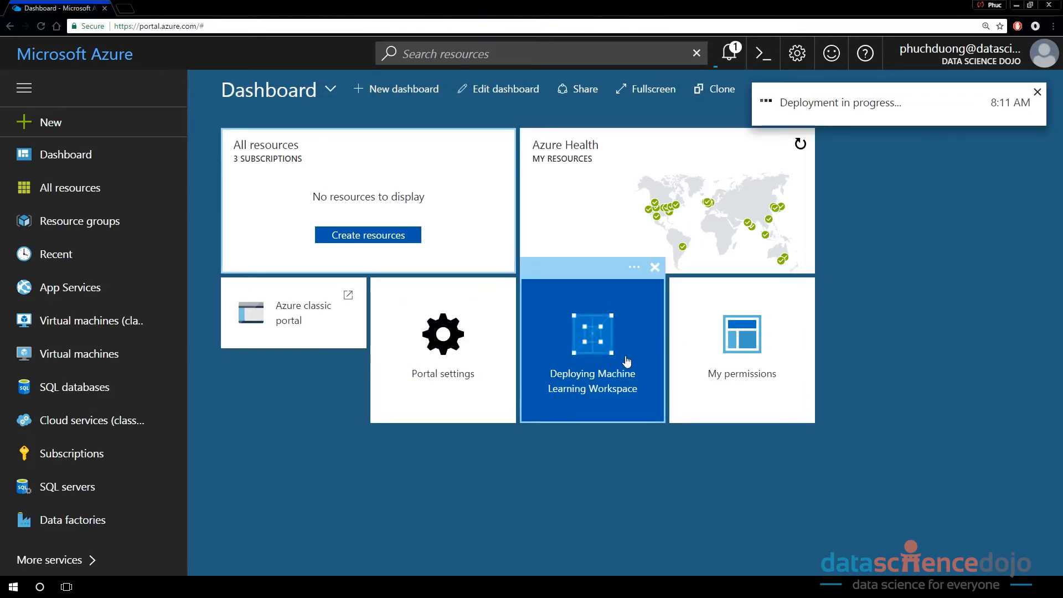
click(1035, 91)
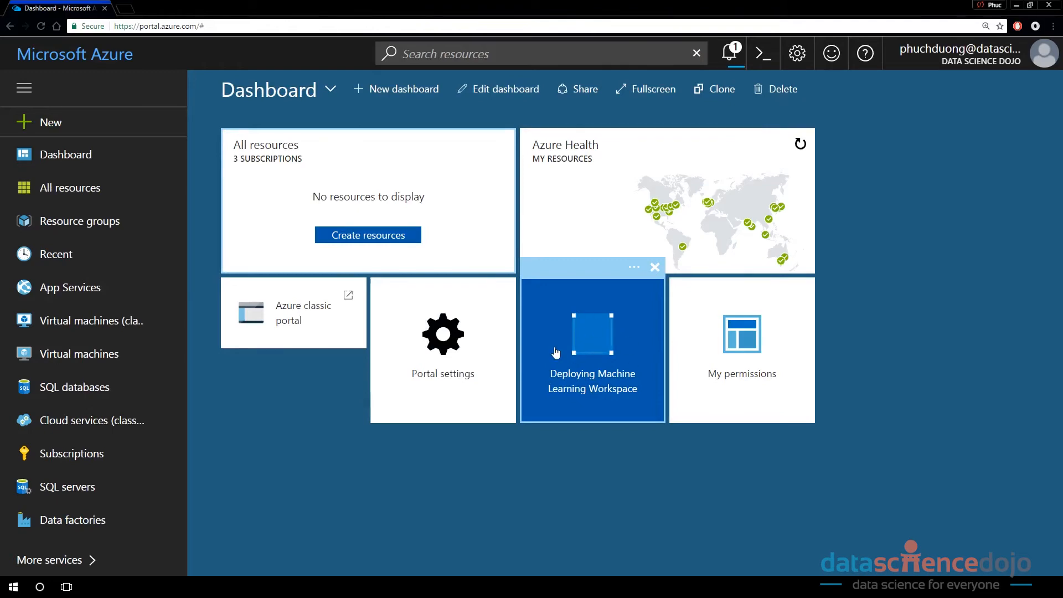
mouse_move(664, 337)
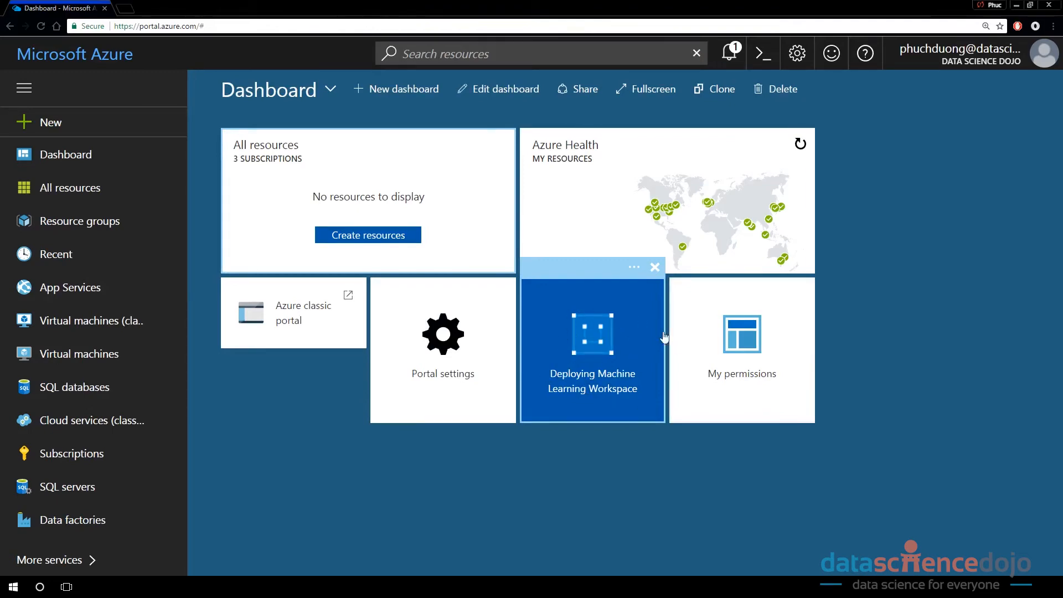
Open the PhucWorkspace overview and review its WorkspaceRG, West Central US and Studio links.
click(592, 339)
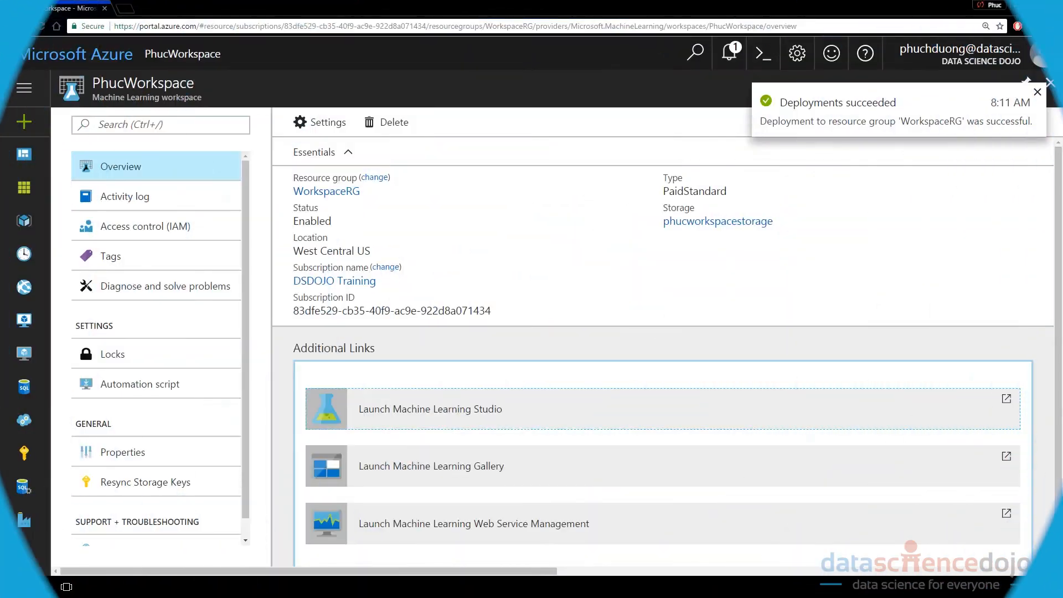
click(1036, 91)
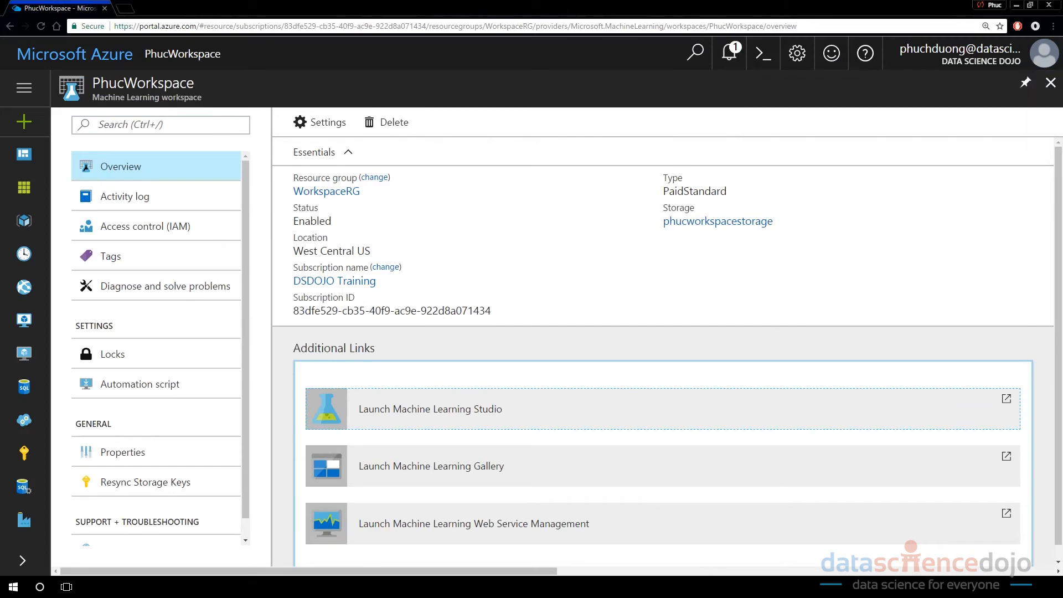
mouse_move(402, 304)
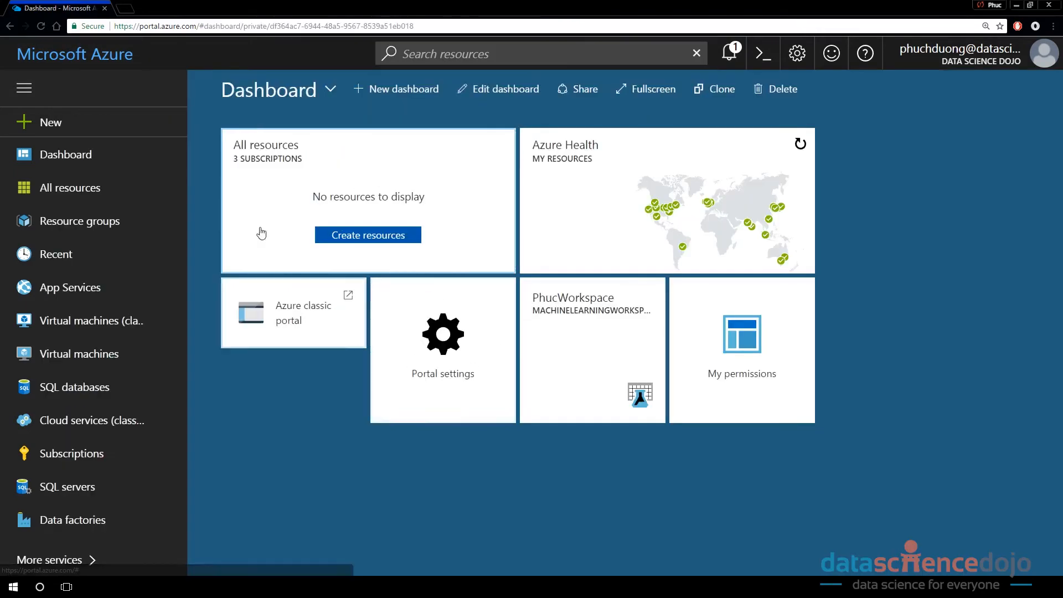
mouse_move(584, 339)
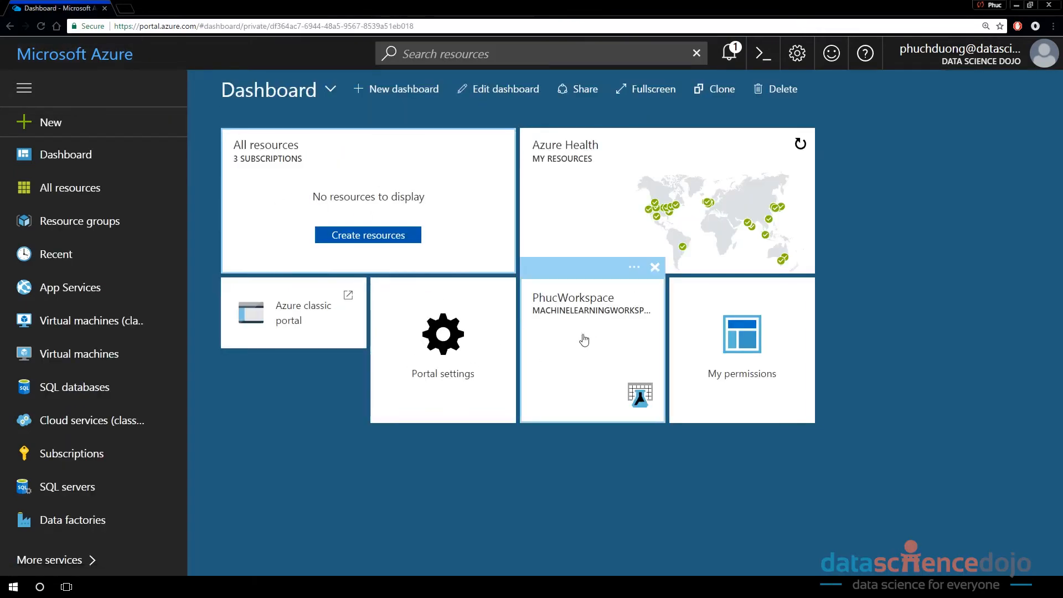
mouse_move(591, 333)
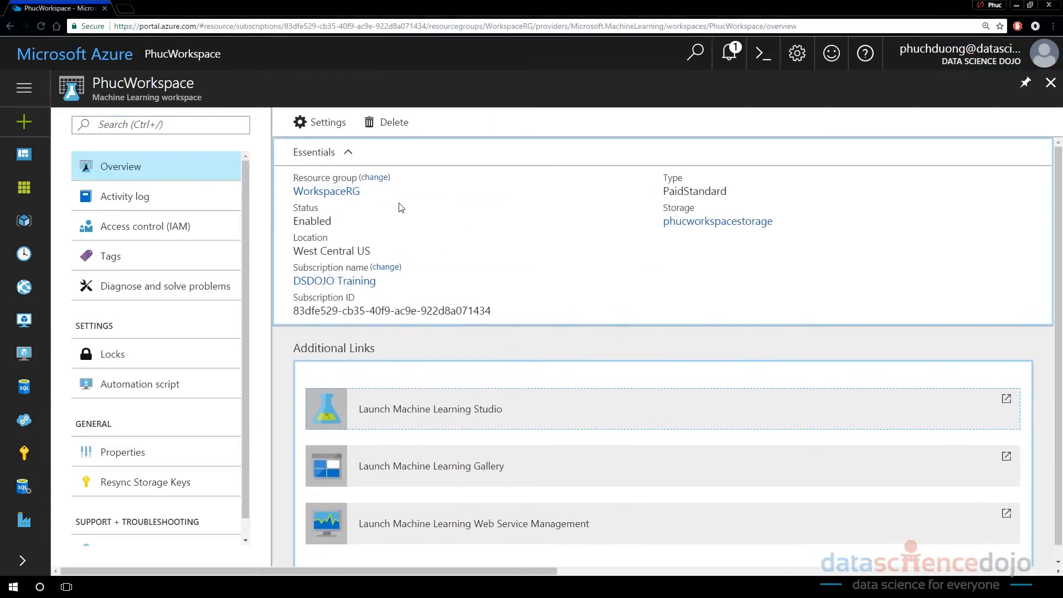
scroll(down, 3)
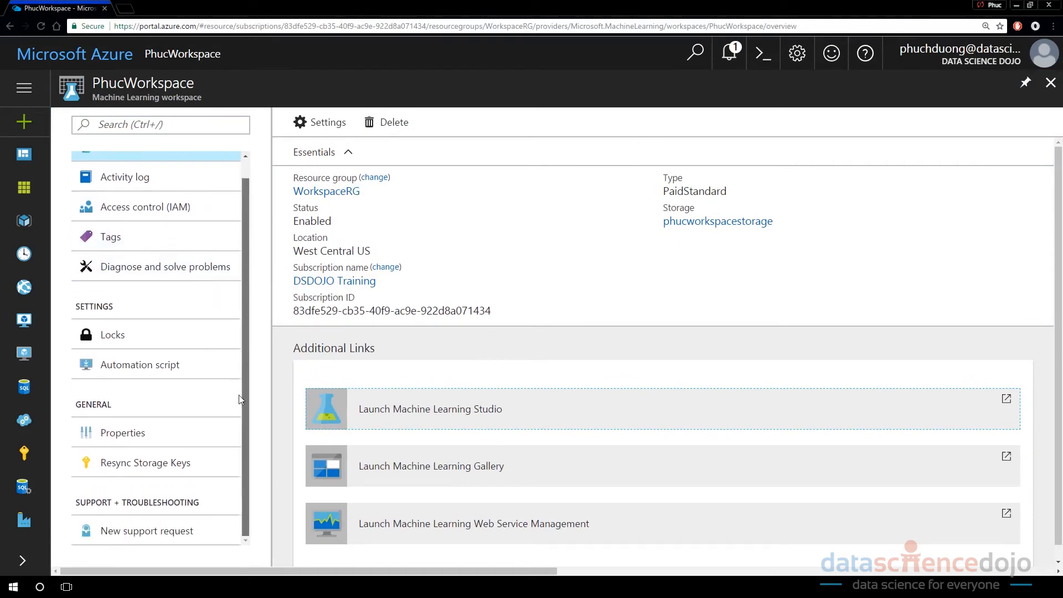
scroll(up, 3)
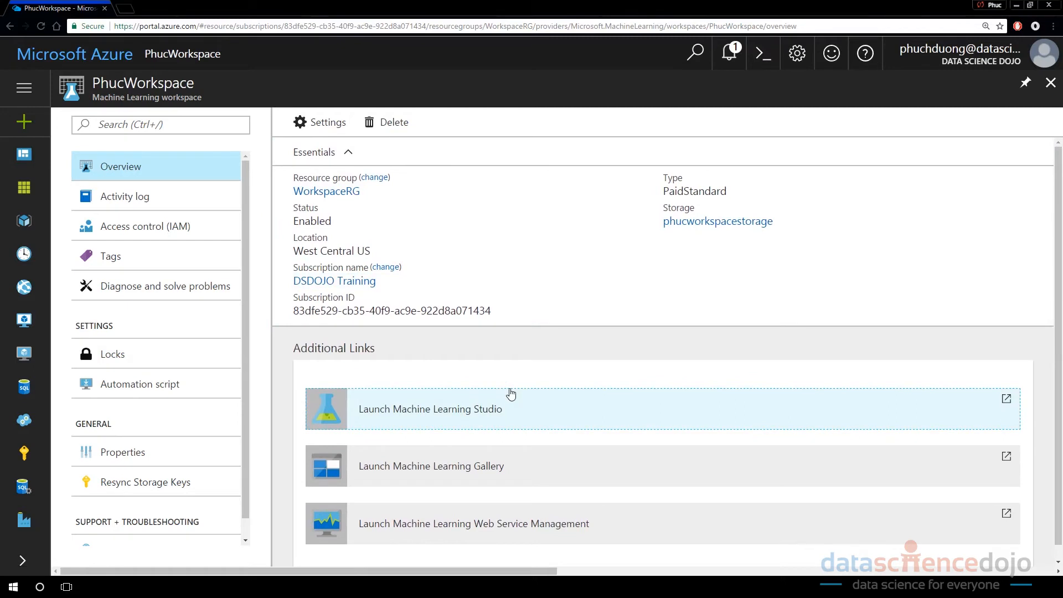
mouse_move(371, 423)
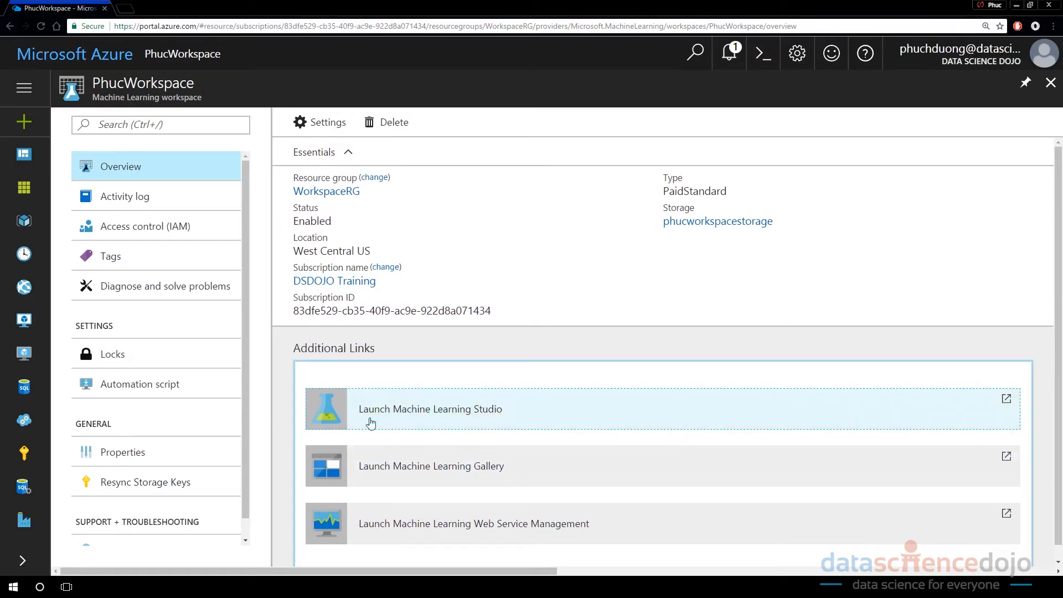
mouse_move(295, 342)
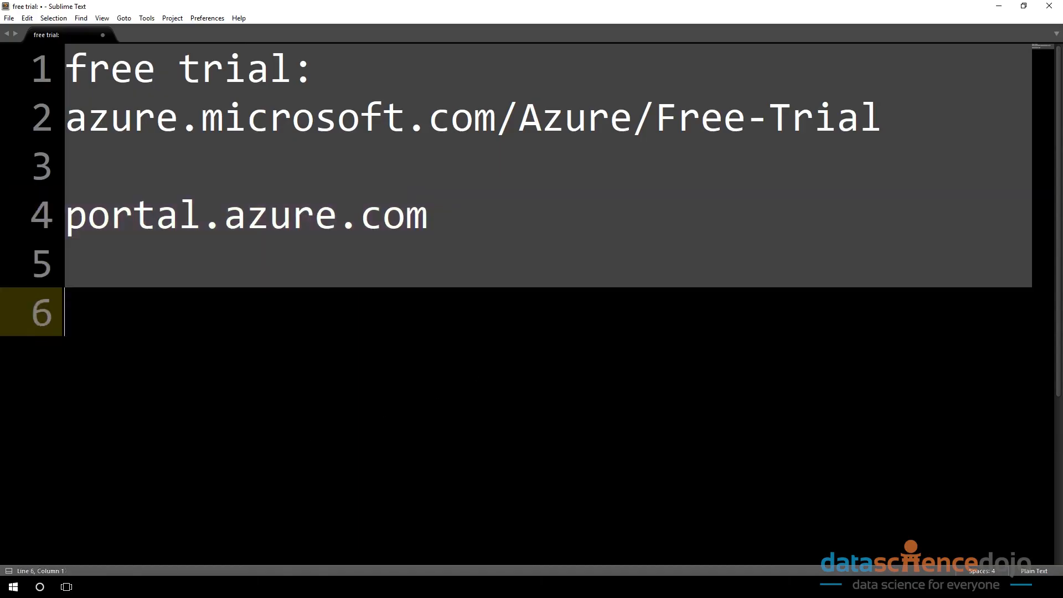
Add studio.azureml.net as a new line in the notes.
text(studio.azureml.net)
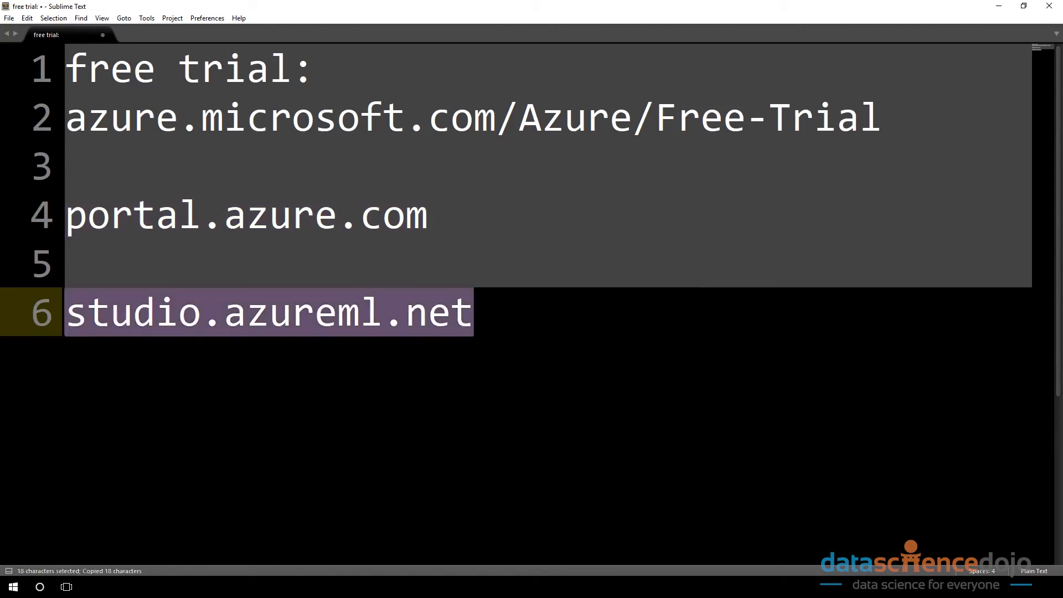
mouse_move(420, 346)
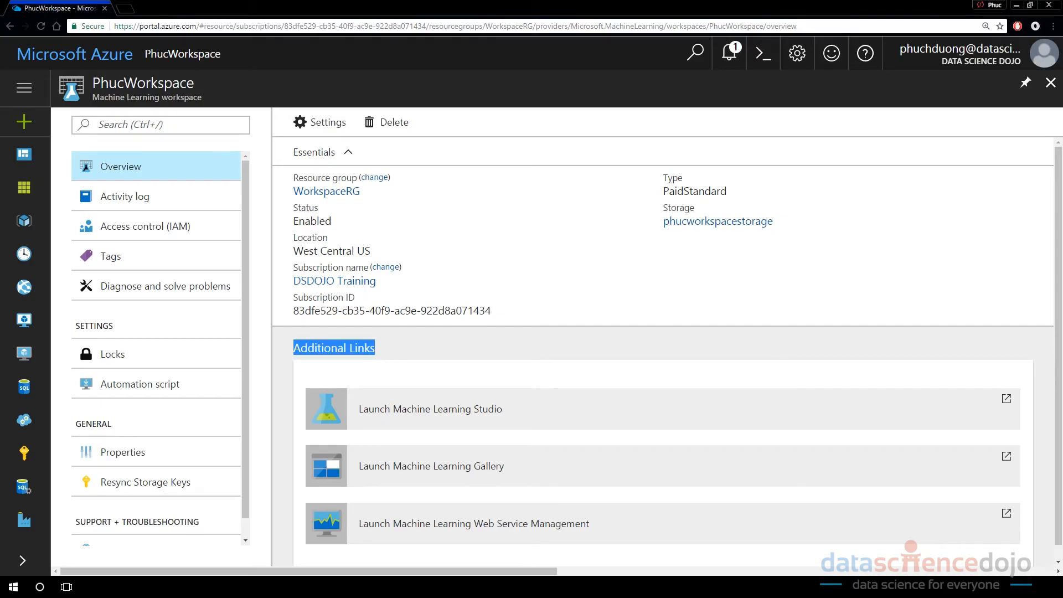
mouse_move(1001, 106)
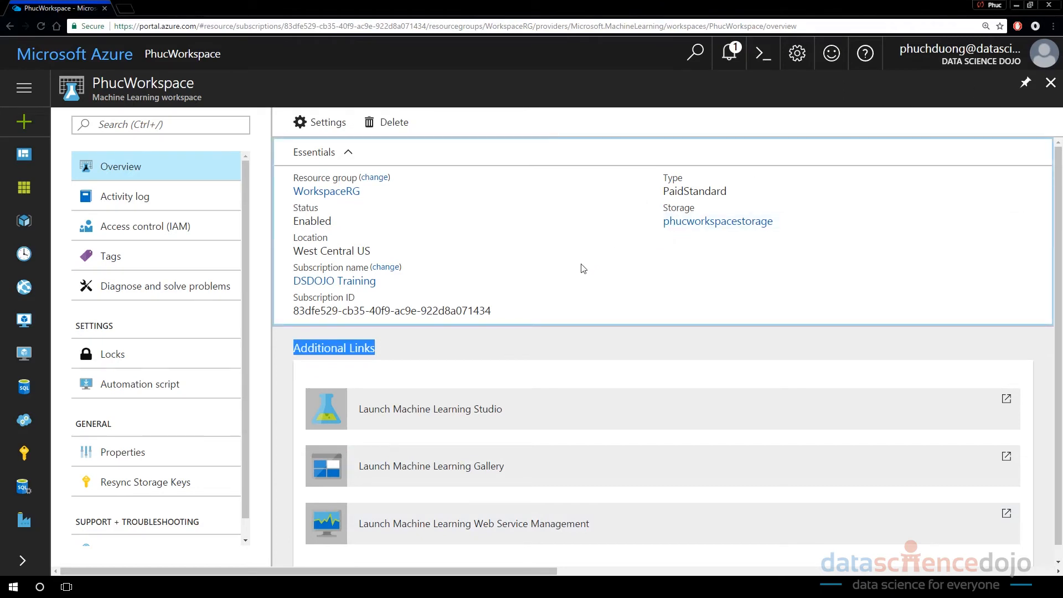
mouse_move(618, 316)
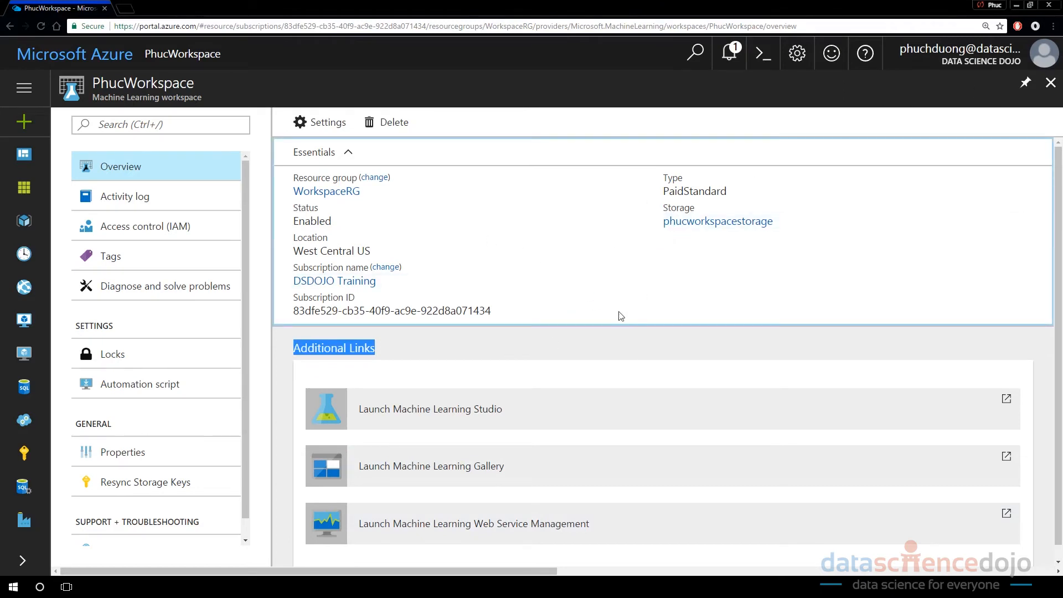
mouse_move(417, 436)
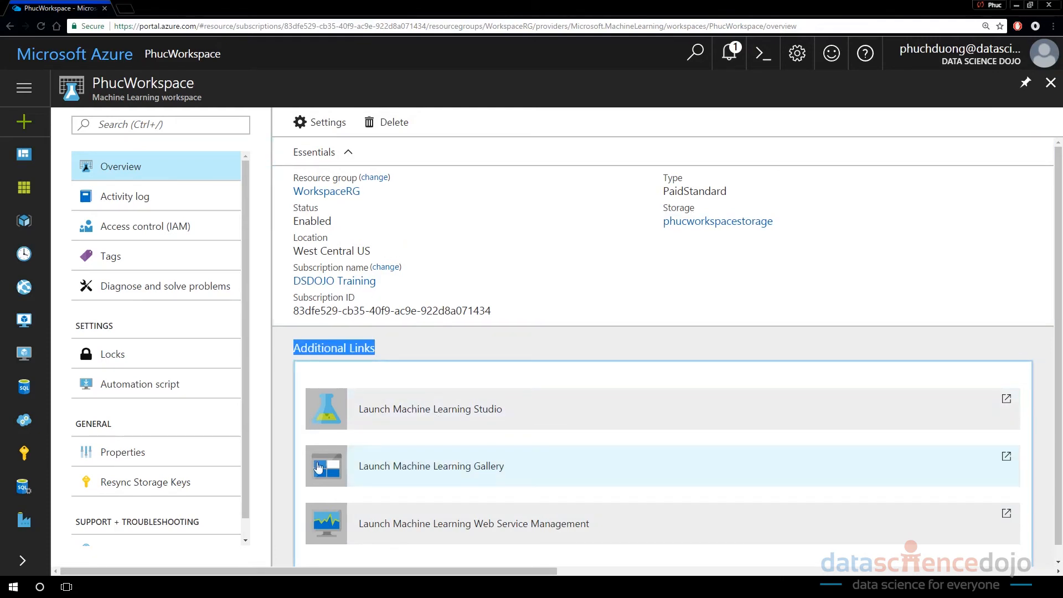
mouse_move(133, 12)
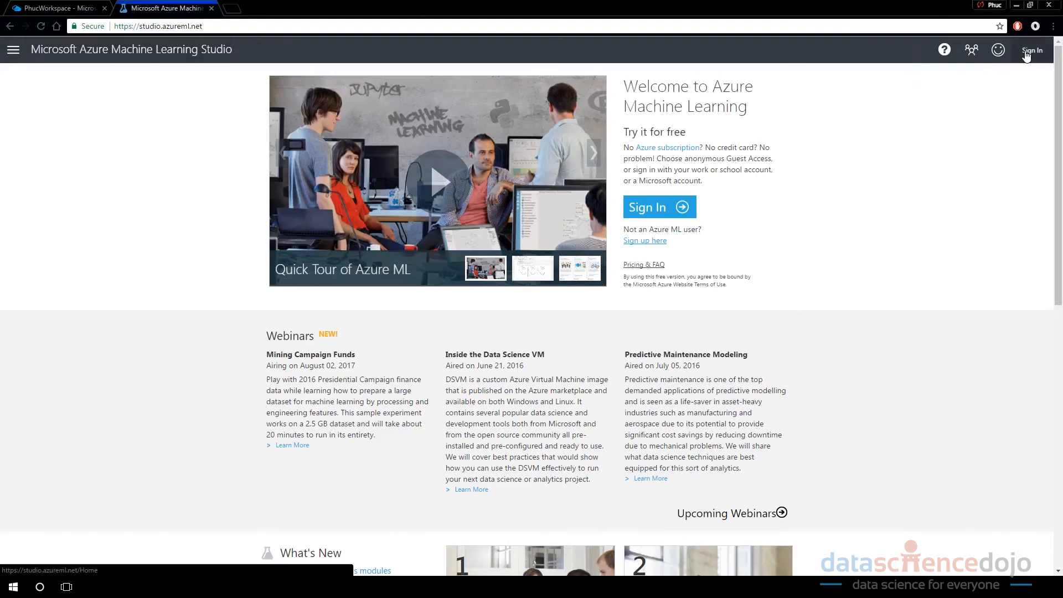
mouse_move(1044, 53)
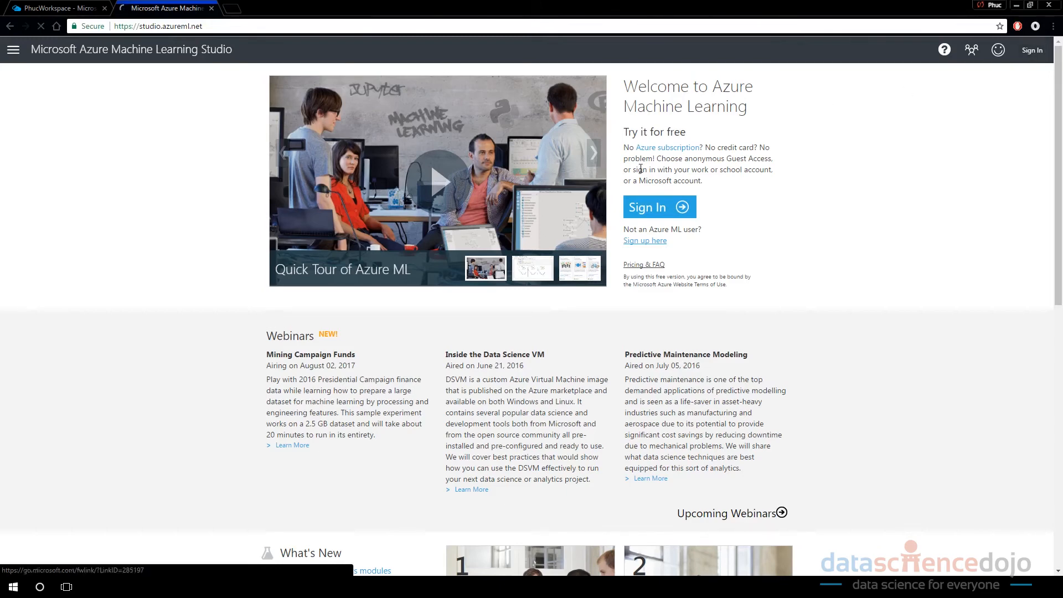
Sign in from the Studio welcome page and return to the Studio tab.
click(161, 7)
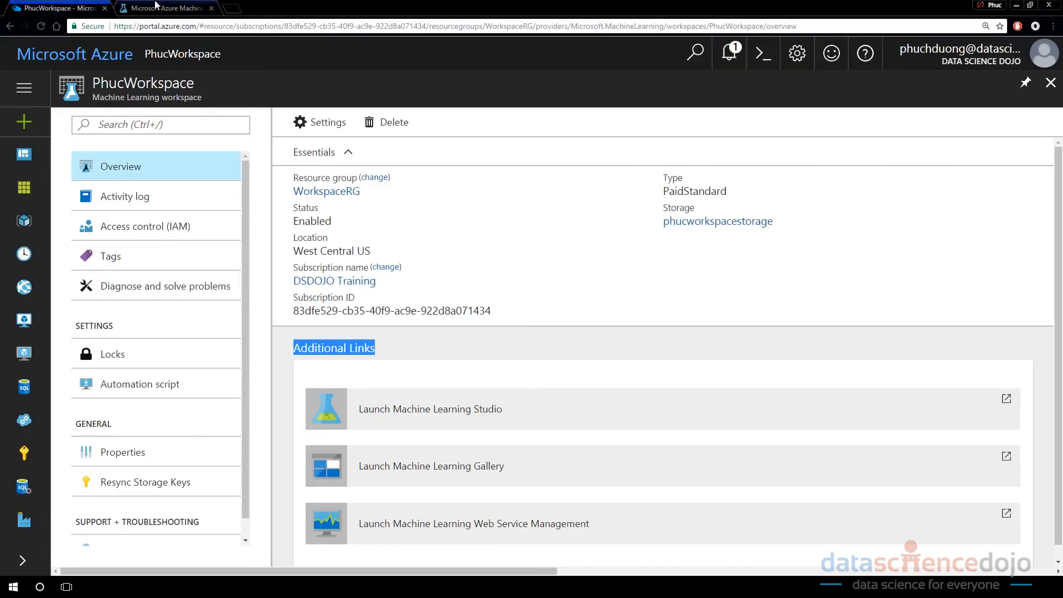
click(429, 409)
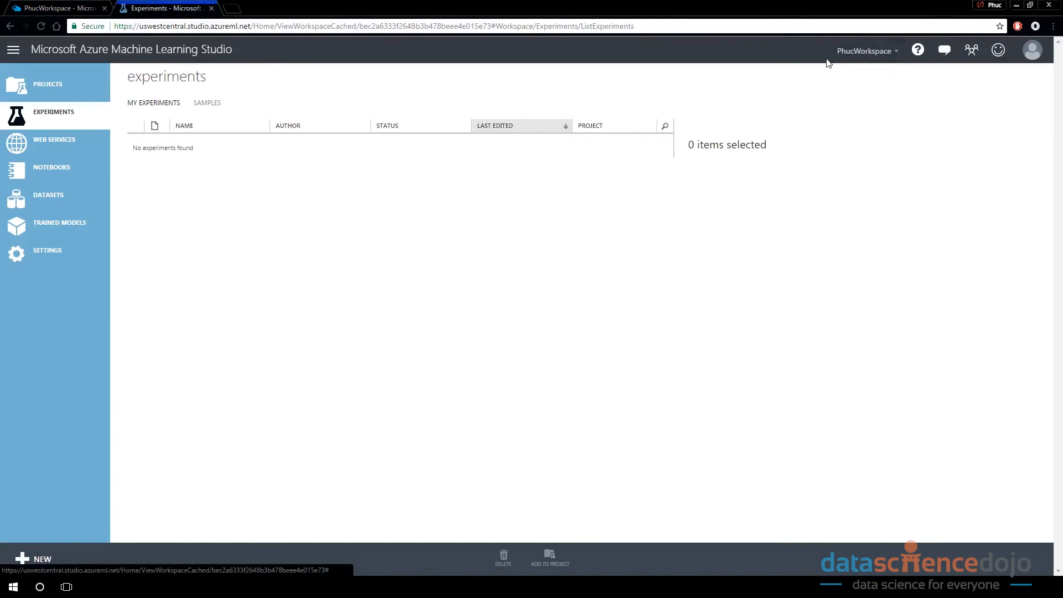
mouse_move(864, 51)
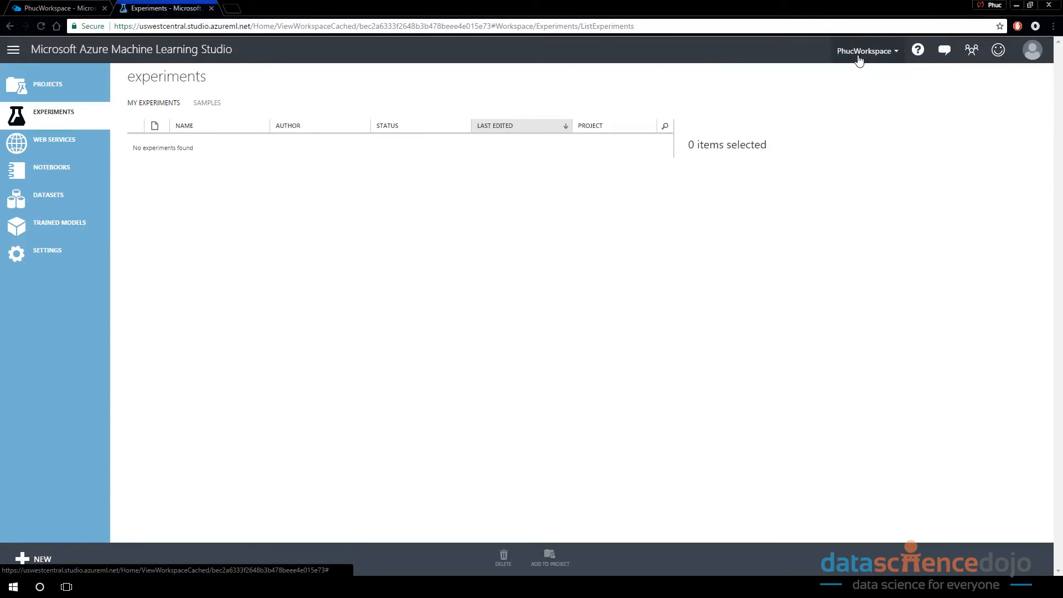
click(865, 51)
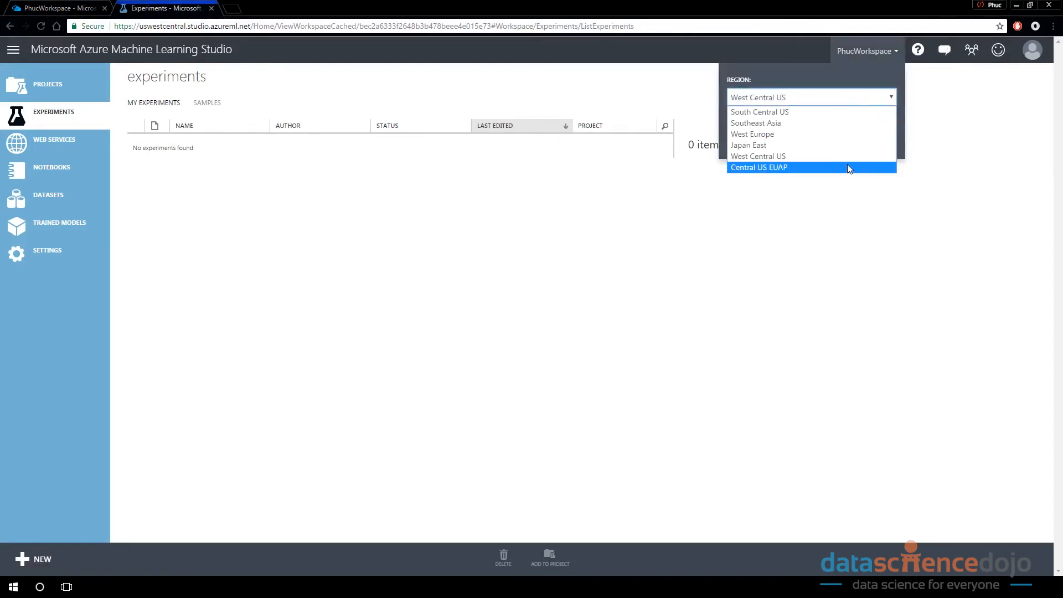
mouse_move(769, 133)
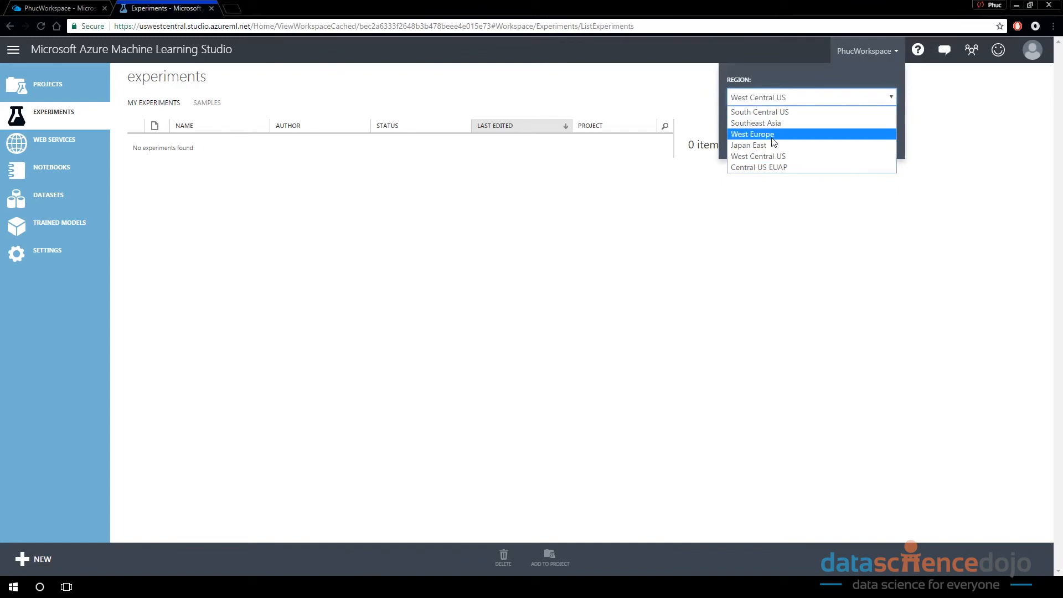
mouse_move(785, 145)
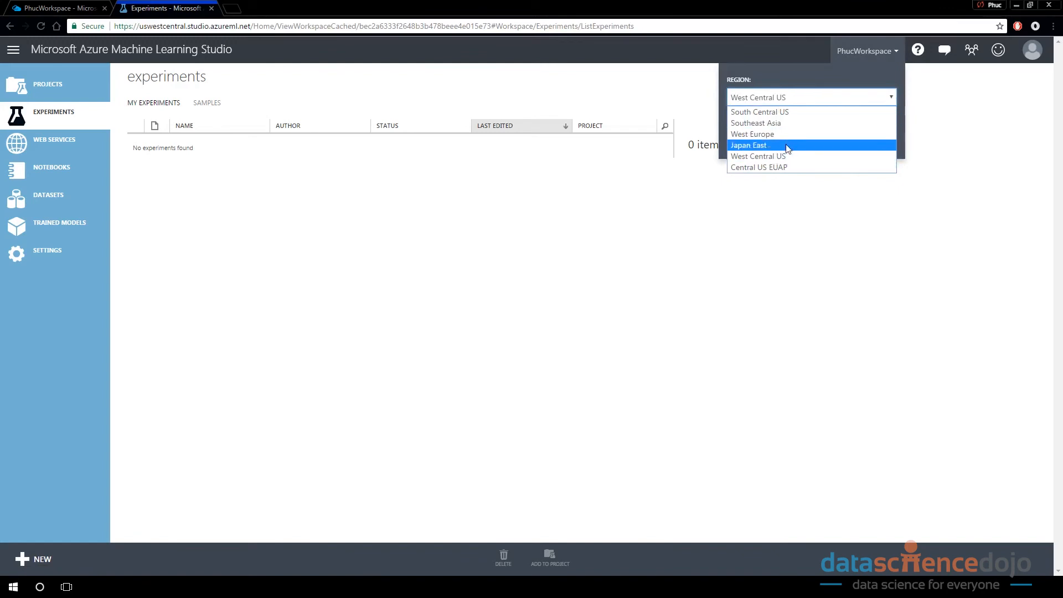
mouse_move(824, 167)
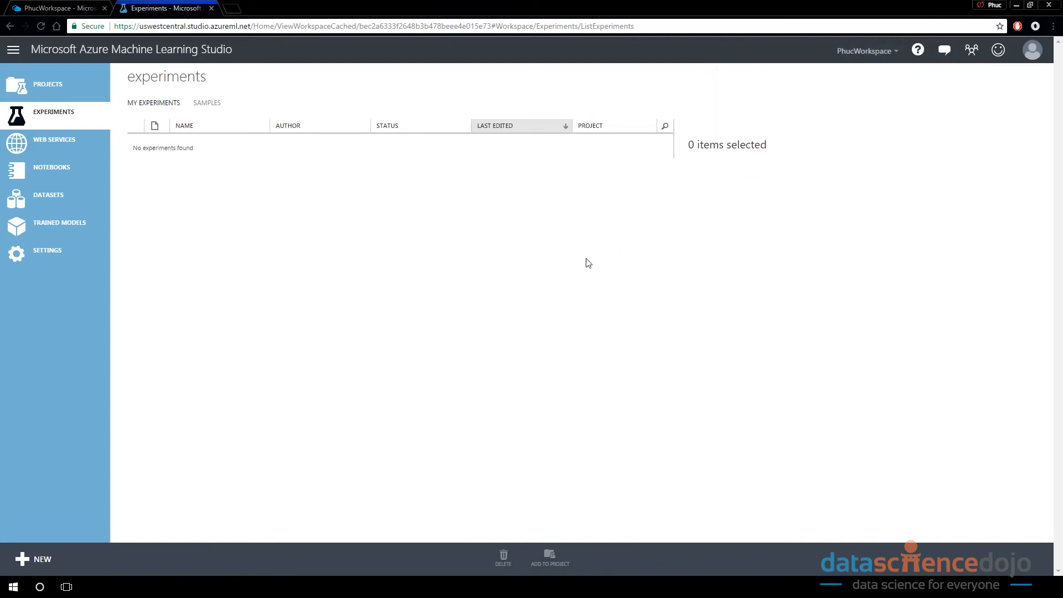
click(866, 51)
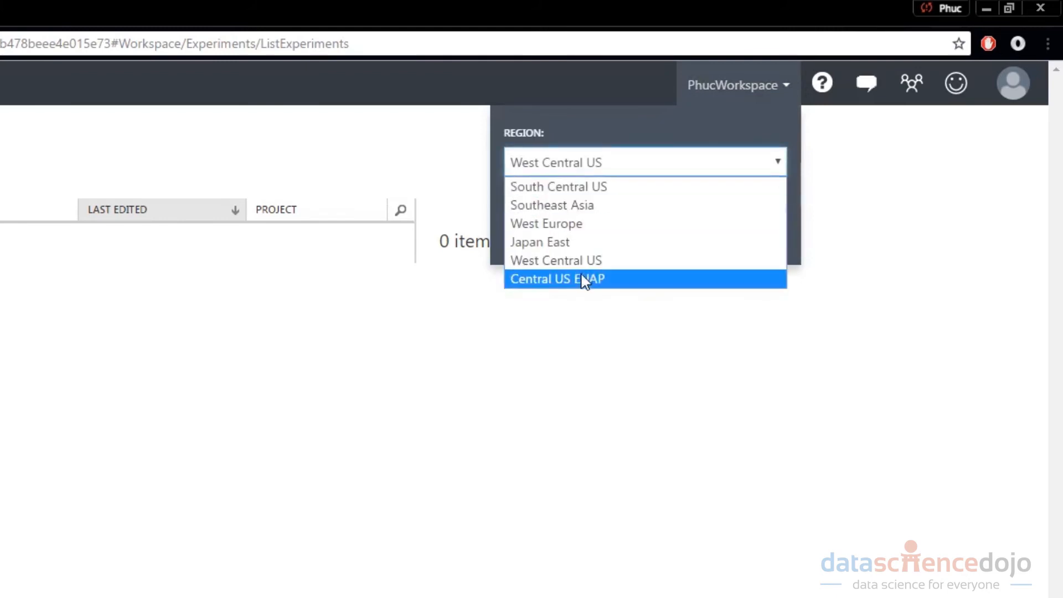
mouse_move(624, 196)
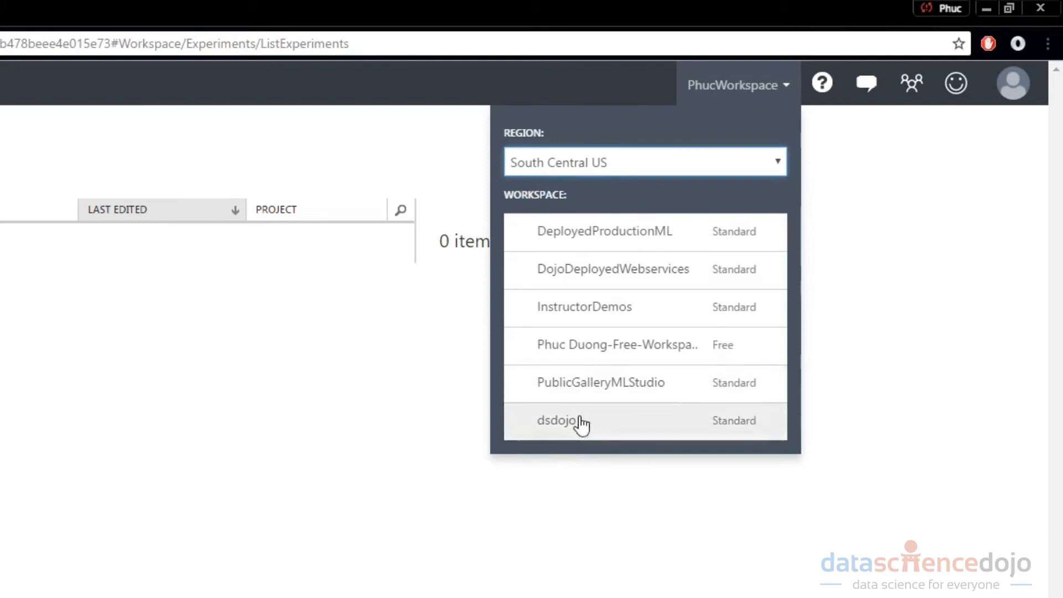
mouse_move(620, 407)
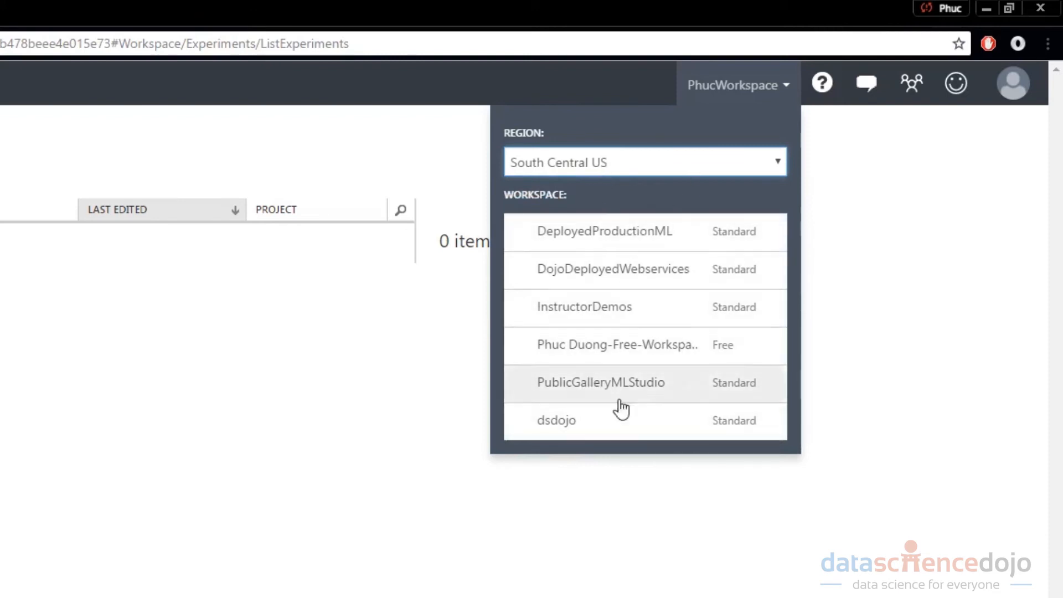
mouse_move(677, 311)
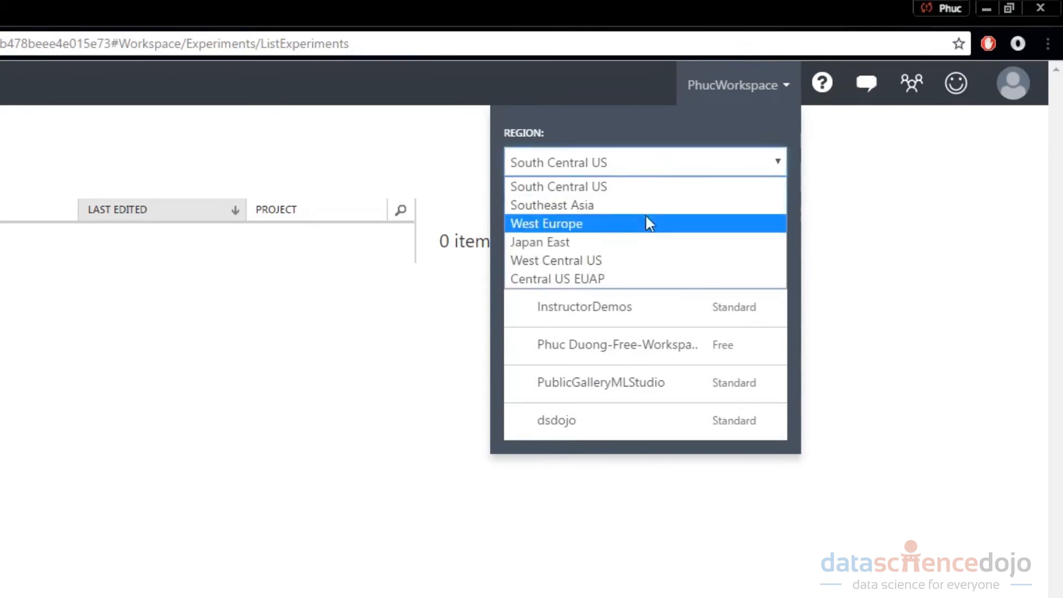
mouse_move(603, 260)
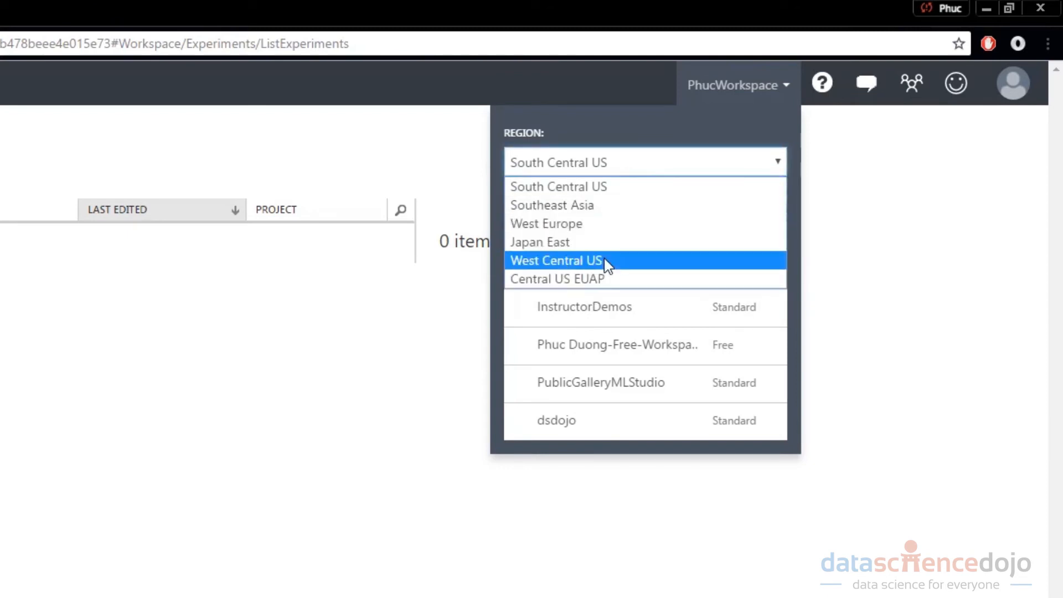
click(554, 259)
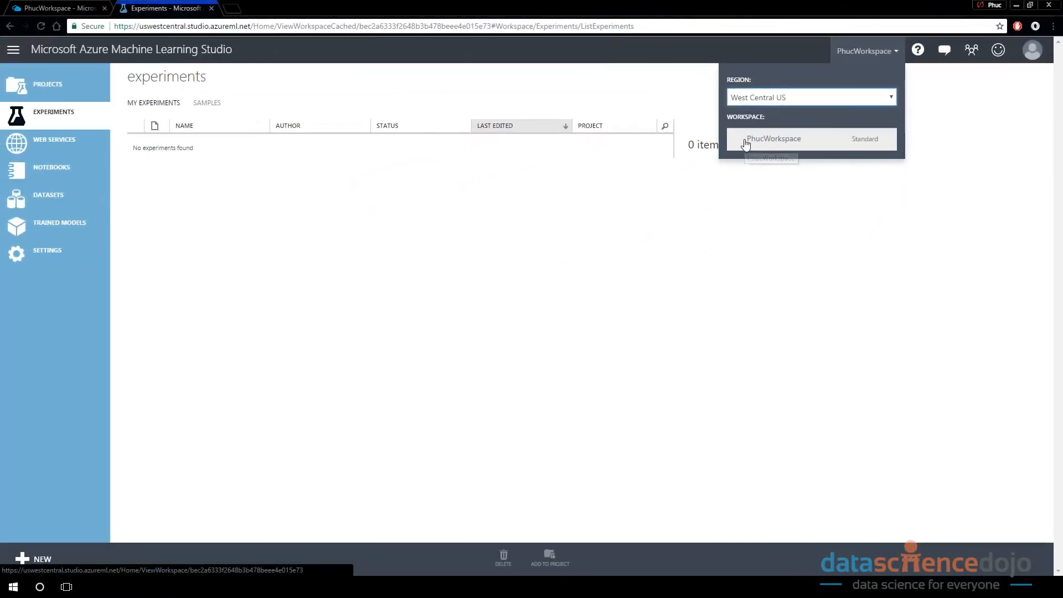
mouse_move(61, 256)
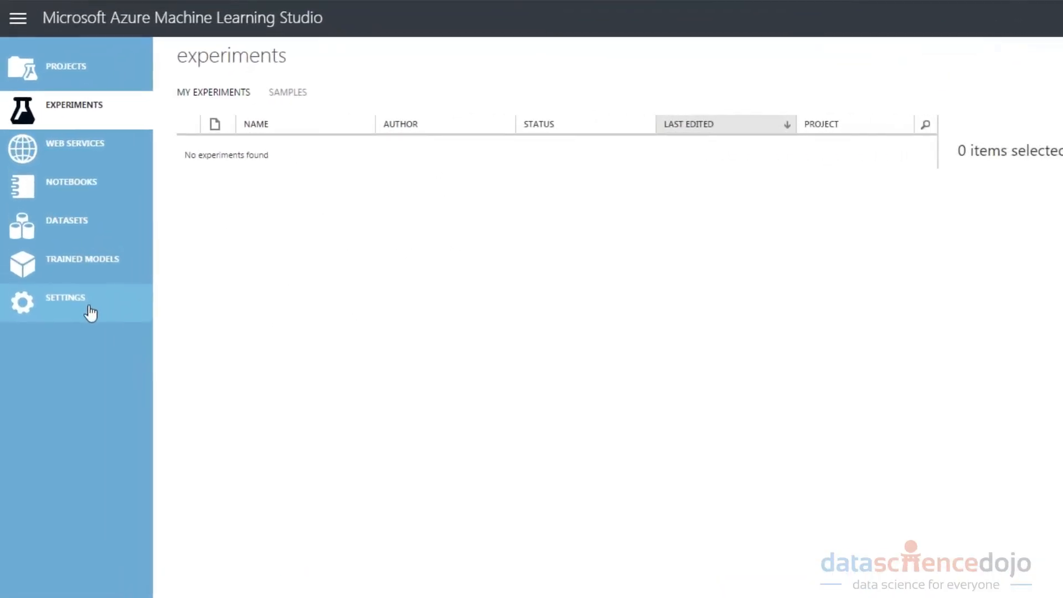
Show PhucWorkspace settings on the Users tab, listing phuchduong as Owner.
click(64, 297)
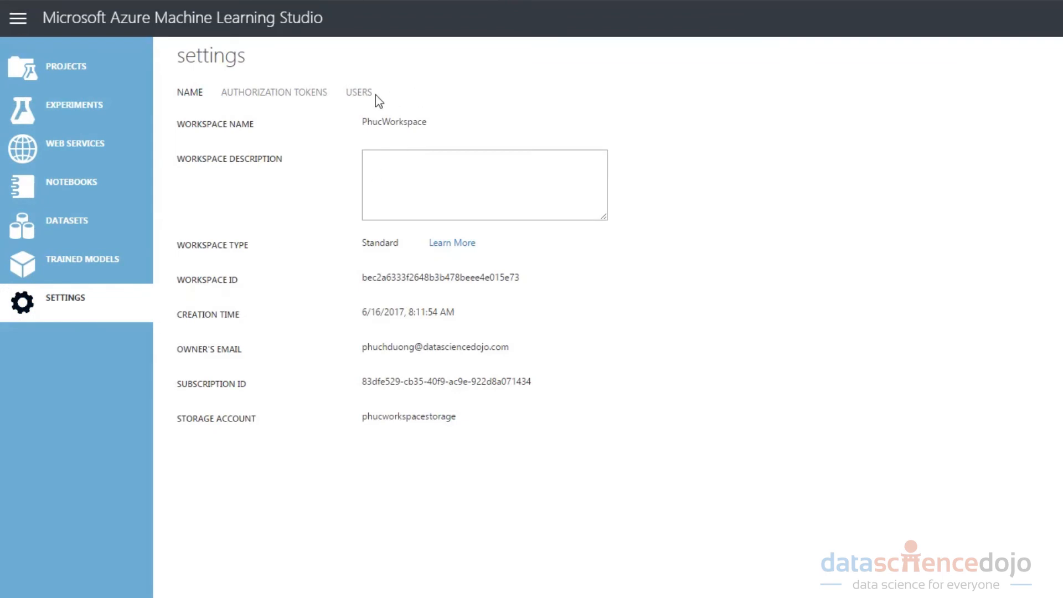
click(359, 92)
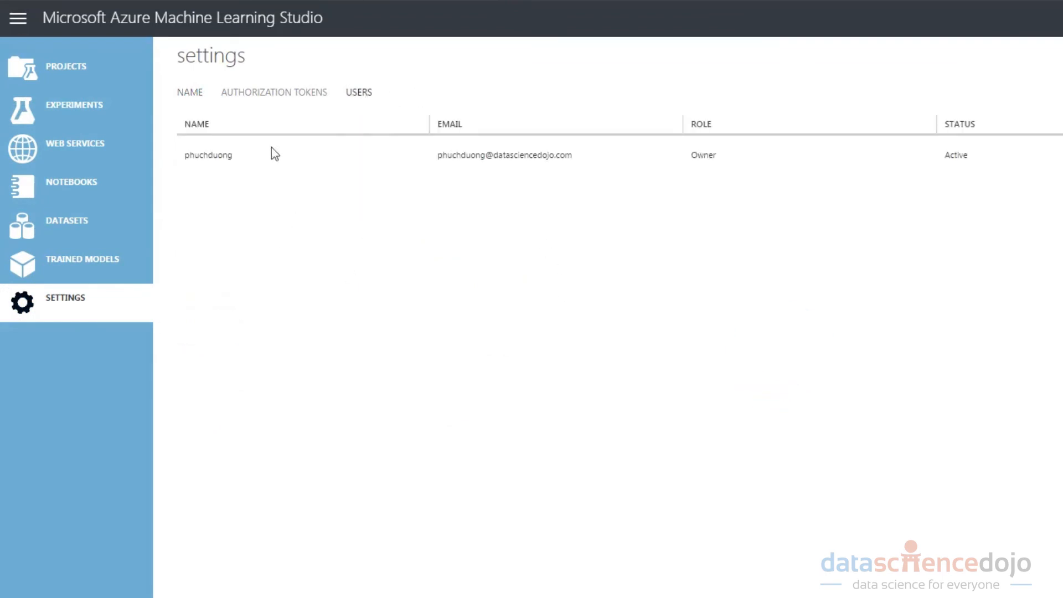
mouse_move(544, 428)
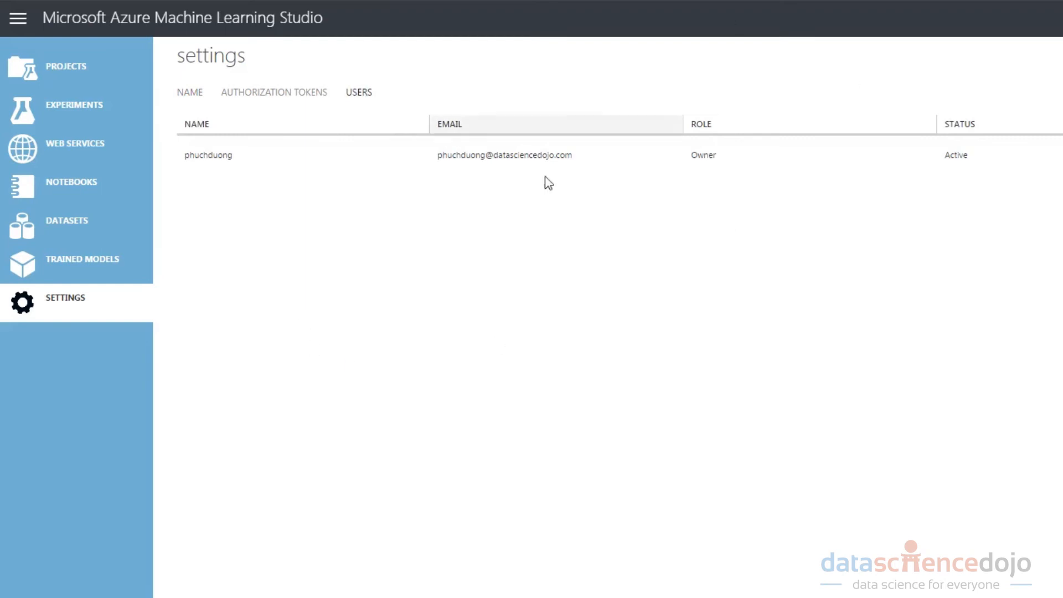
mouse_move(599, 306)
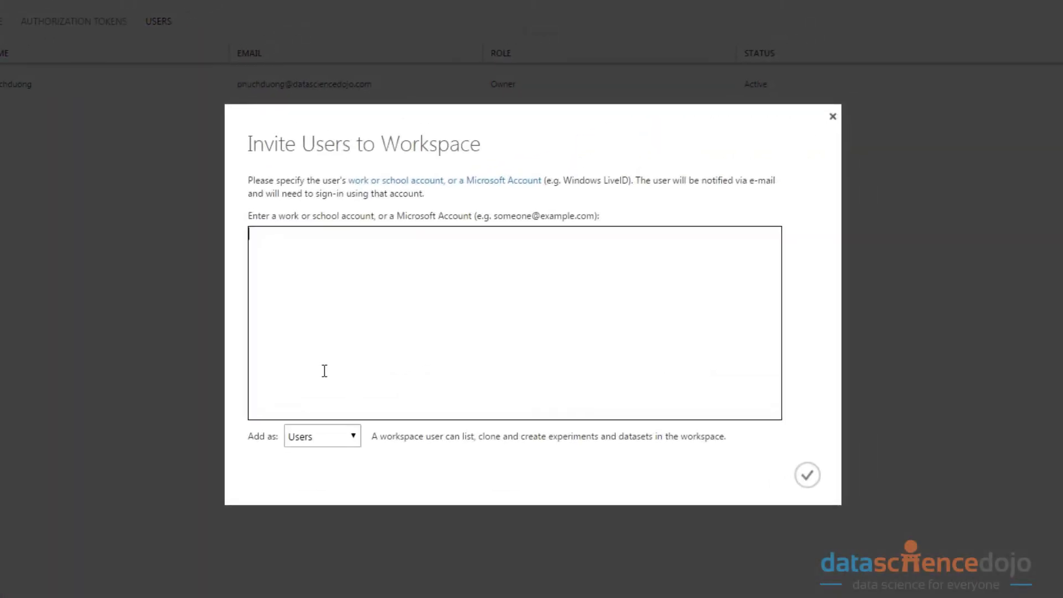
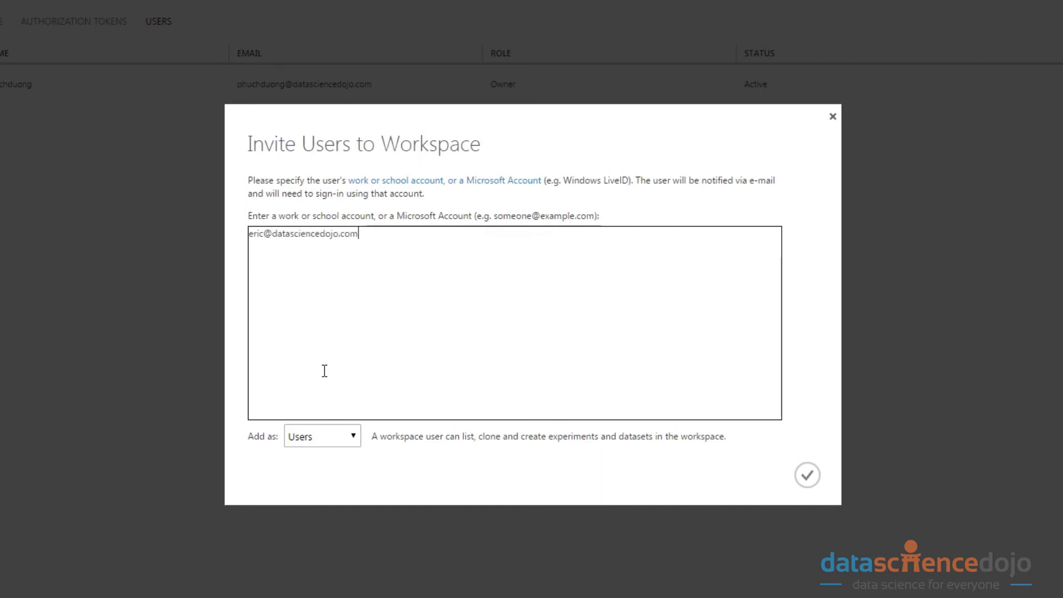
mouse_move(807, 463)
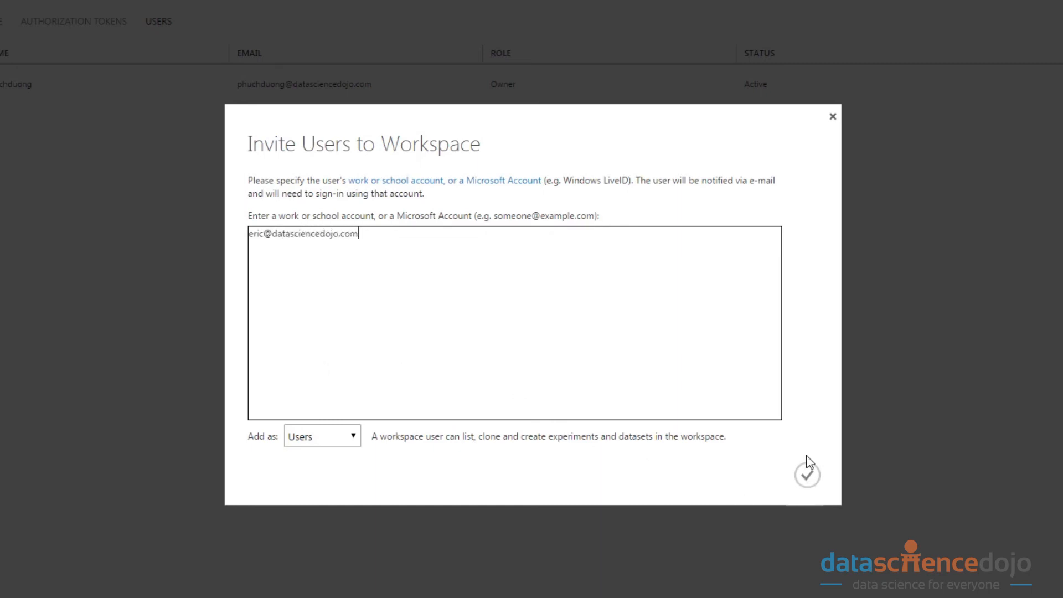
click(806, 473)
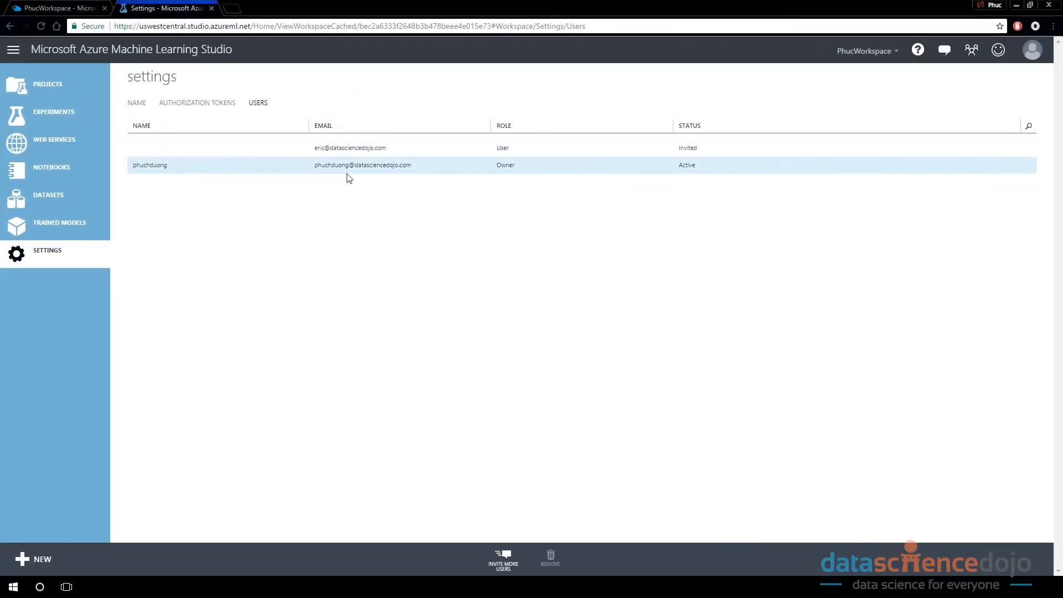
click(350, 147)
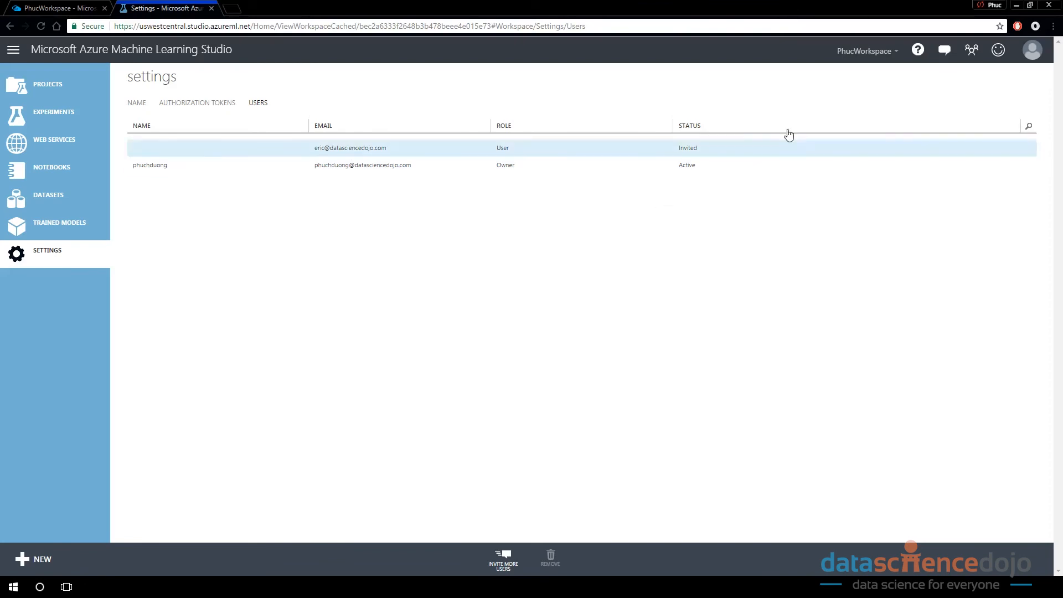
click(867, 50)
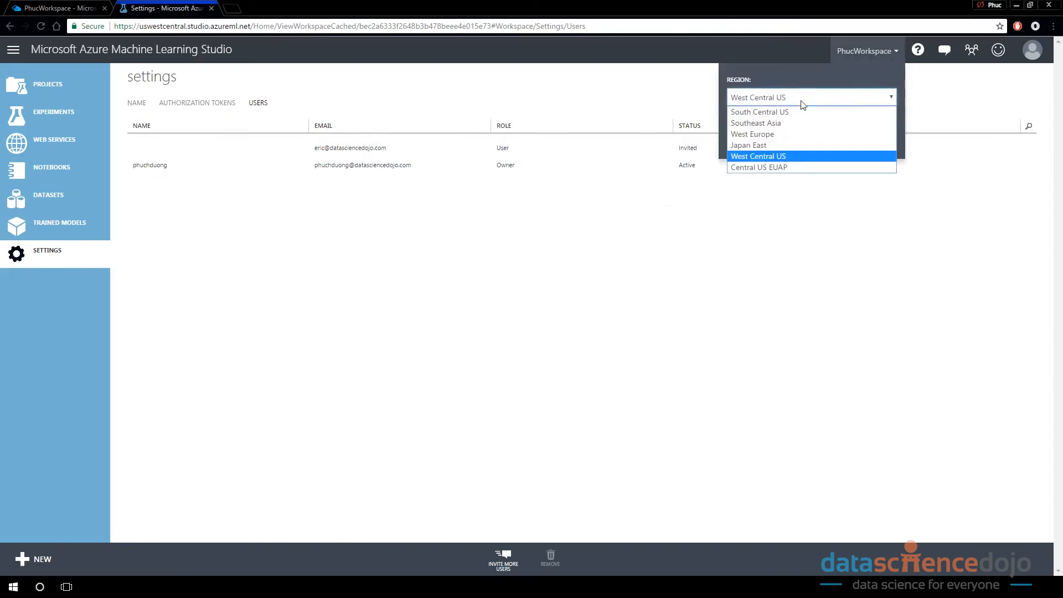
mouse_move(756, 123)
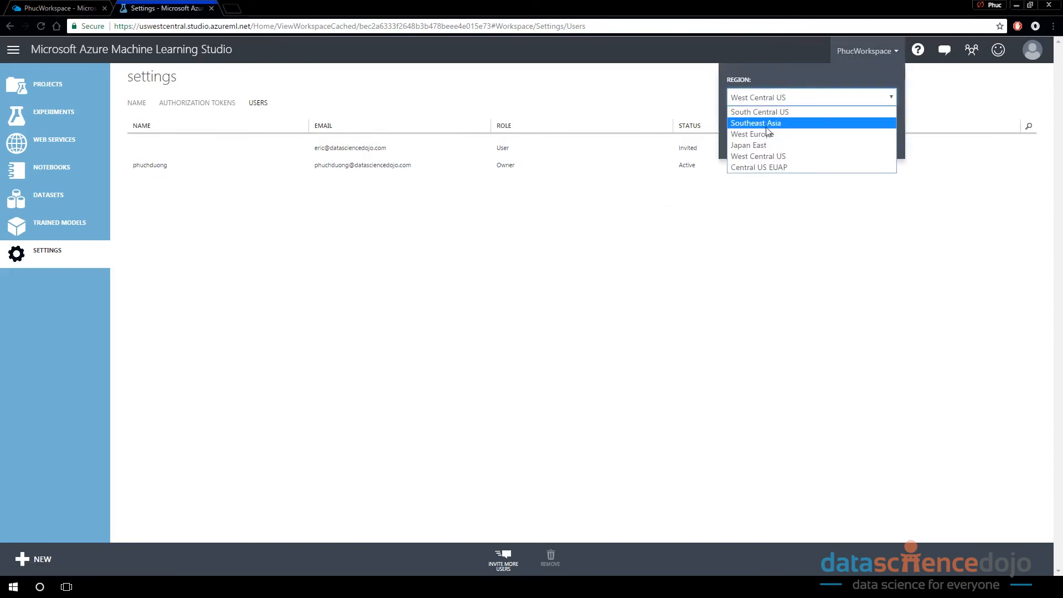
mouse_move(758, 156)
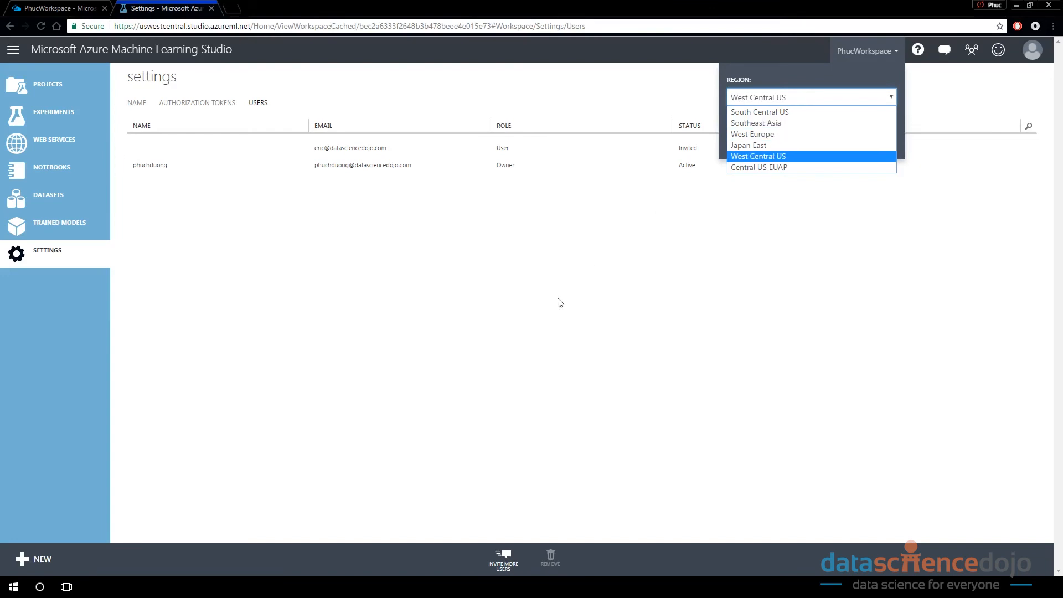
click(415, 266)
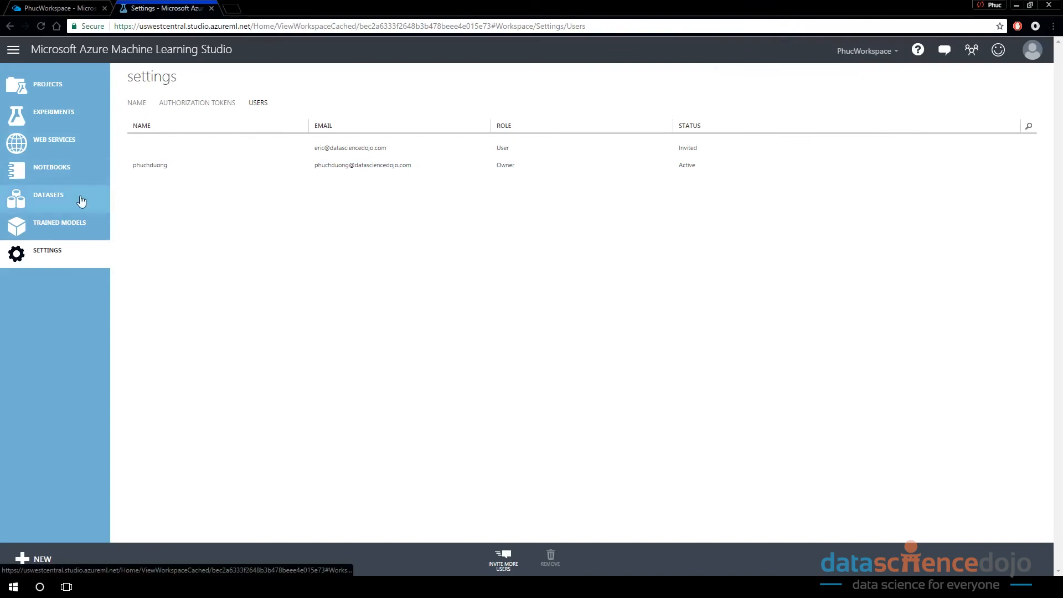
View the empty datasets and trained models lists, then the empty notebooks page.
click(48, 195)
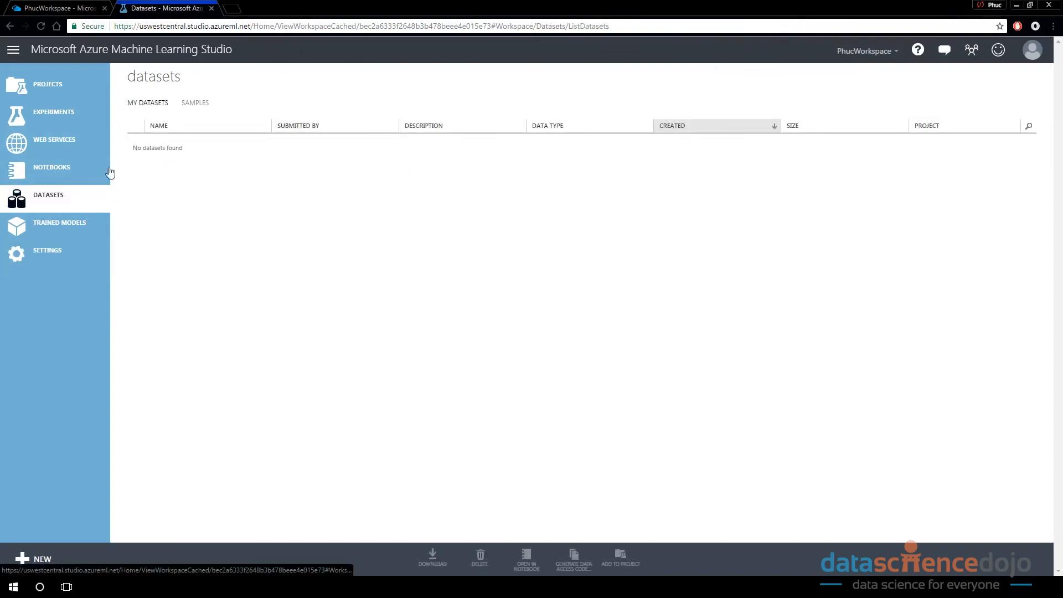
mouse_move(727, 206)
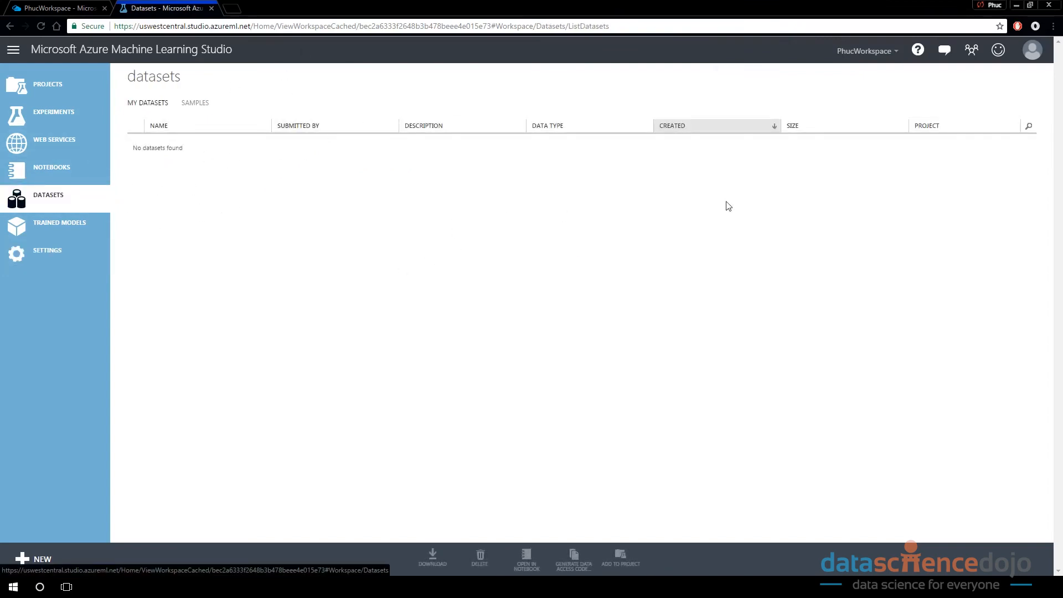
click(59, 222)
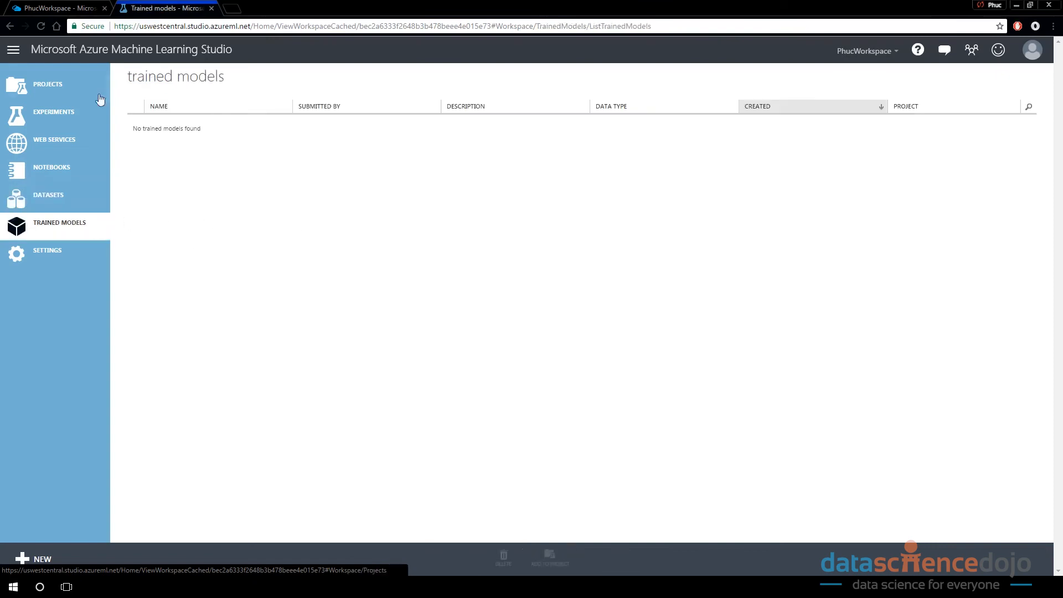
click(52, 167)
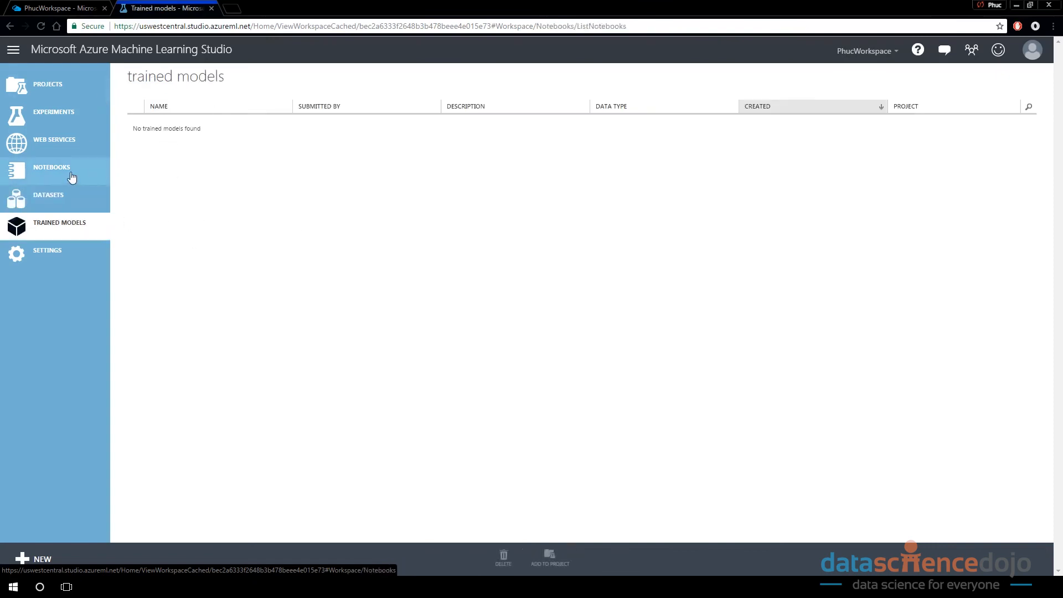
click(52, 172)
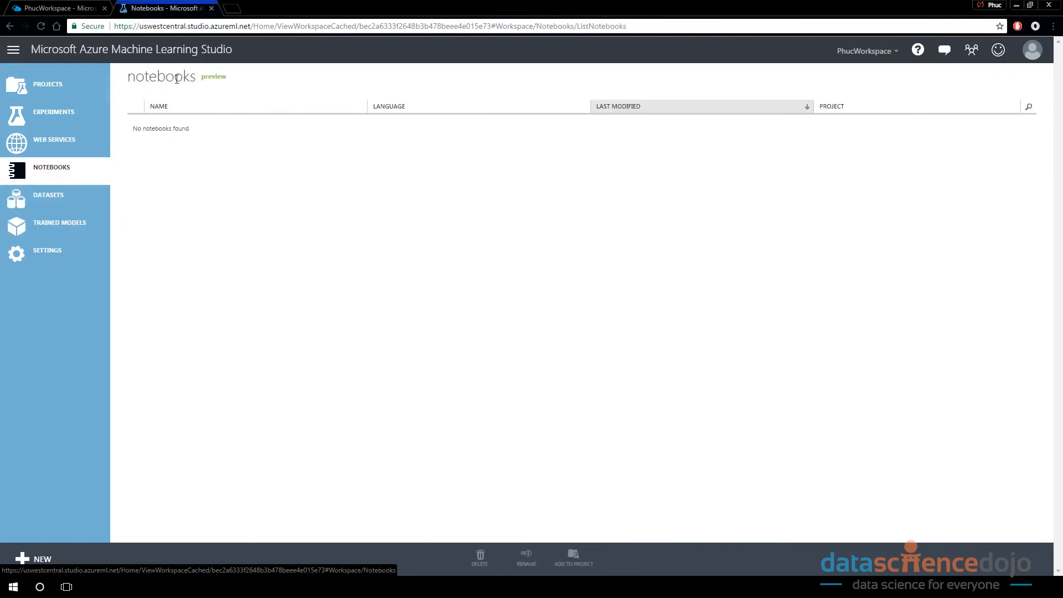
mouse_move(314, 477)
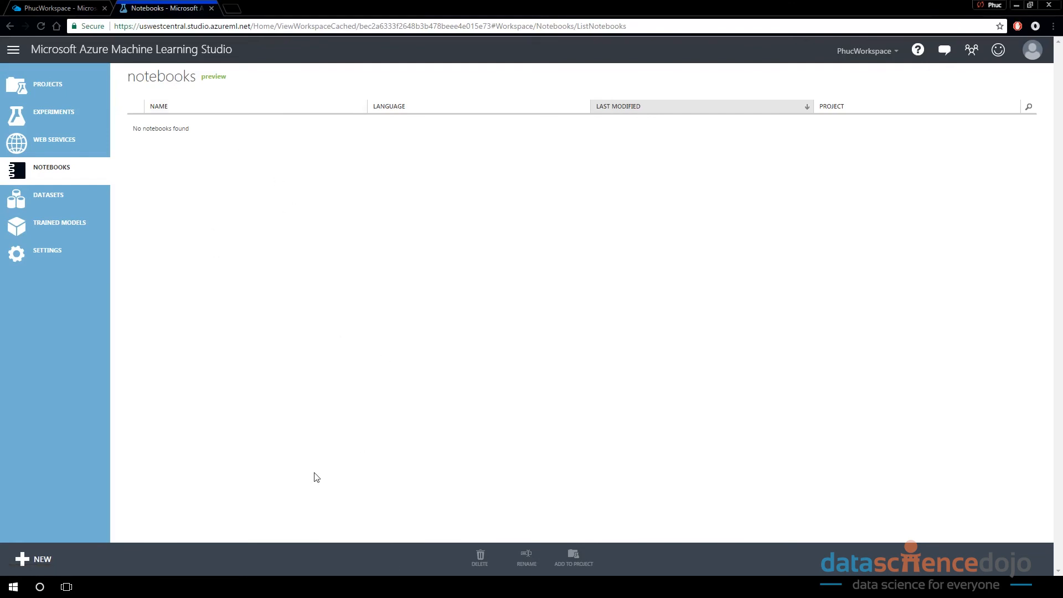
mouse_move(382, 425)
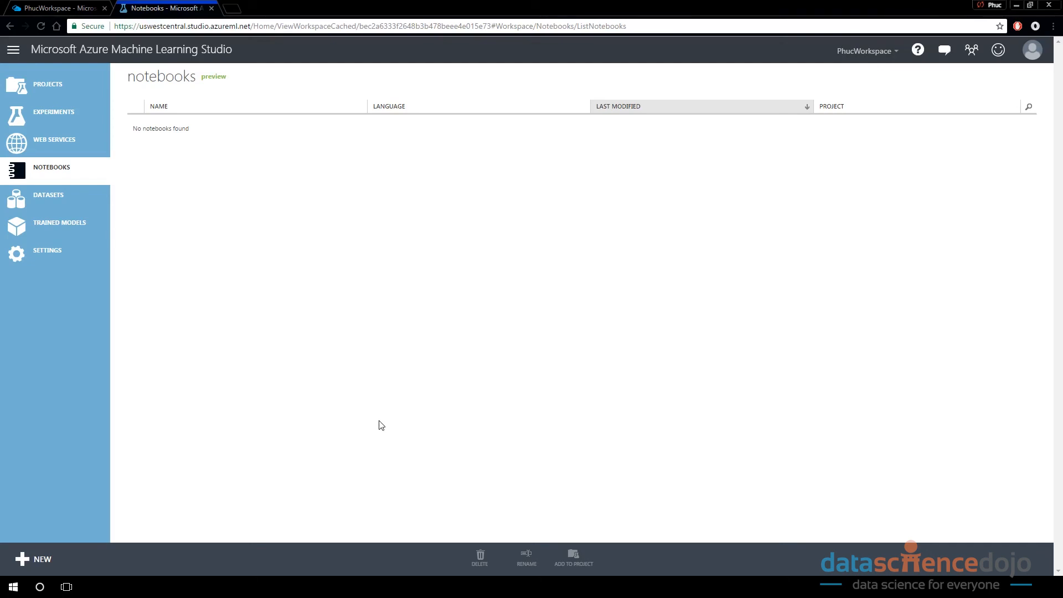
mouse_move(78, 169)
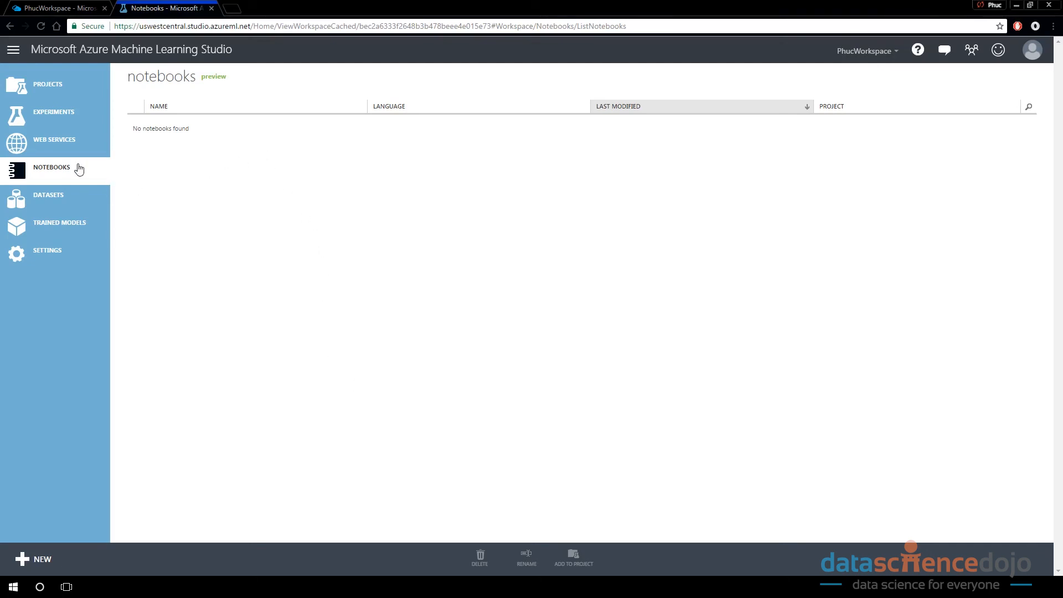
mouse_move(283, 194)
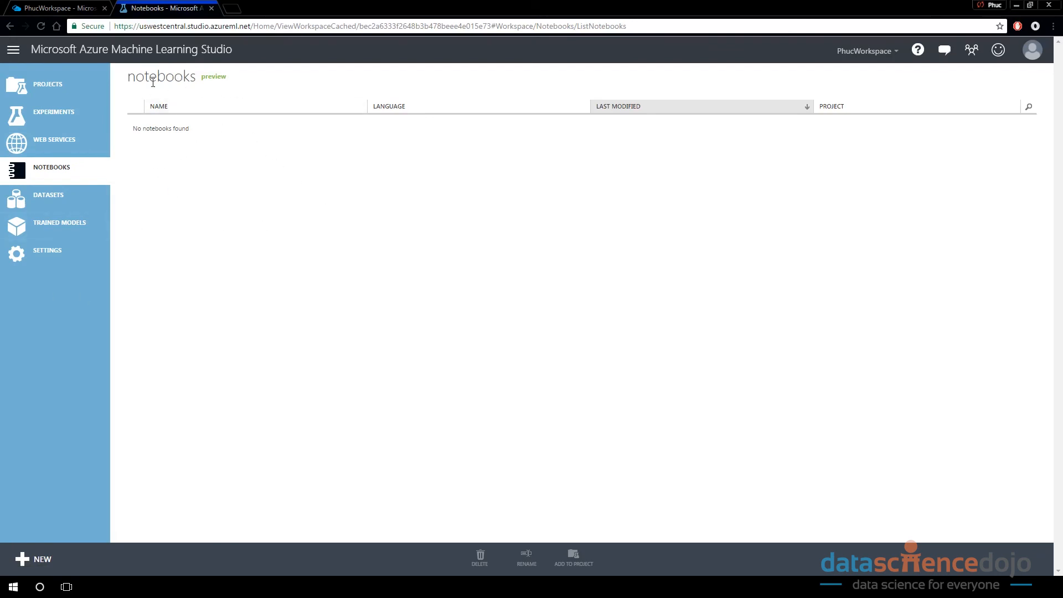
mouse_move(231, 225)
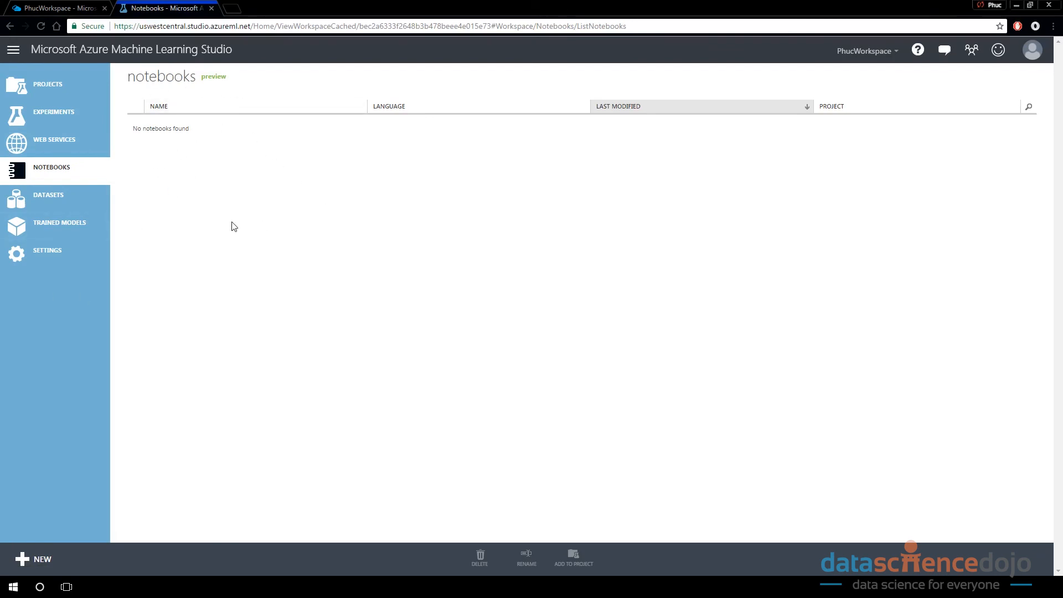
mouse_move(162, 262)
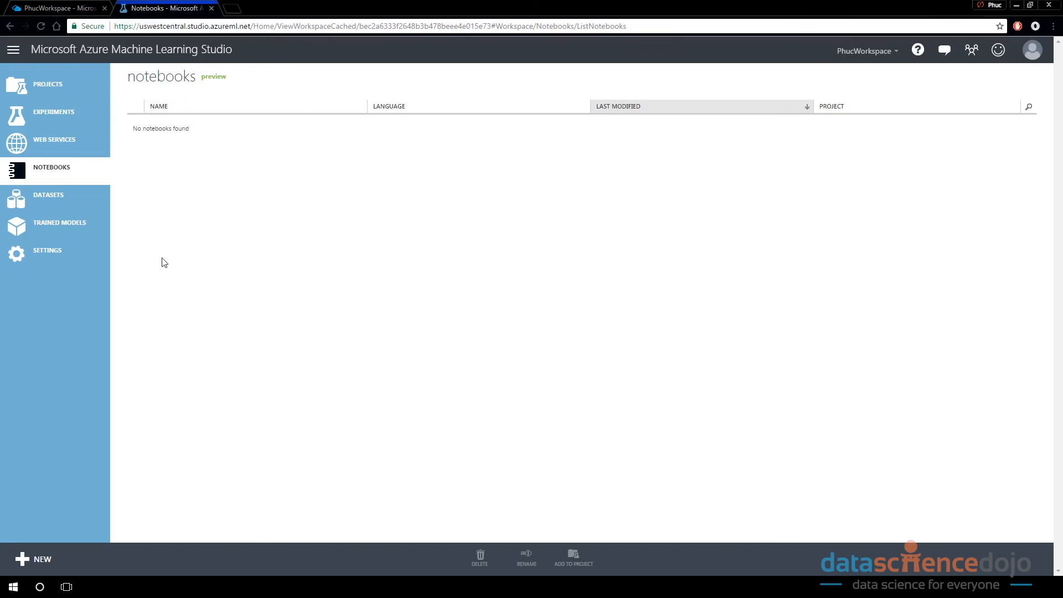
mouse_move(67, 142)
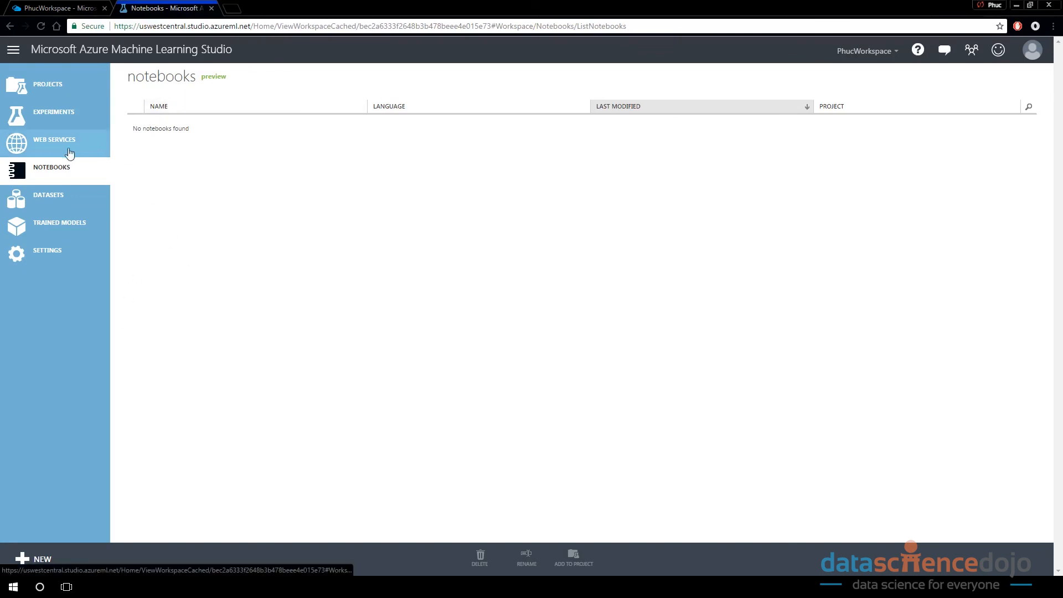
mouse_move(133, 349)
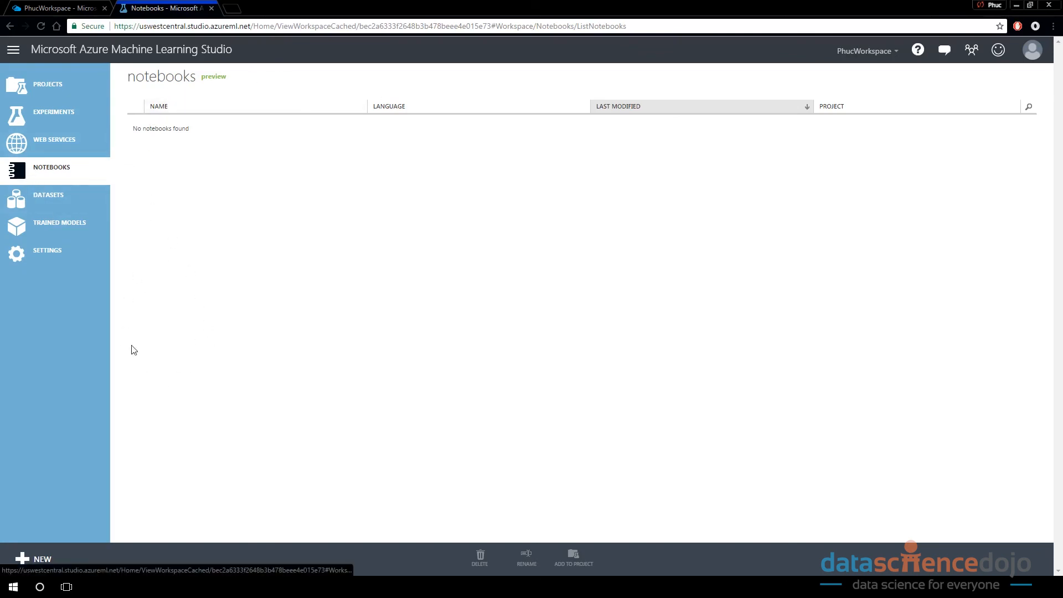
Browse the empty web services and experiments pages, ending on projects.
click(55, 142)
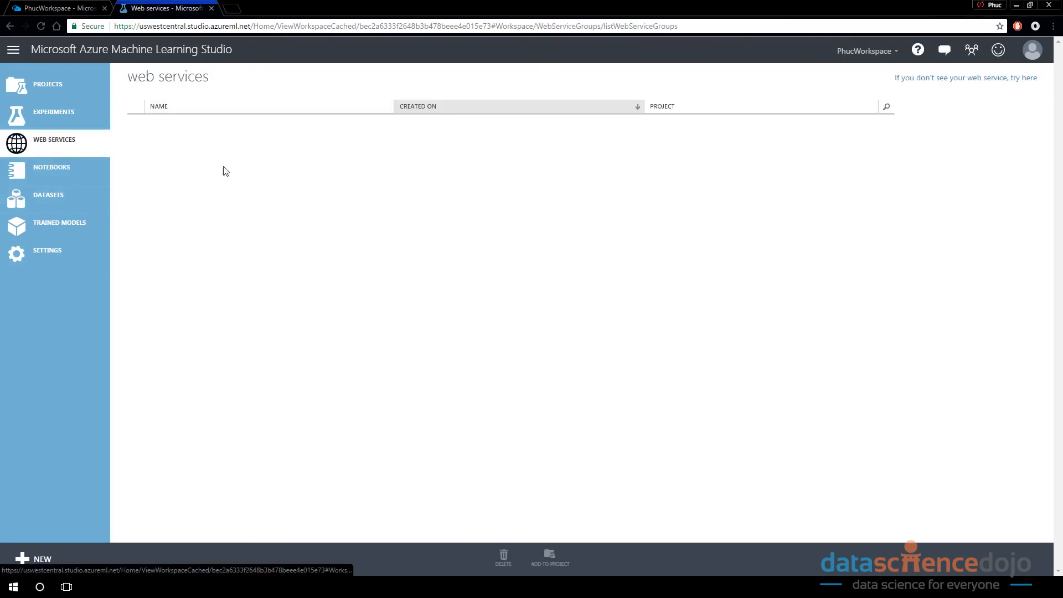
click(53, 112)
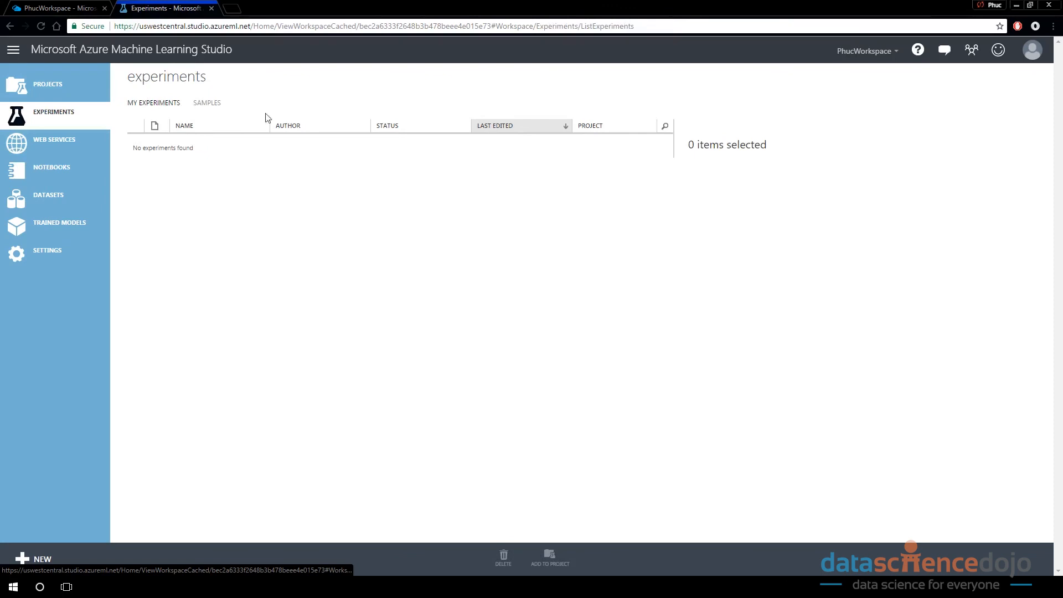
mouse_move(333, 311)
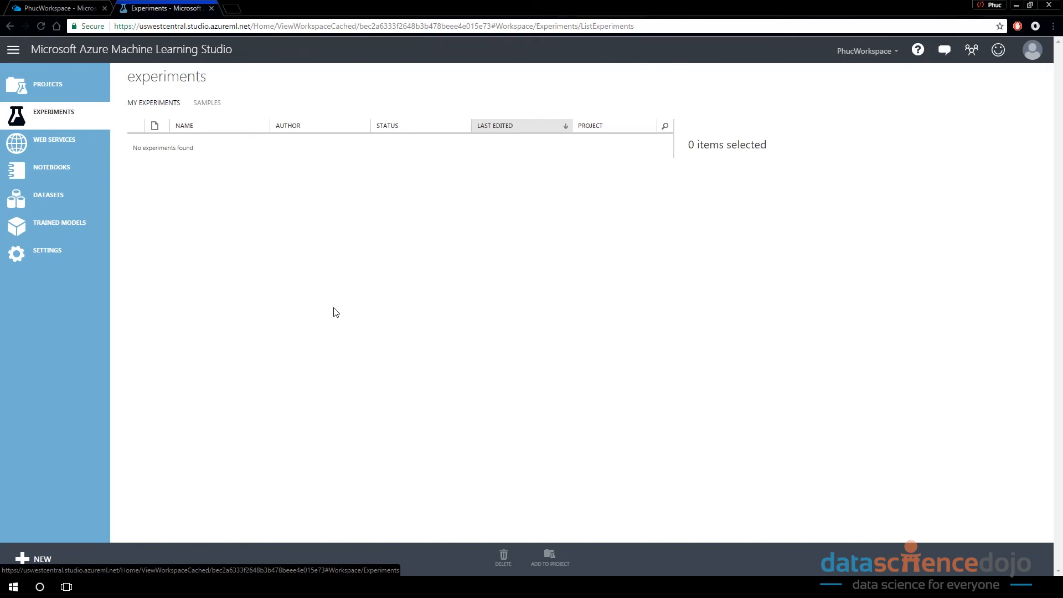
mouse_move(248, 378)
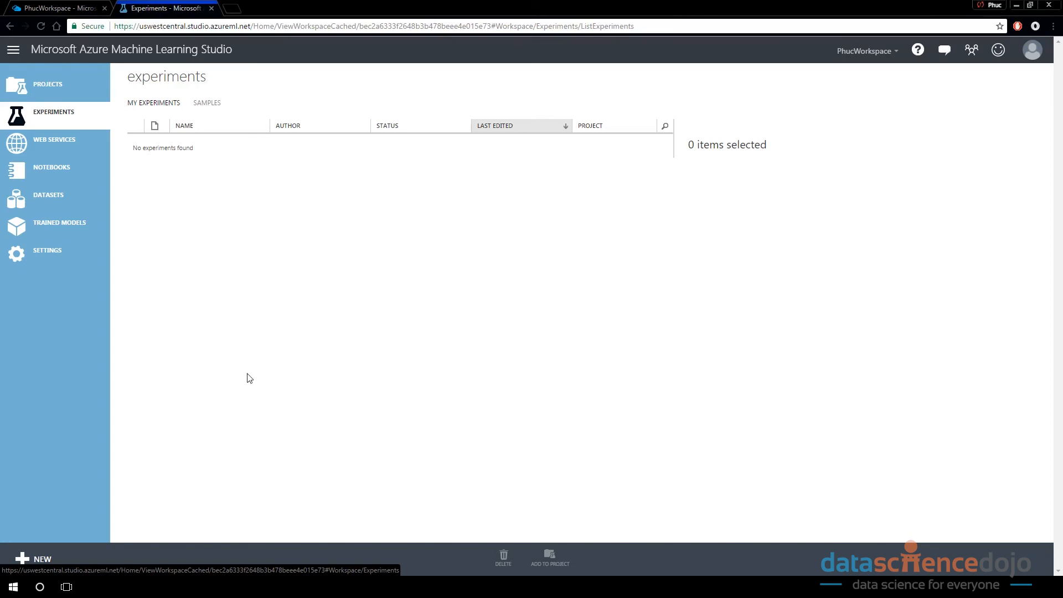
click(48, 83)
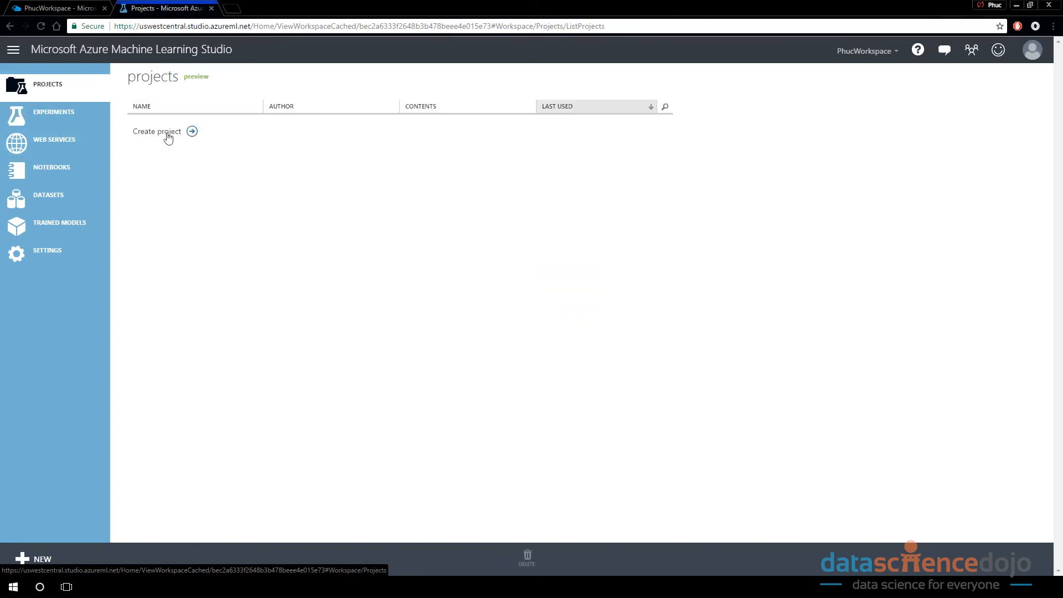
click(192, 132)
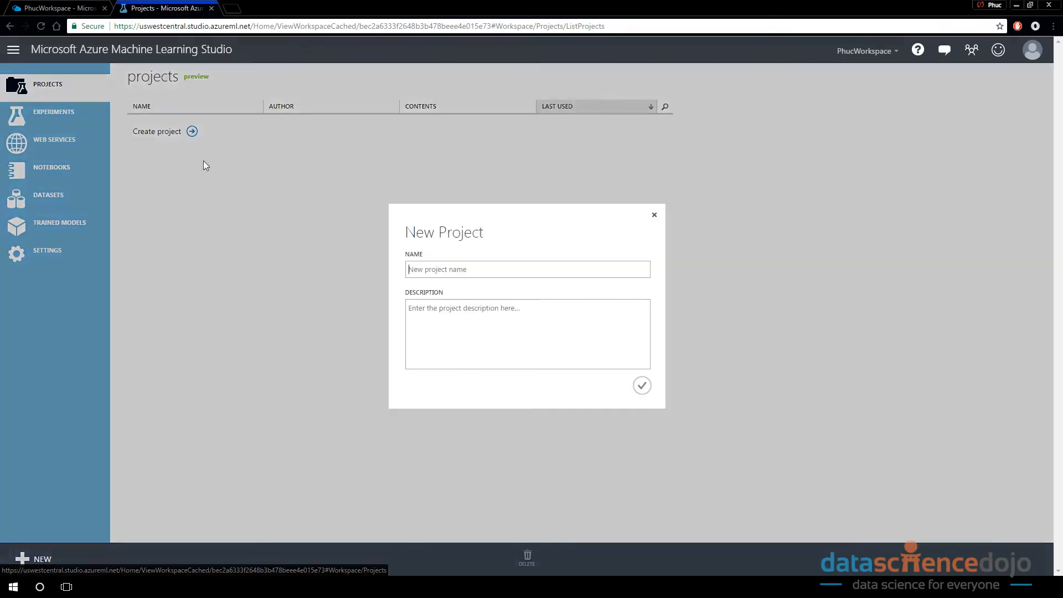
click(652, 215)
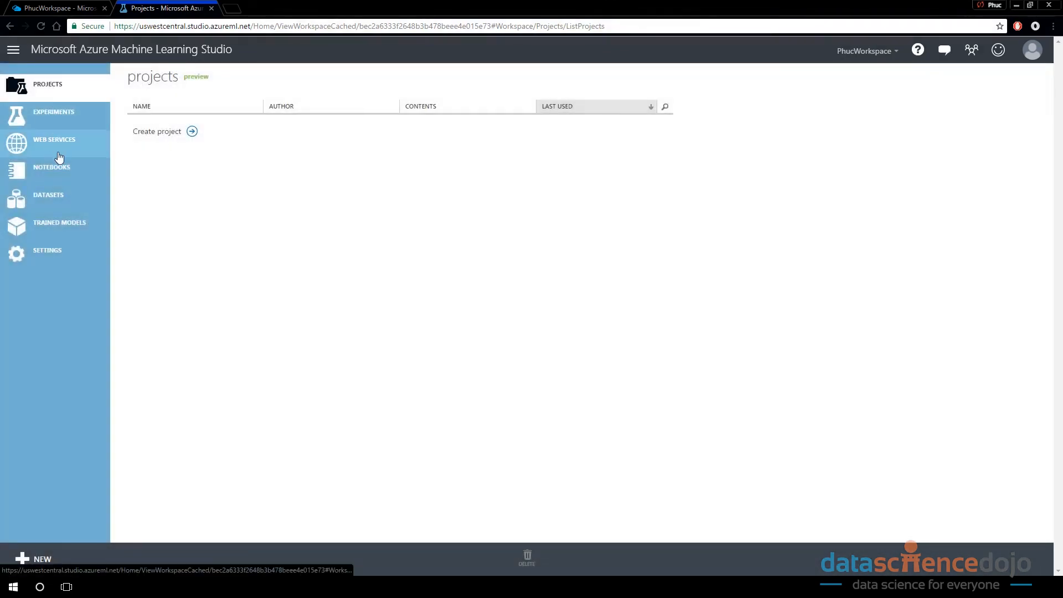
mouse_move(62, 199)
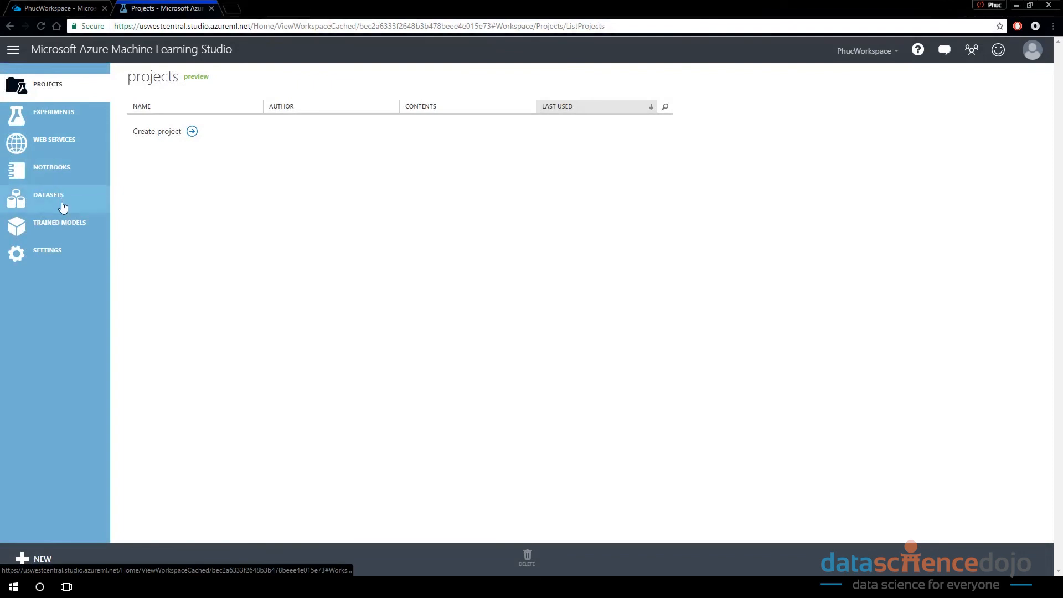
mouse_move(321, 235)
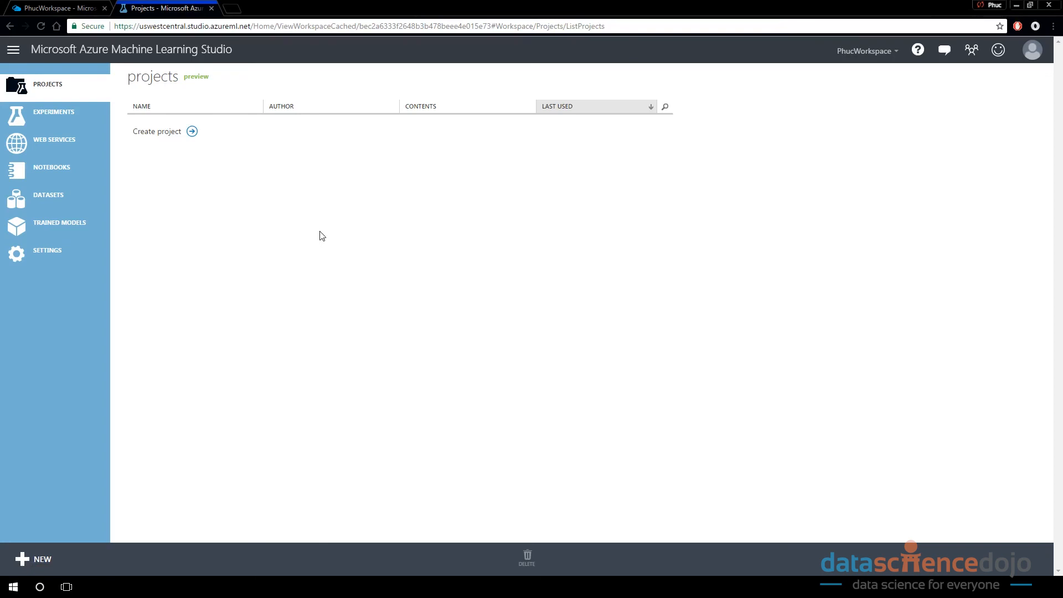
mouse_move(160, 133)
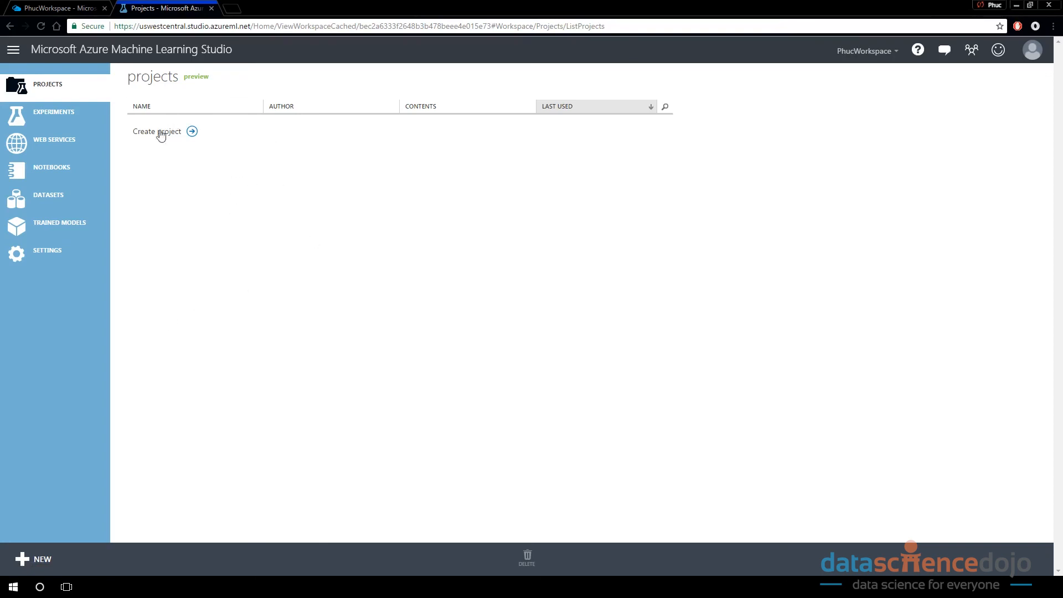
mouse_move(507, 91)
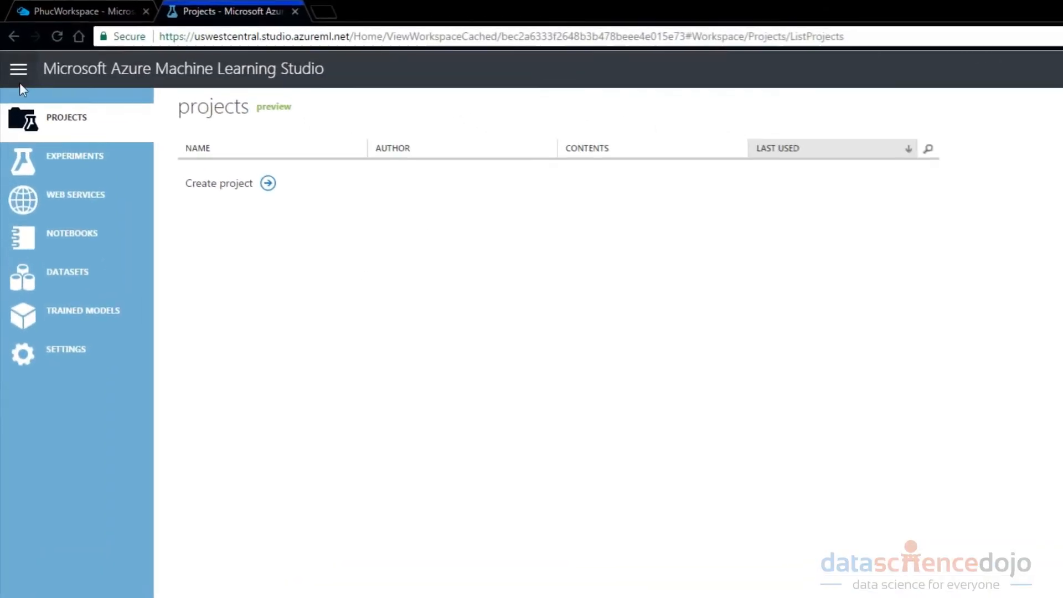
Open the site menu and expand Azure Machine Learning to Home, Studio and Gallery.
click(18, 68)
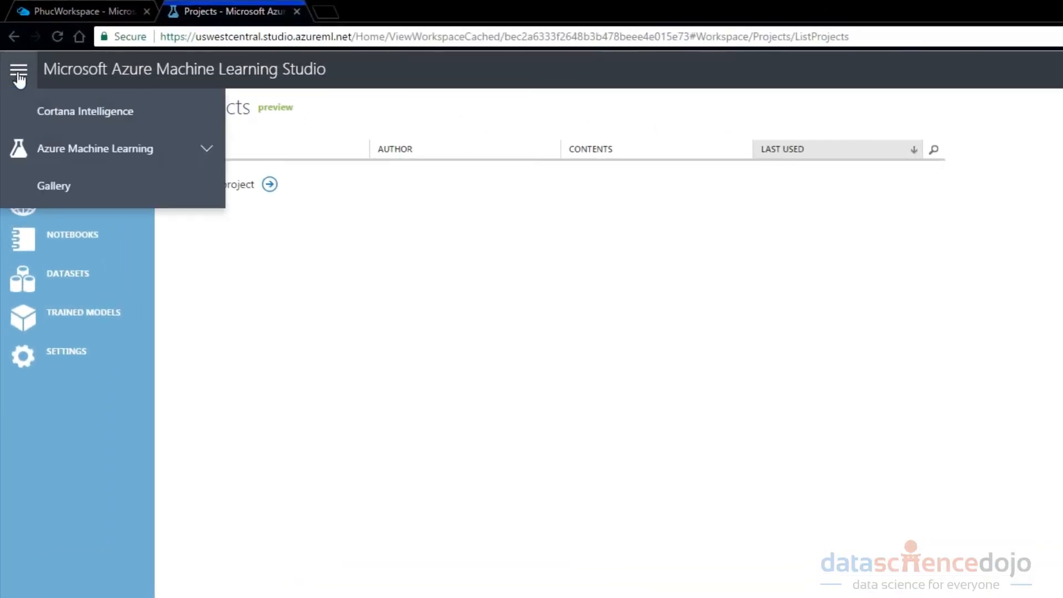
click(95, 149)
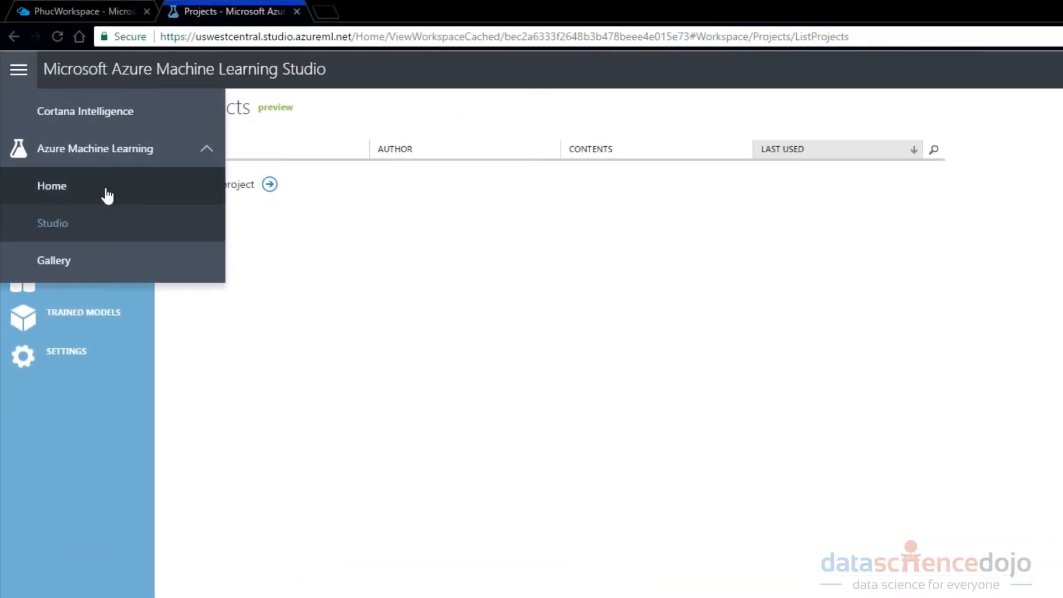
mouse_move(65, 223)
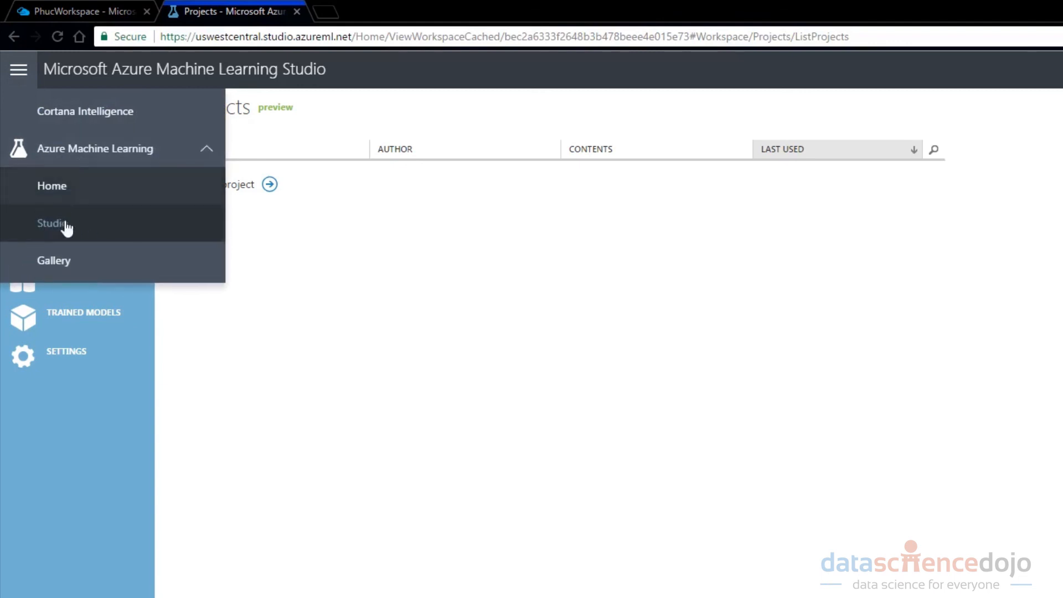
mouse_move(208, 92)
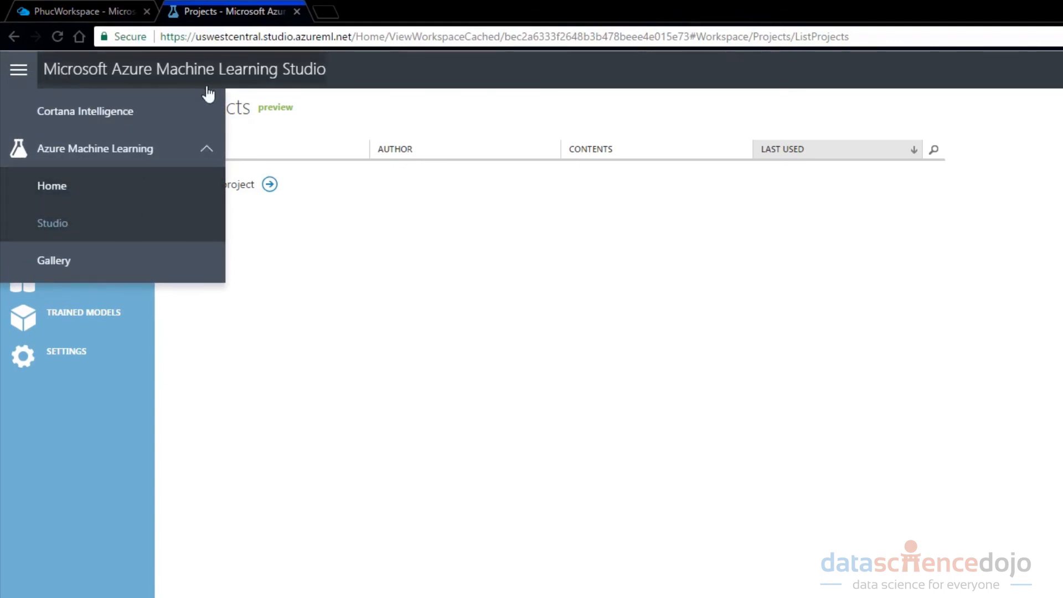
mouse_move(92, 237)
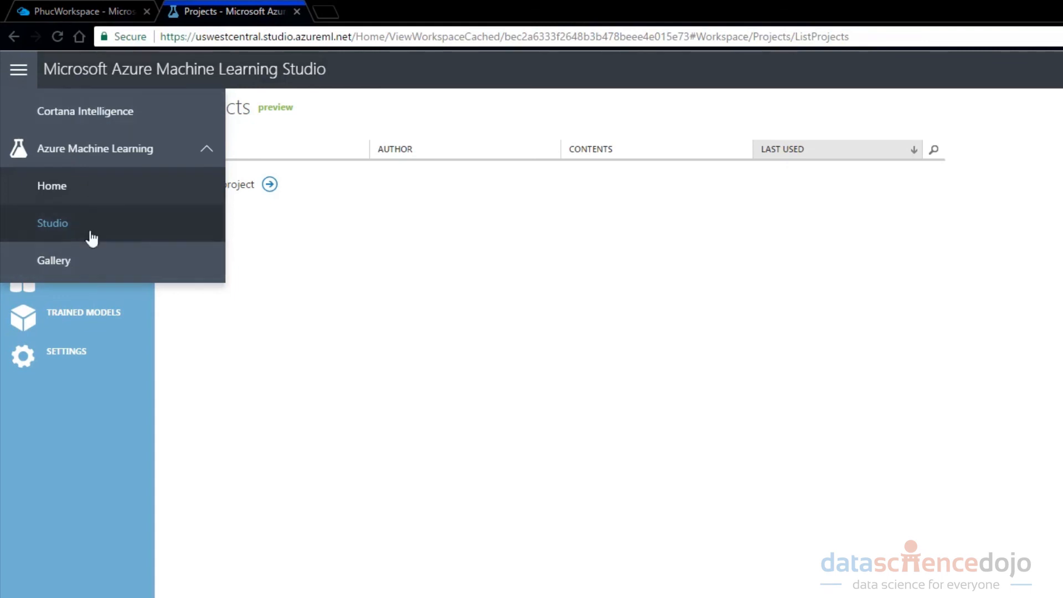
mouse_move(108, 238)
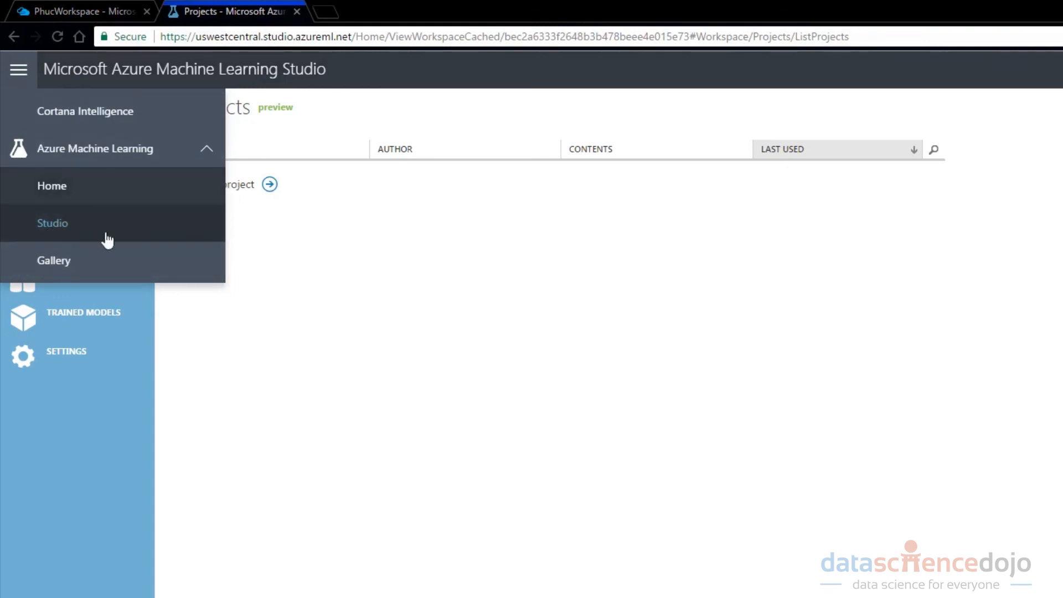